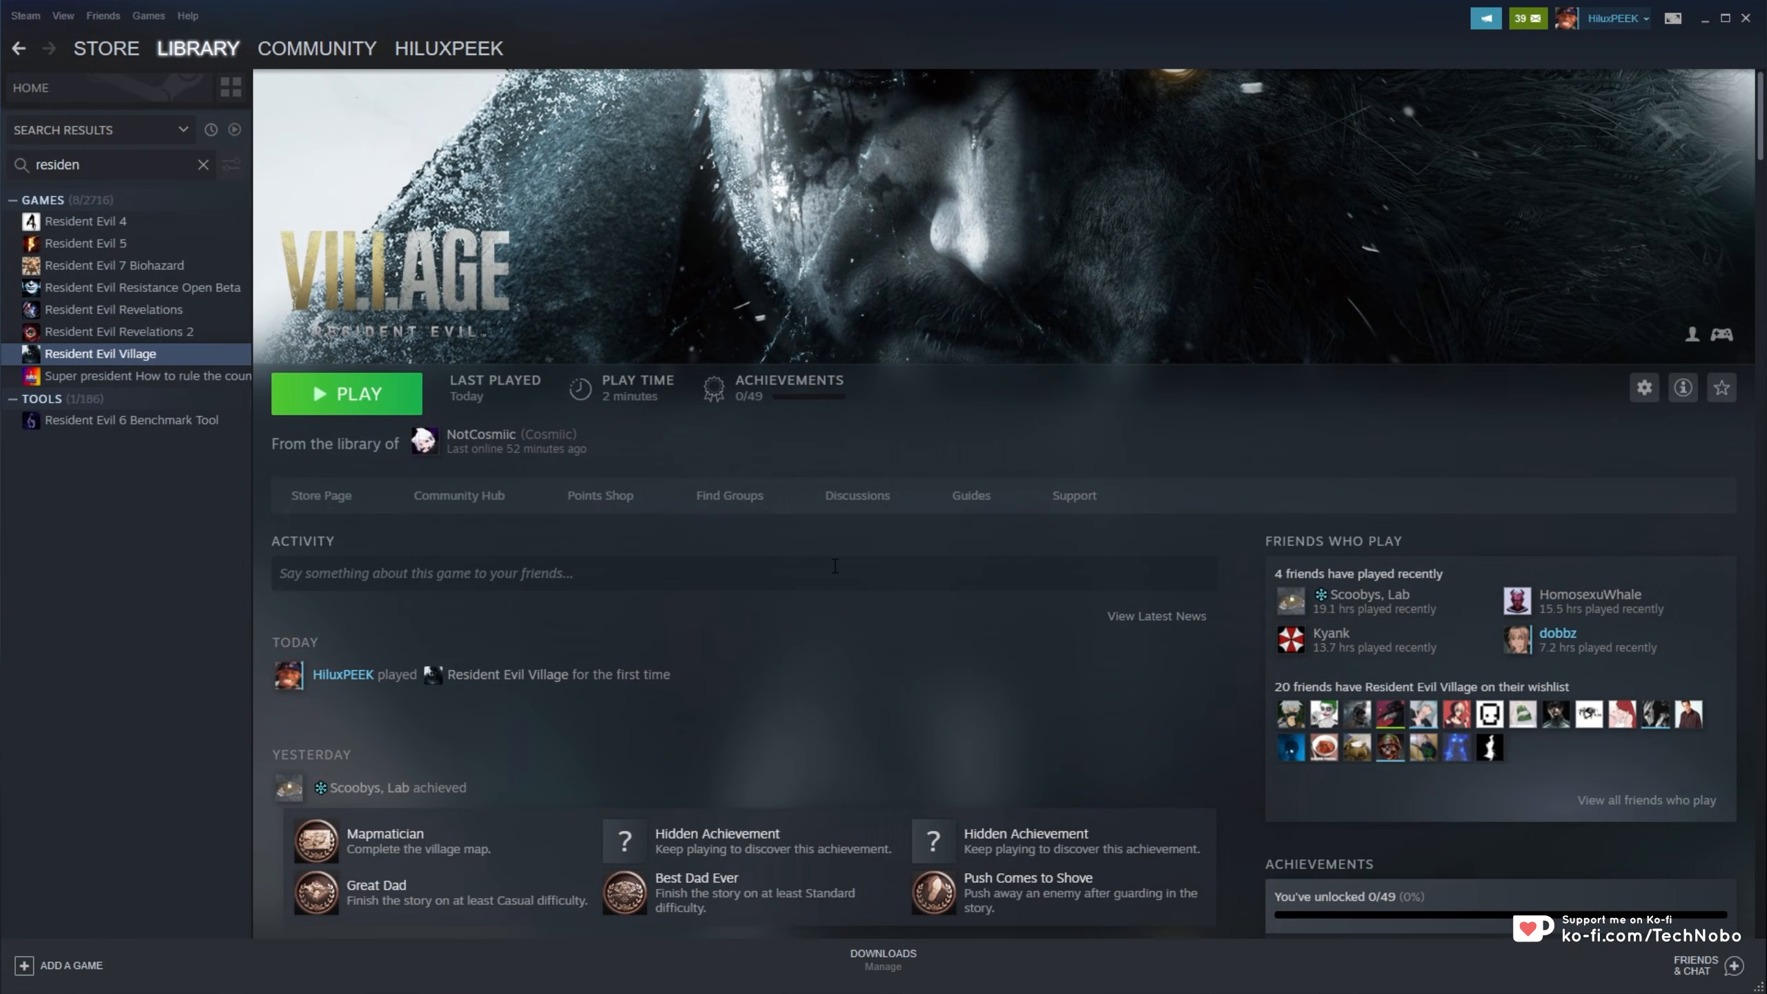
Browse Resident Evil Village's local files through the Steam library's Manage menu.
right_click(100, 353)
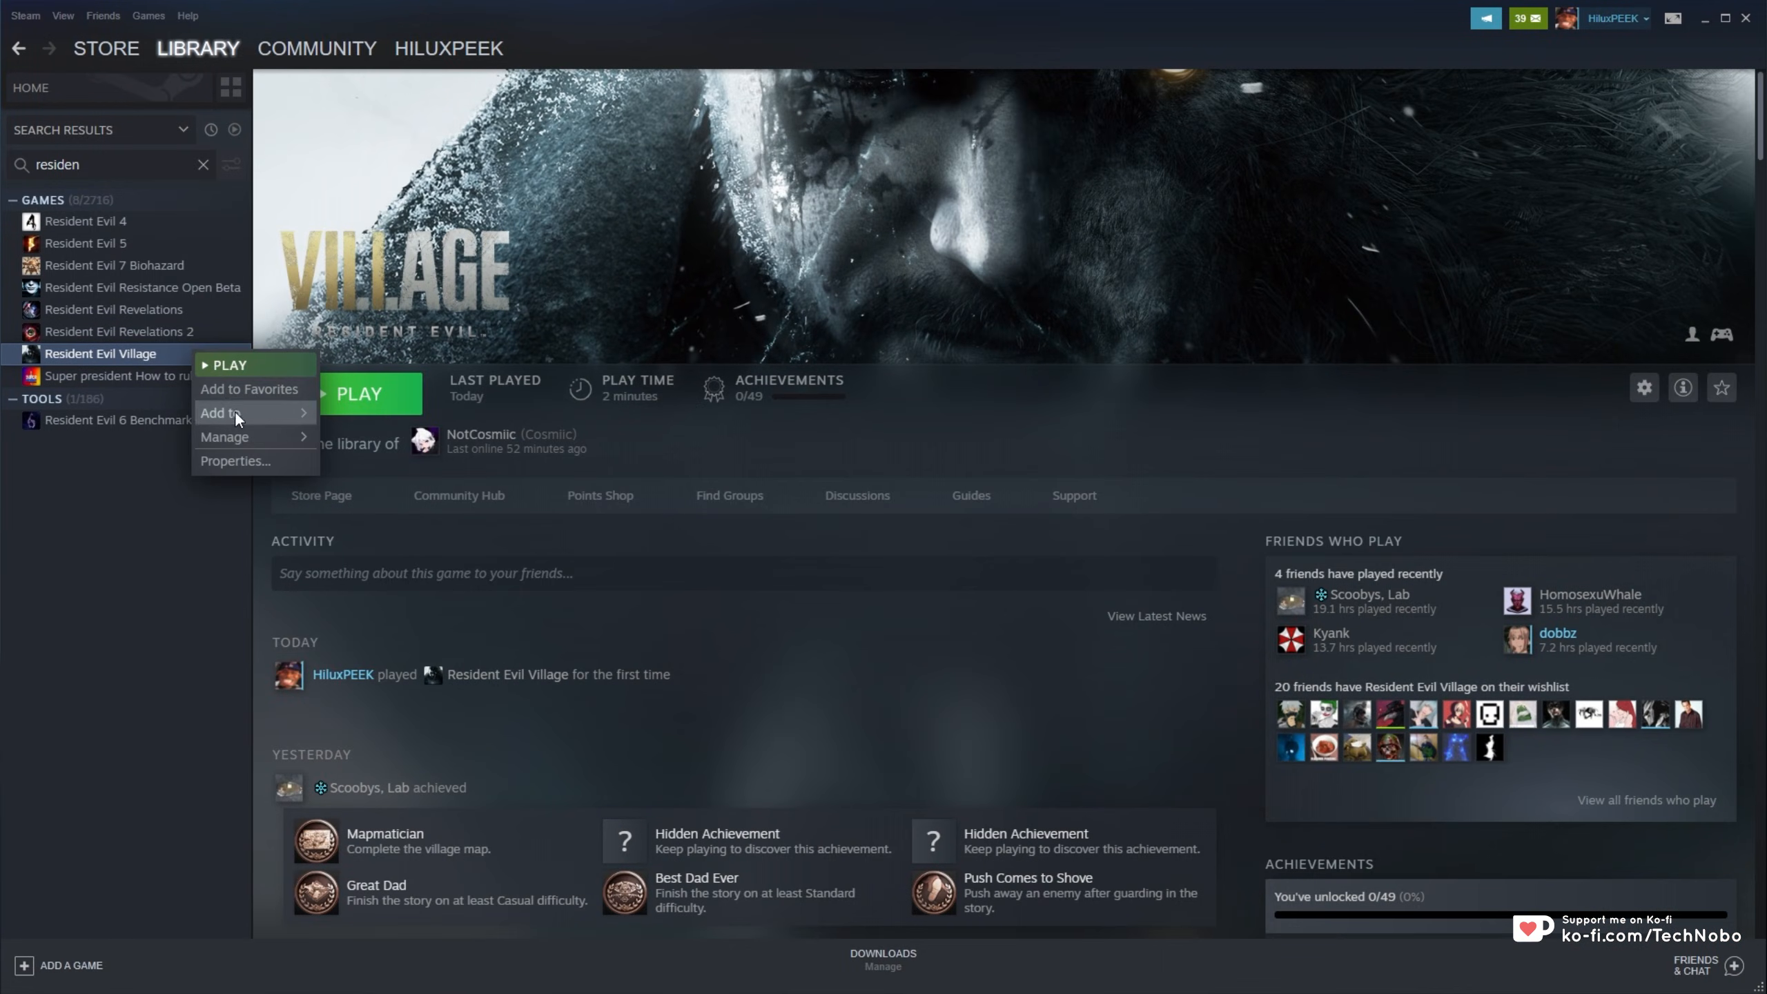
click(224, 439)
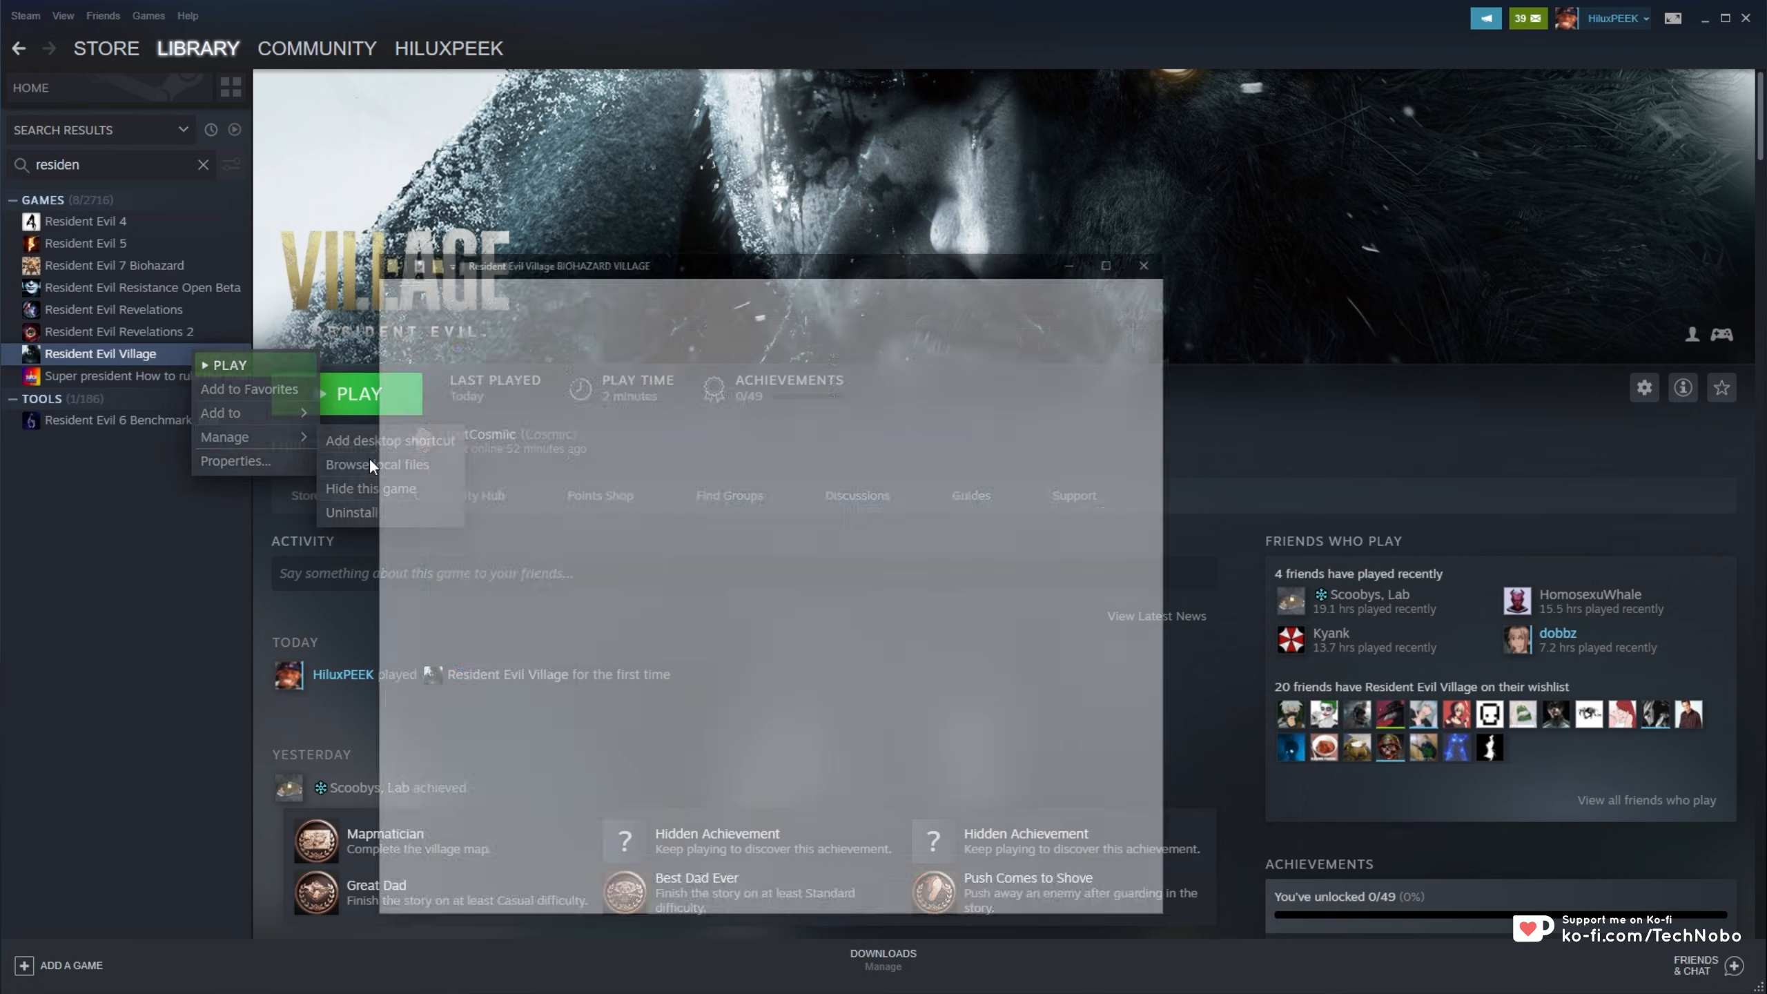
click(378, 465)
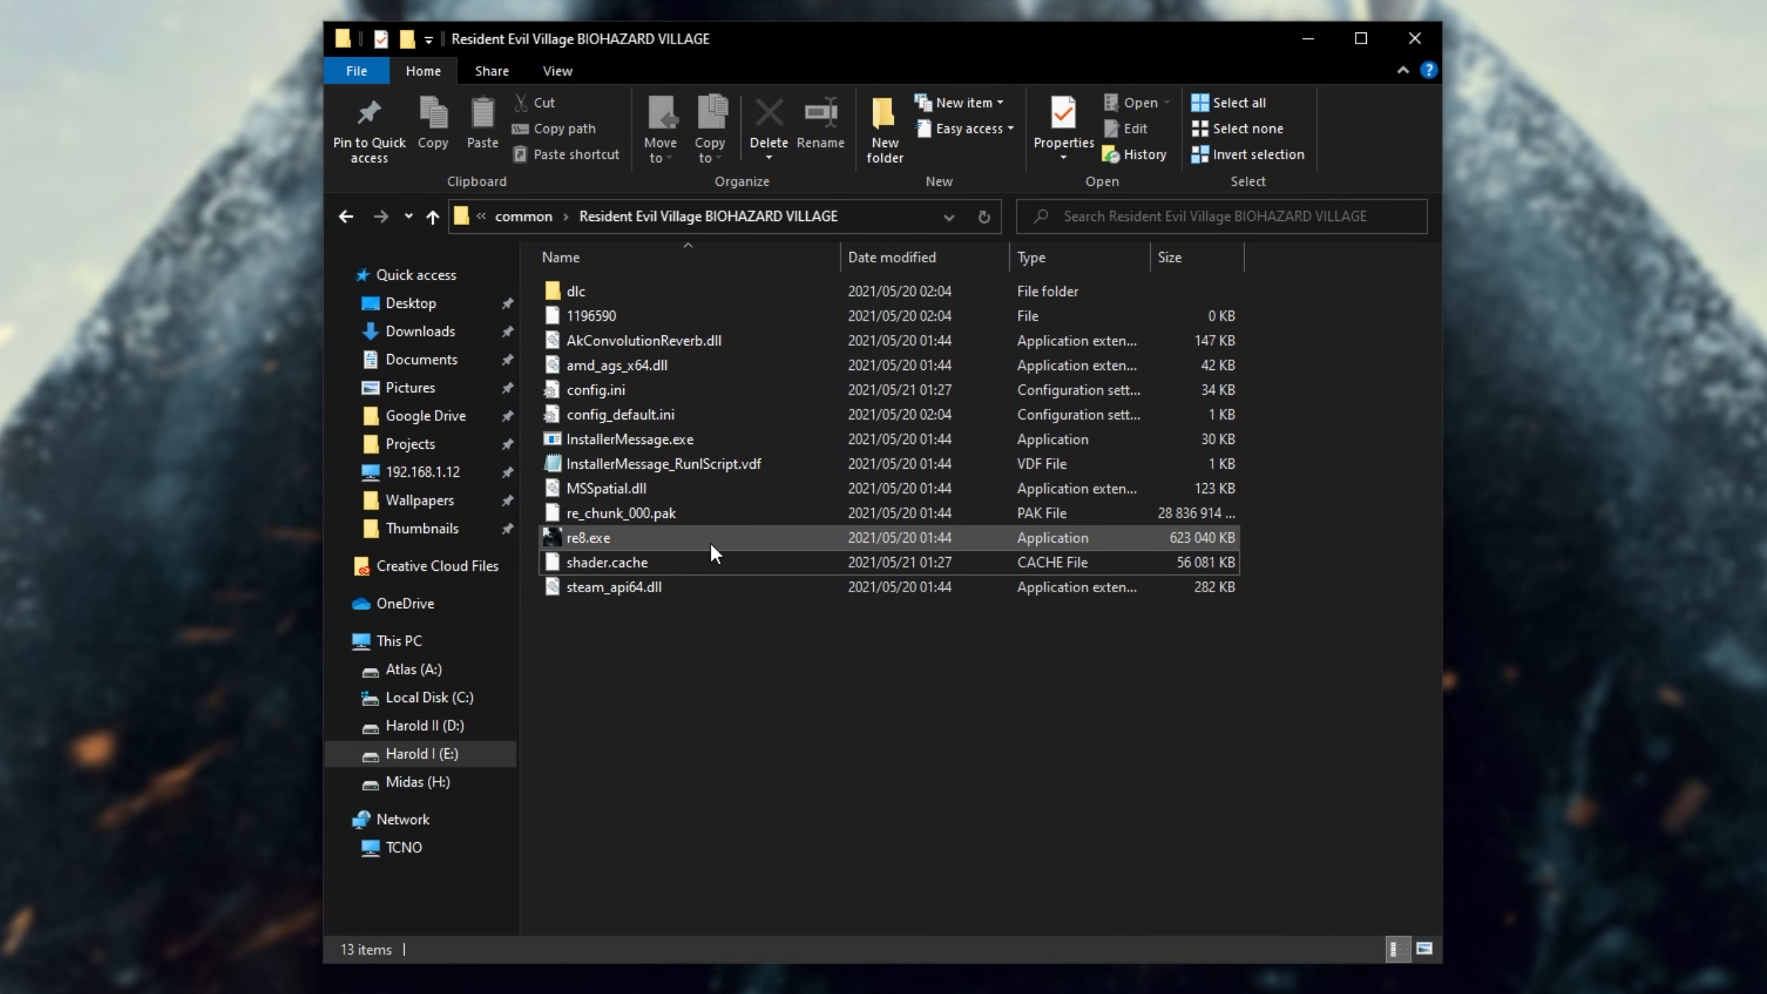
Select re8.exe in the Resident Evil Village install folder.
click(588, 538)
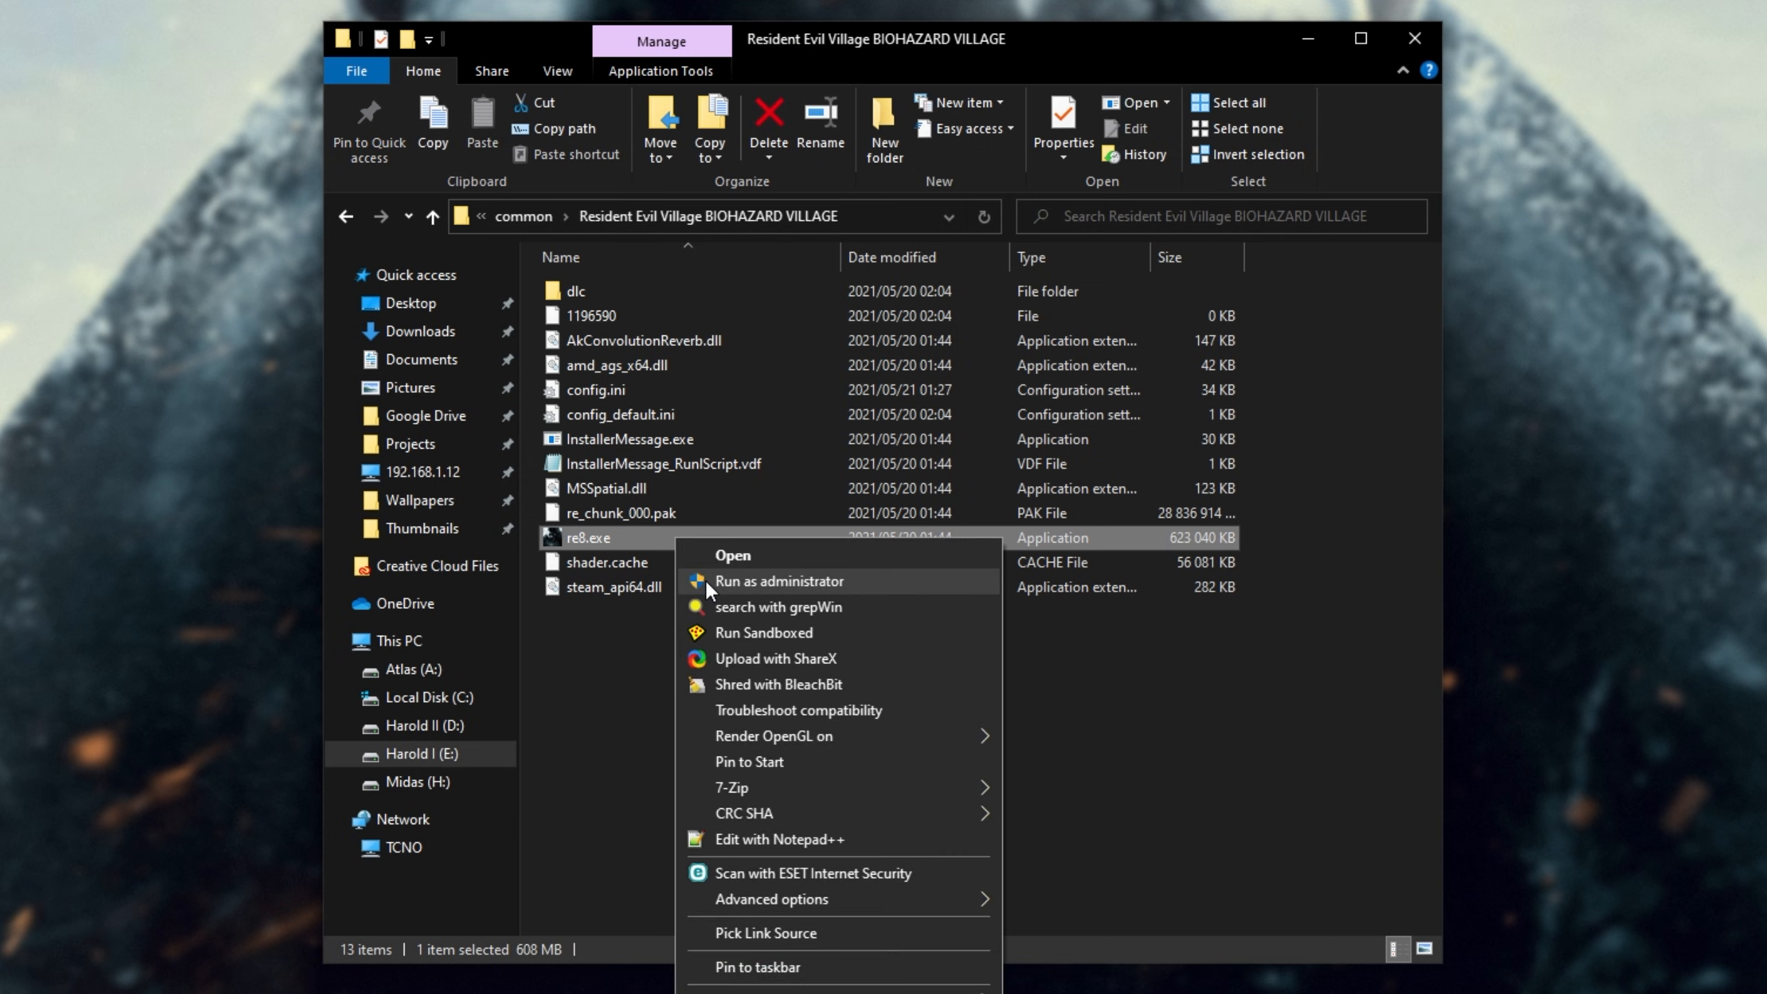
mouse_move(594, 691)
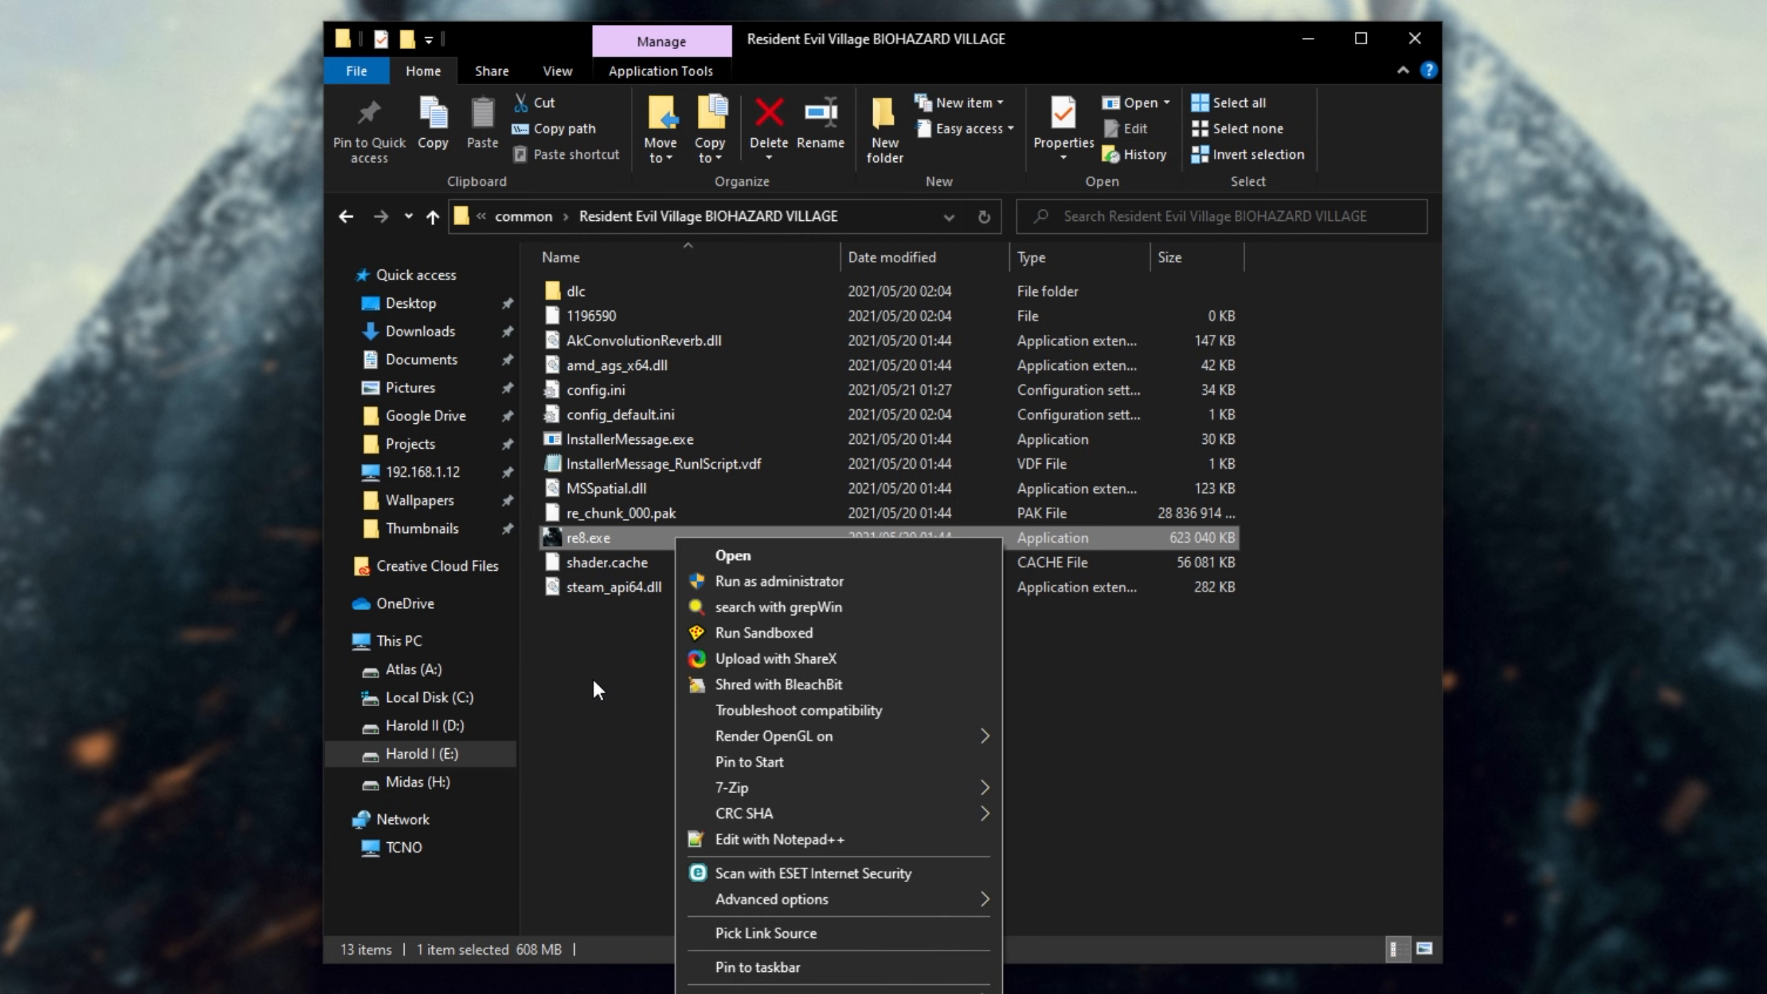
mouse_move(584, 560)
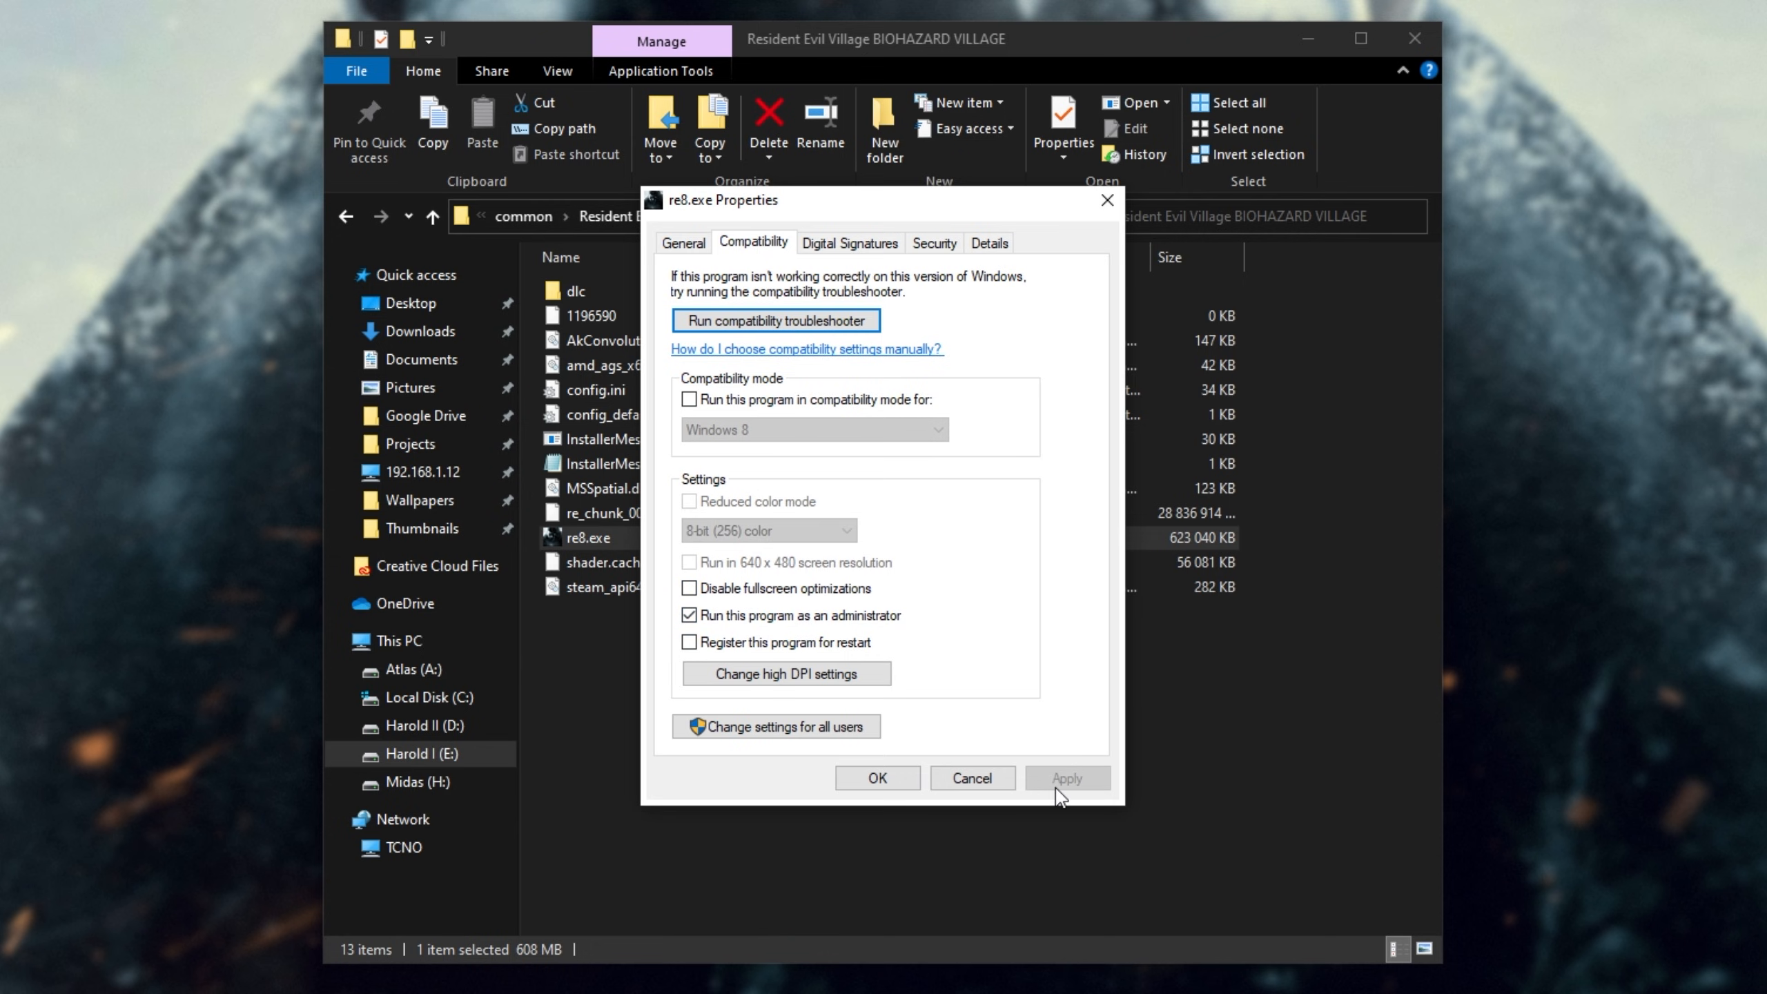
Confirm the Run as administrator compatibility setting for re8.exe and close Properties.
click(877, 778)
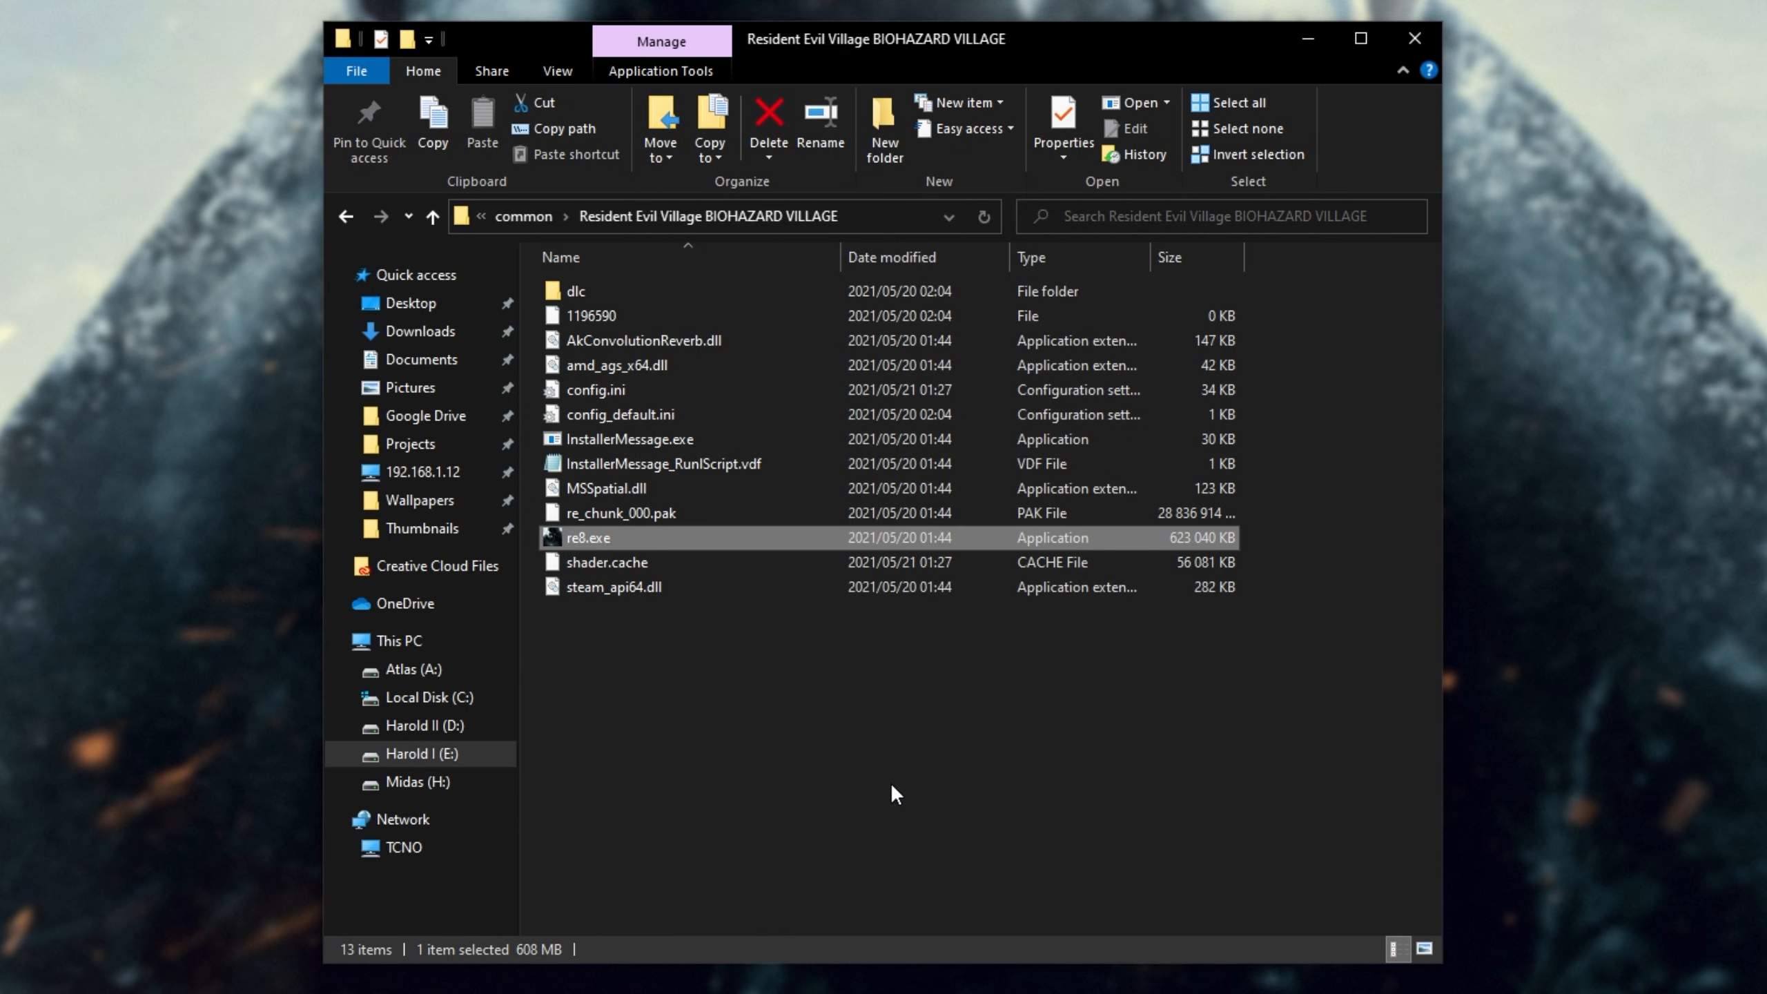
mouse_move(682, 488)
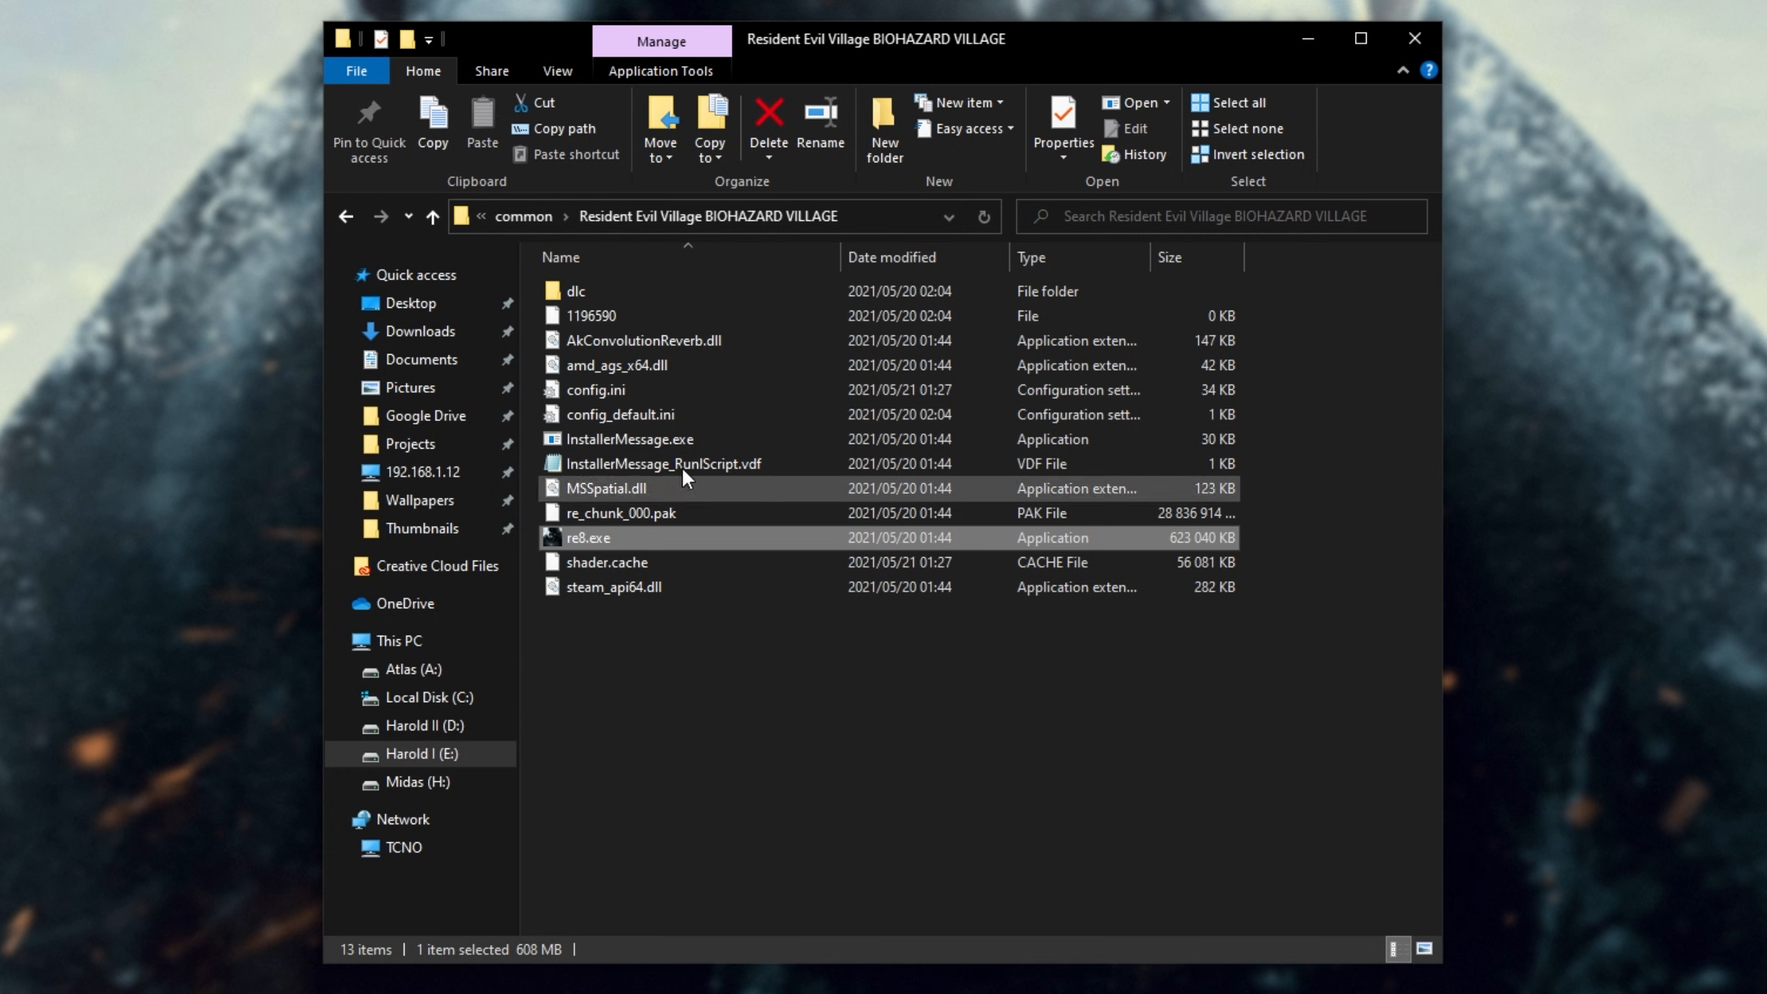
mouse_move(1371, 454)
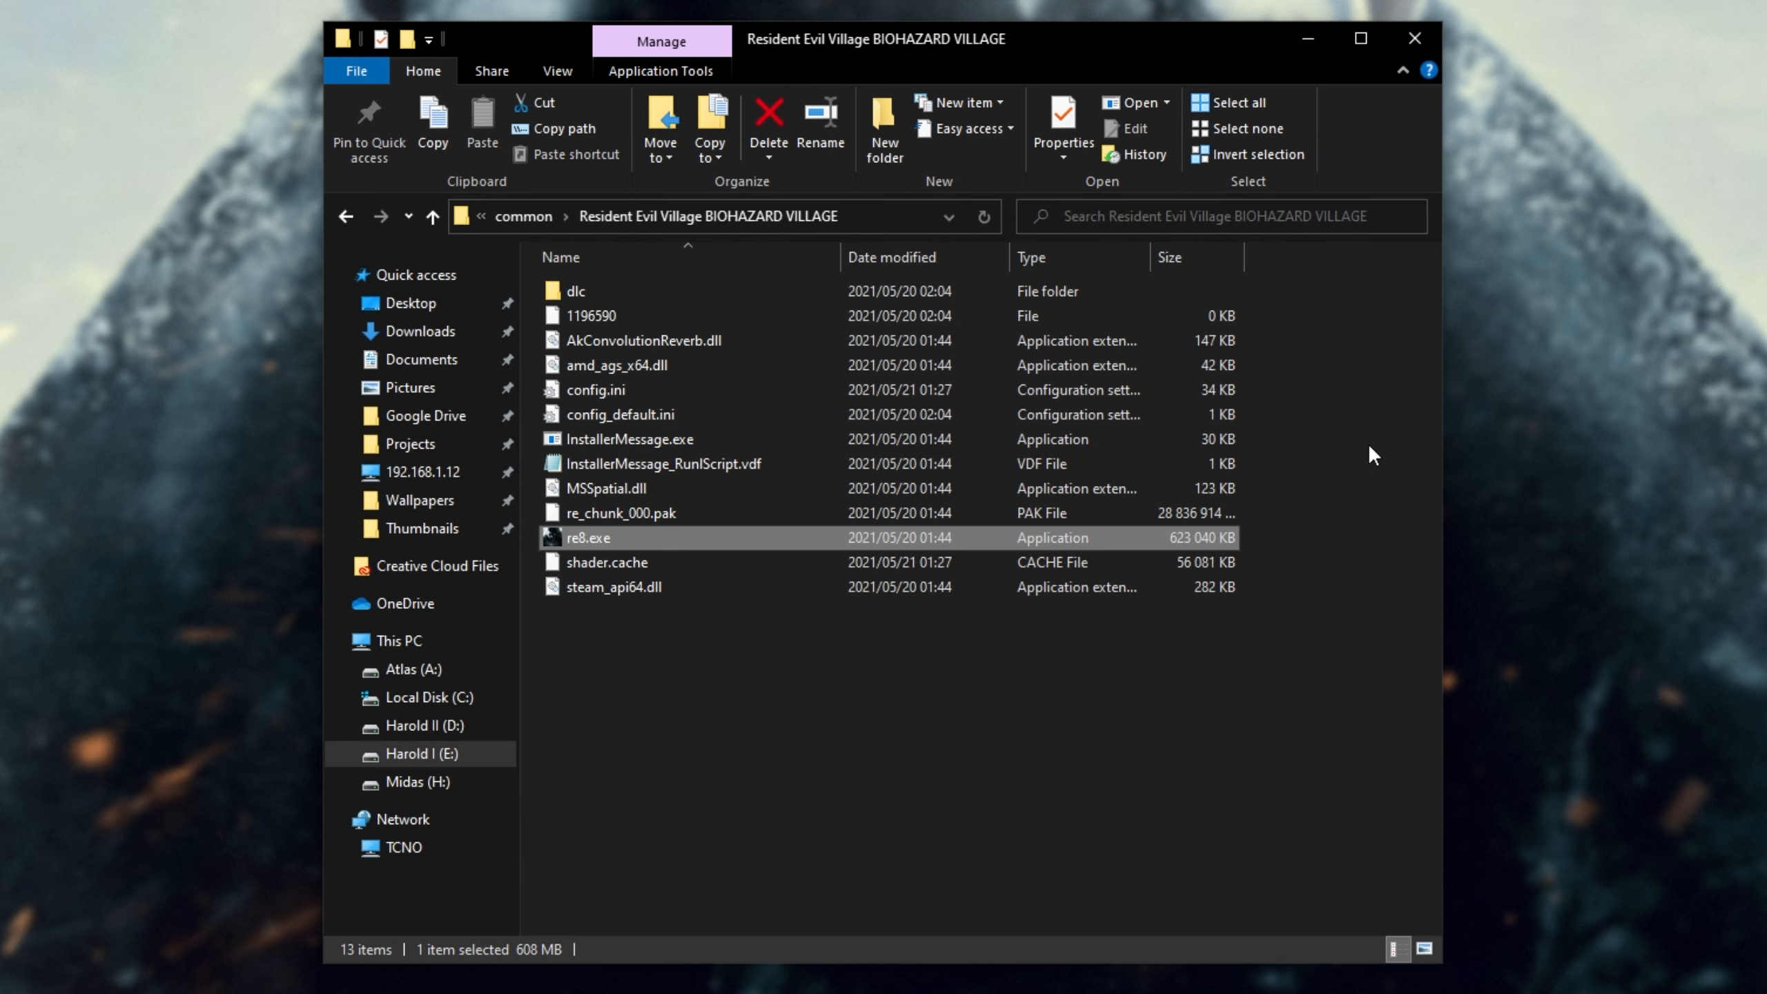
mouse_move(617, 550)
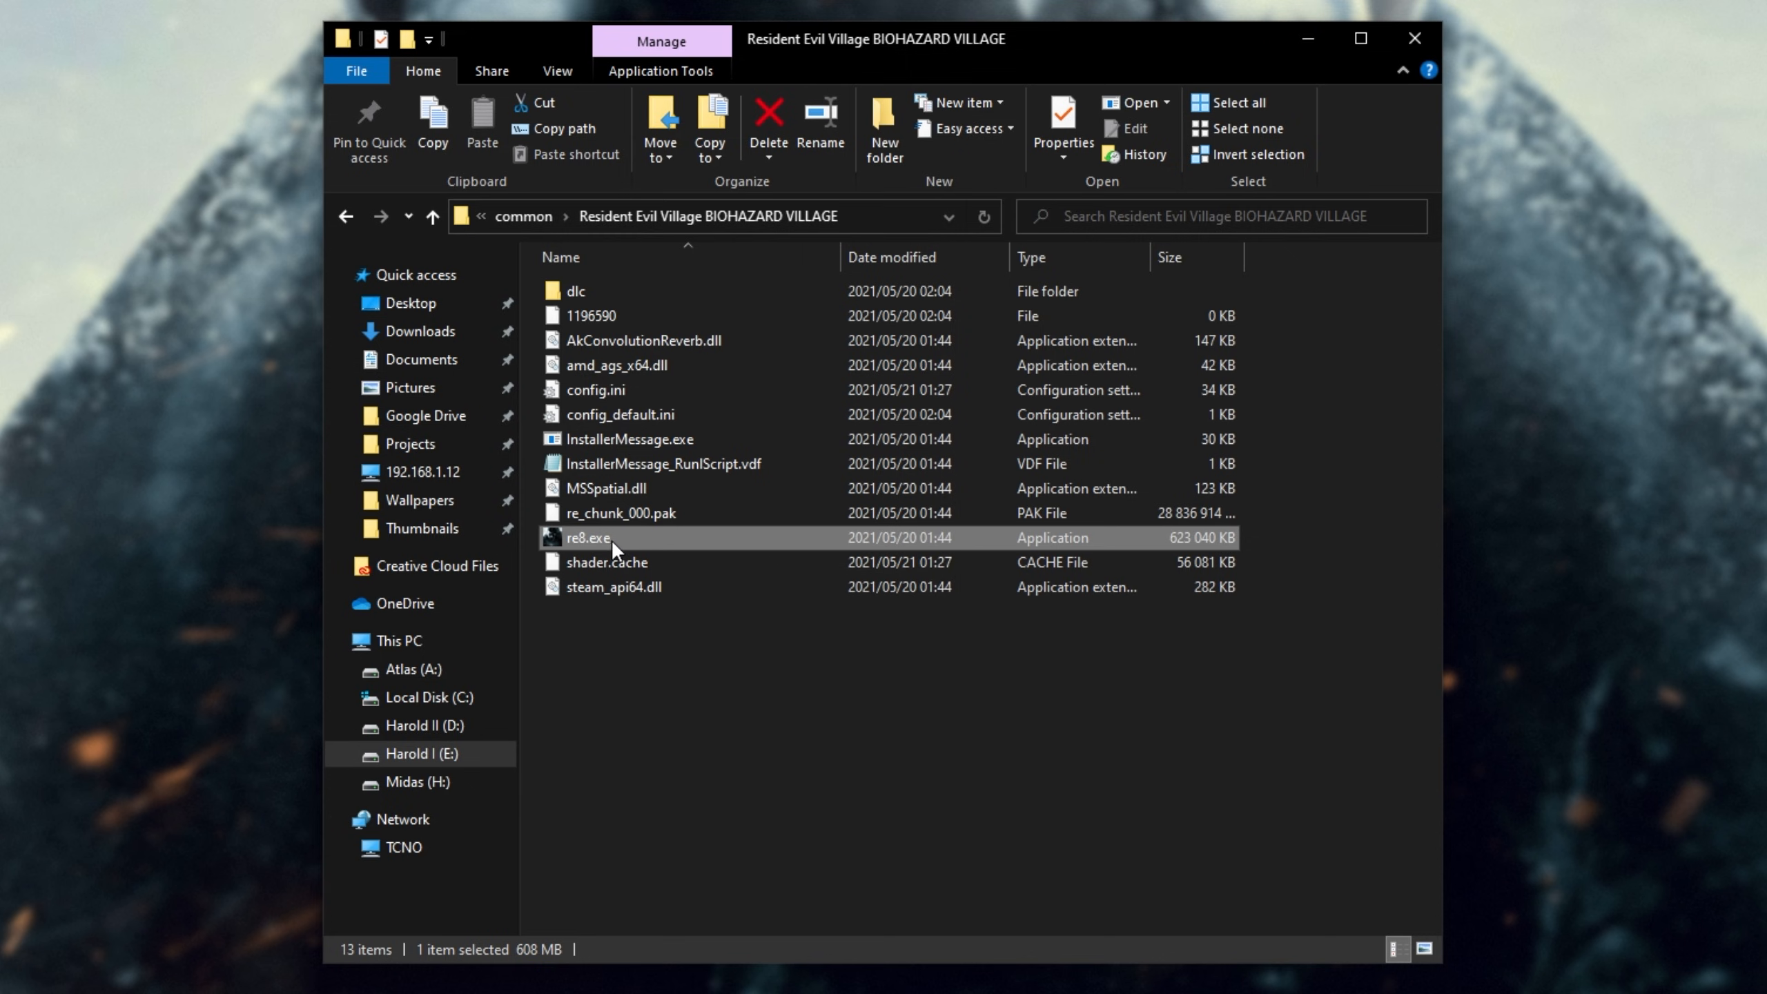
mouse_move(732, 542)
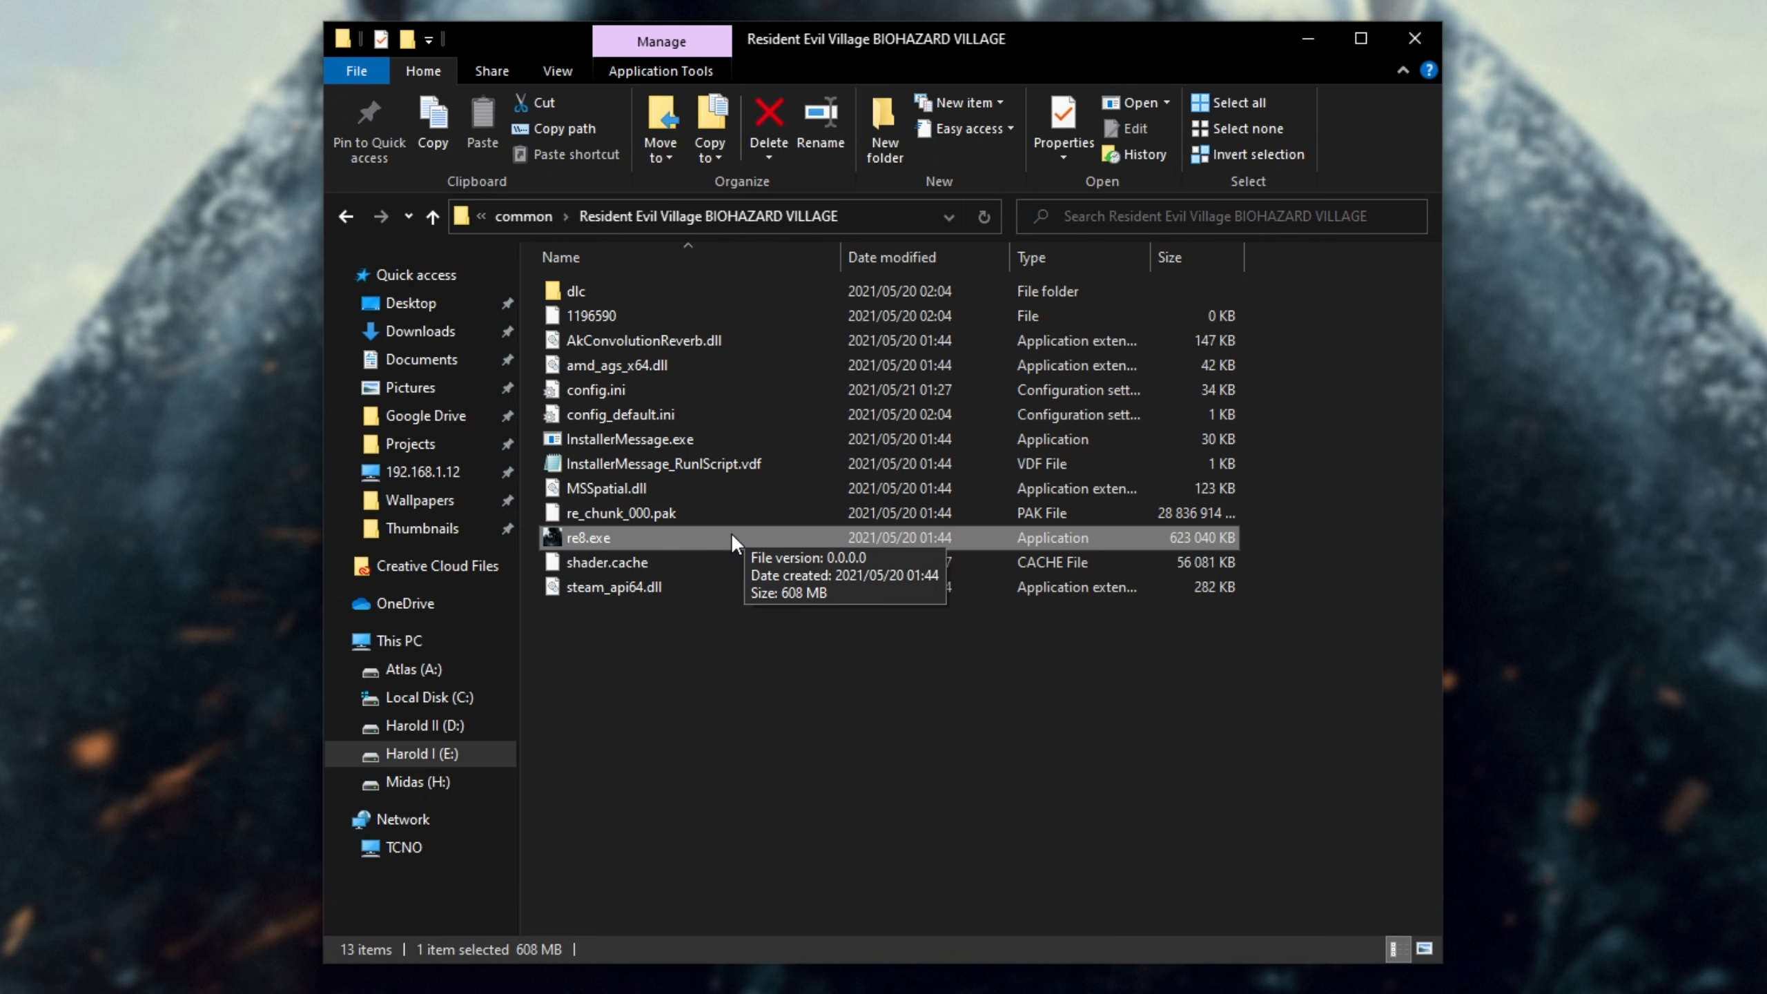
mouse_move(707, 567)
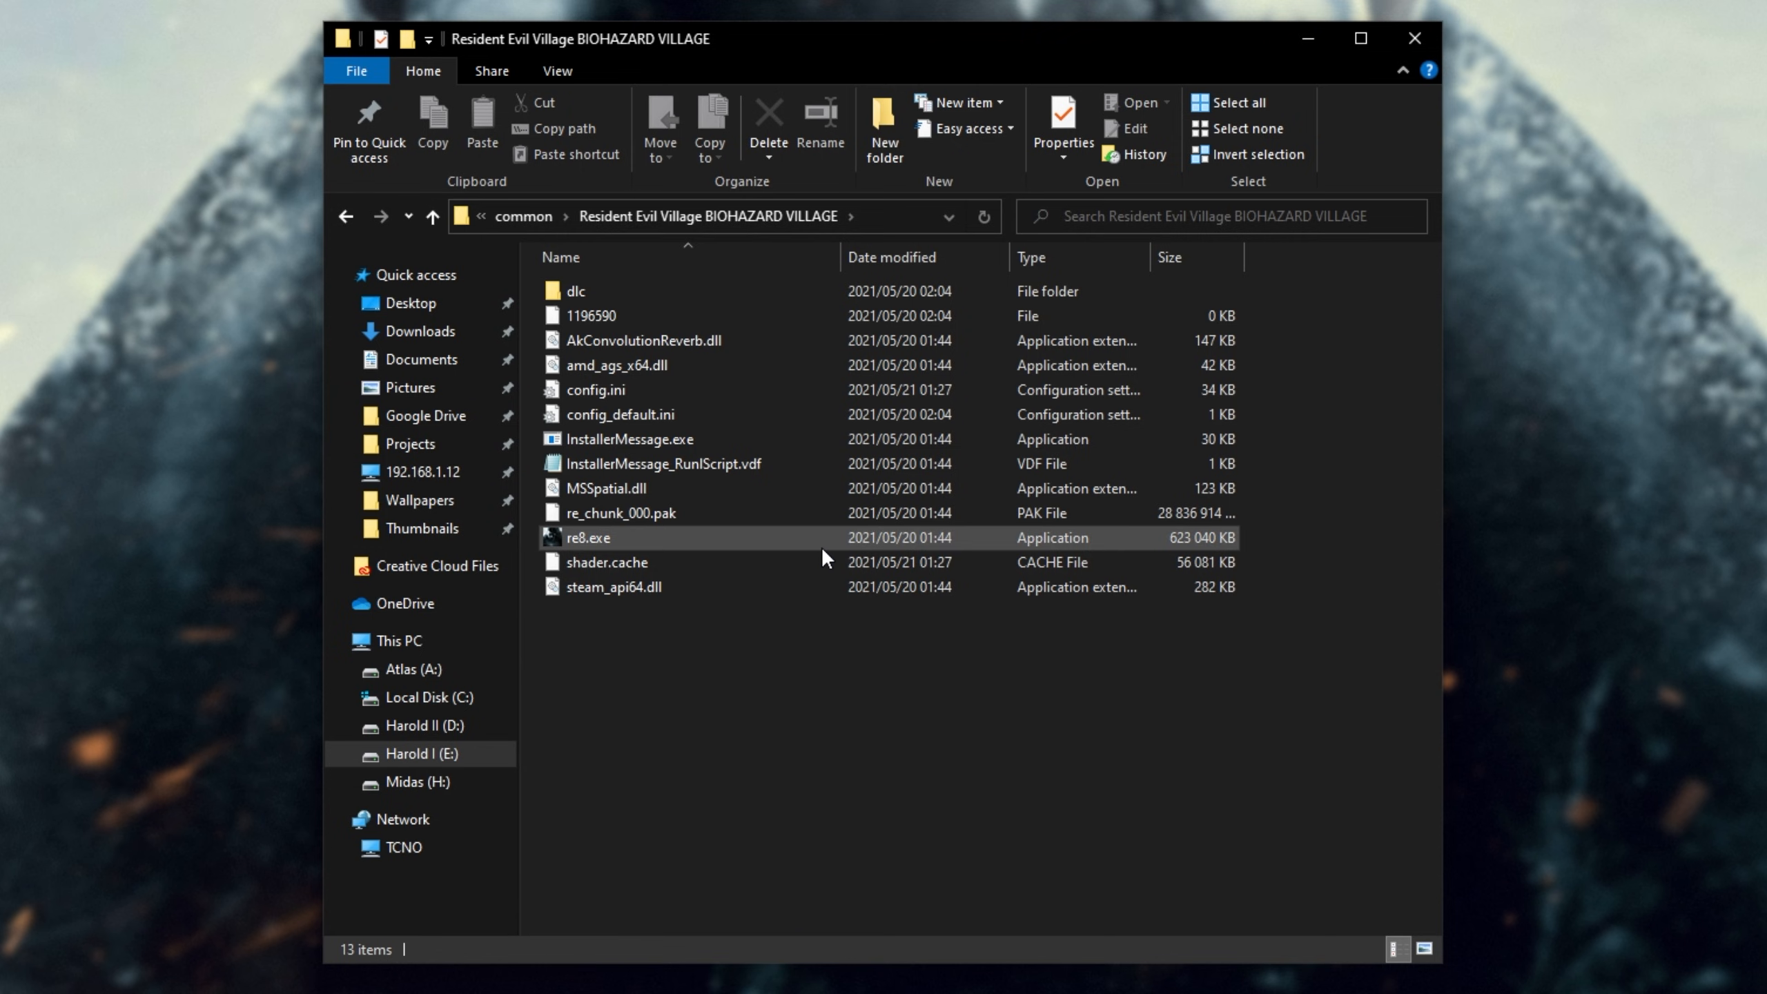
right_click(586, 538)
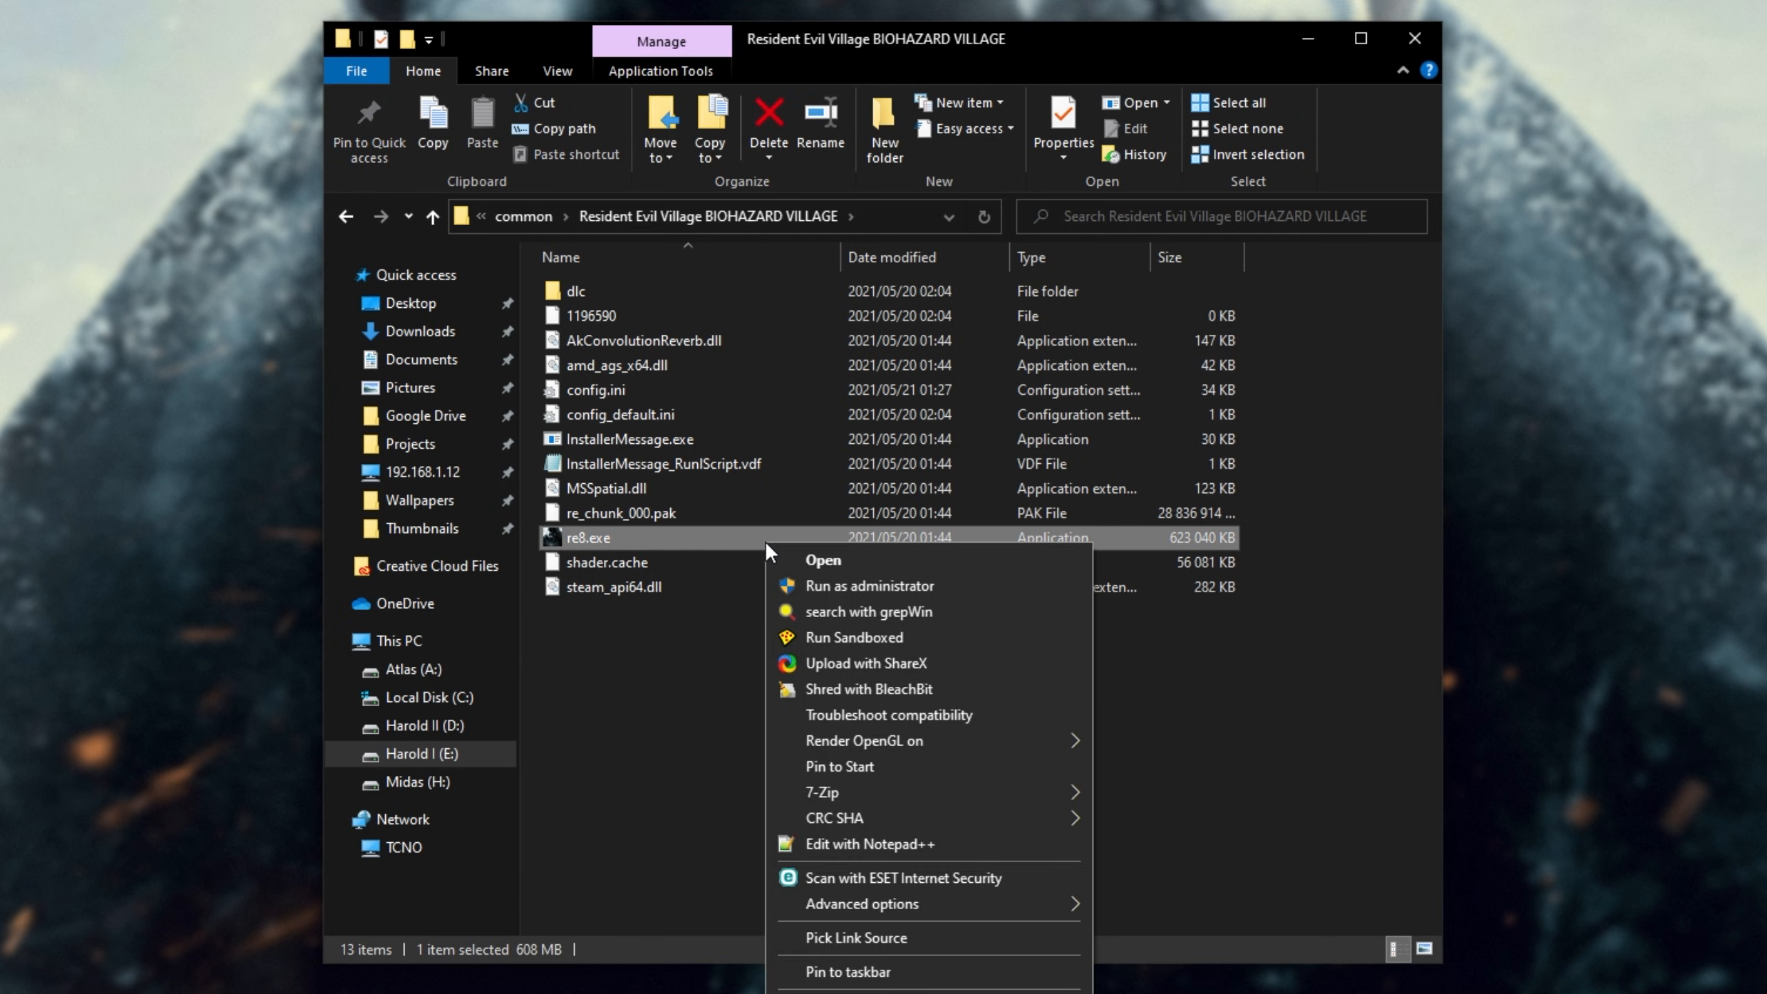
scroll(down, 3)
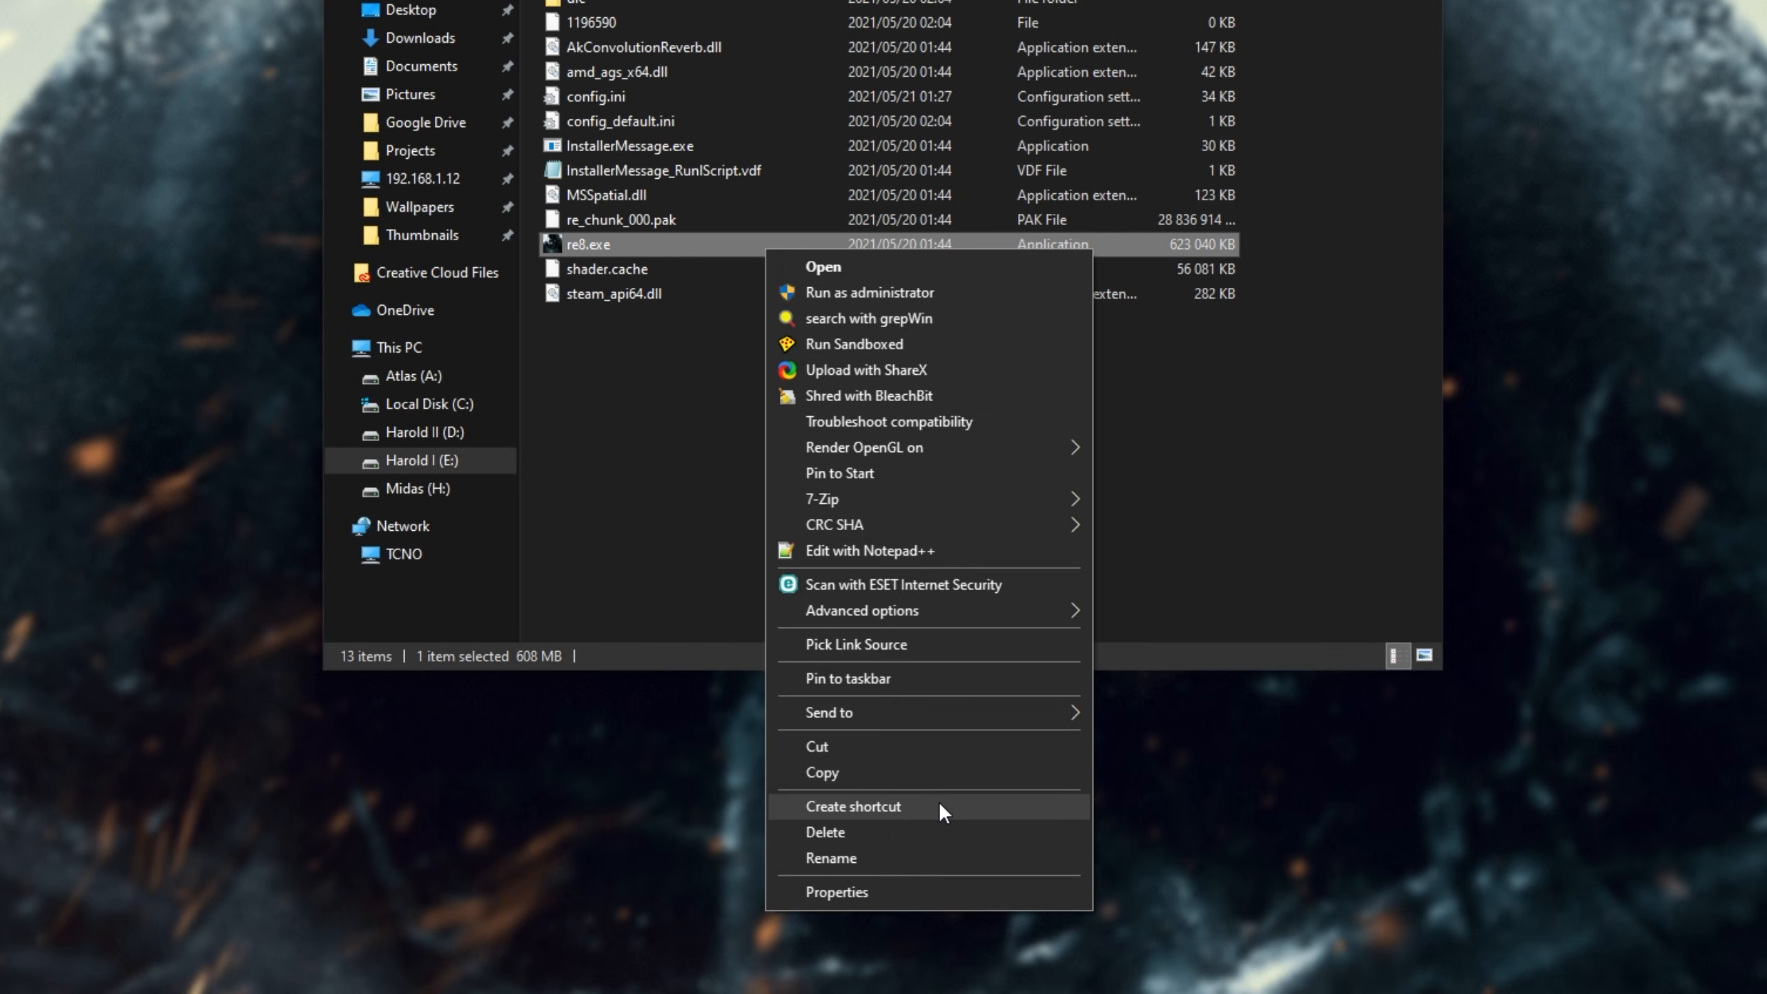
click(854, 805)
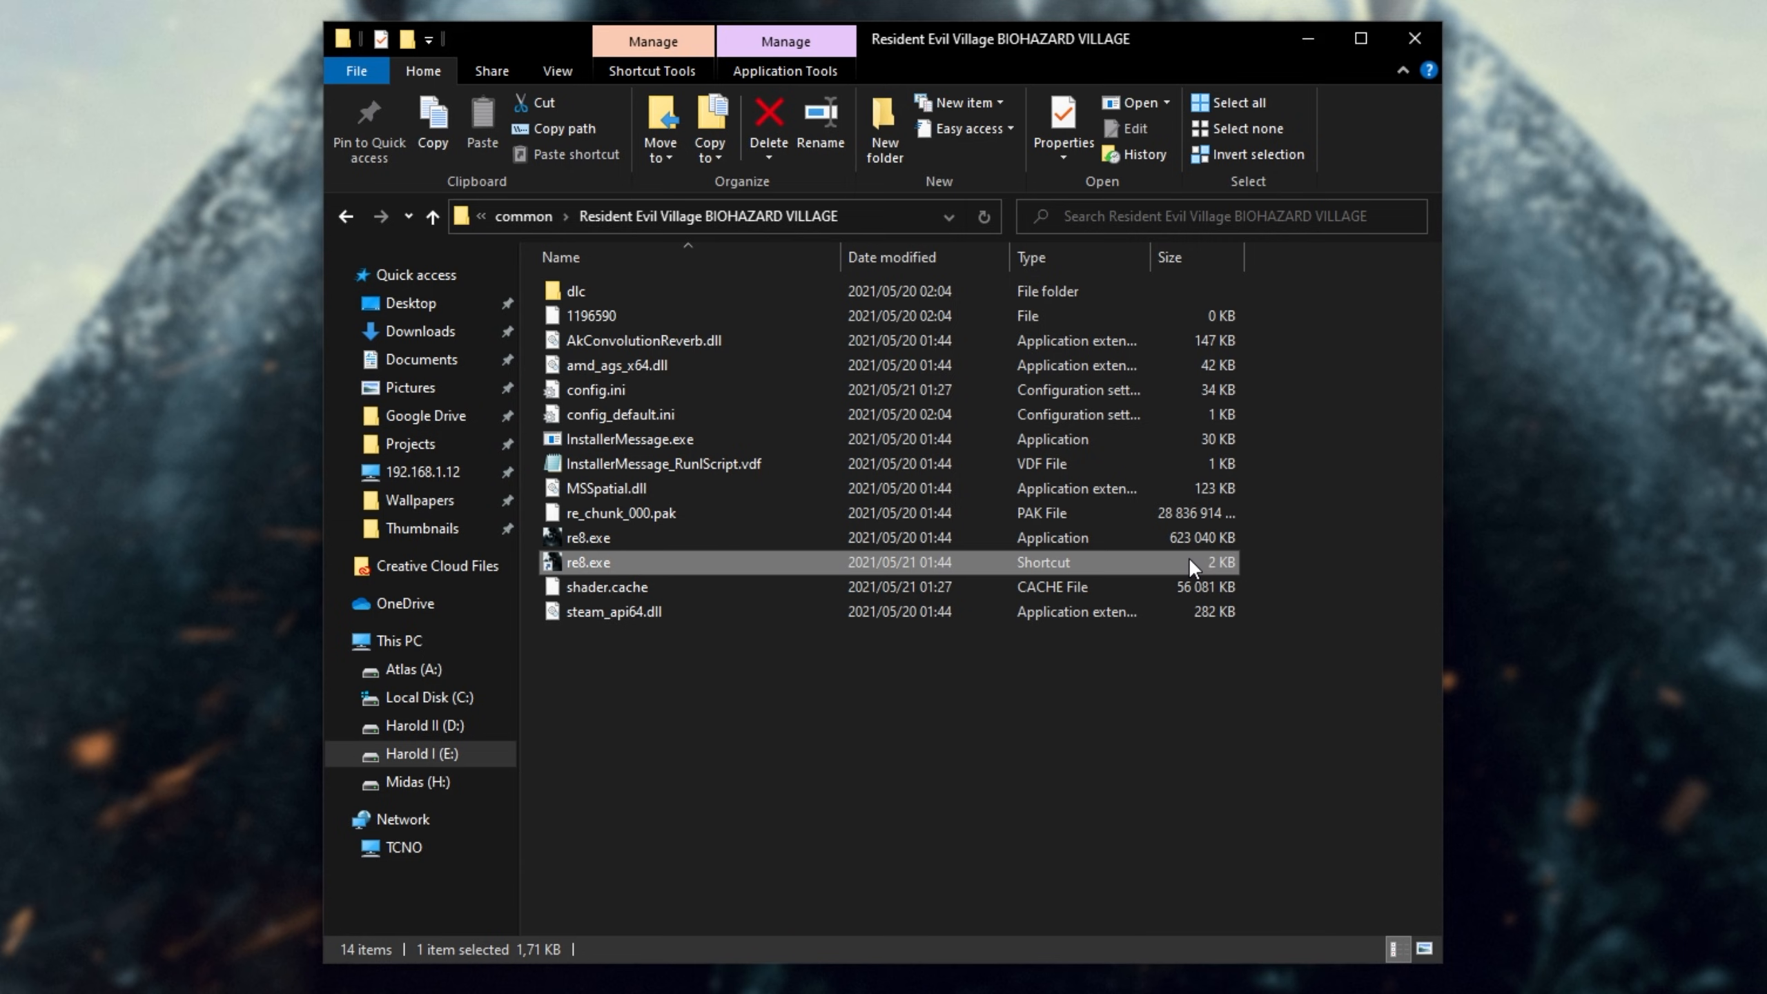
click(768, 118)
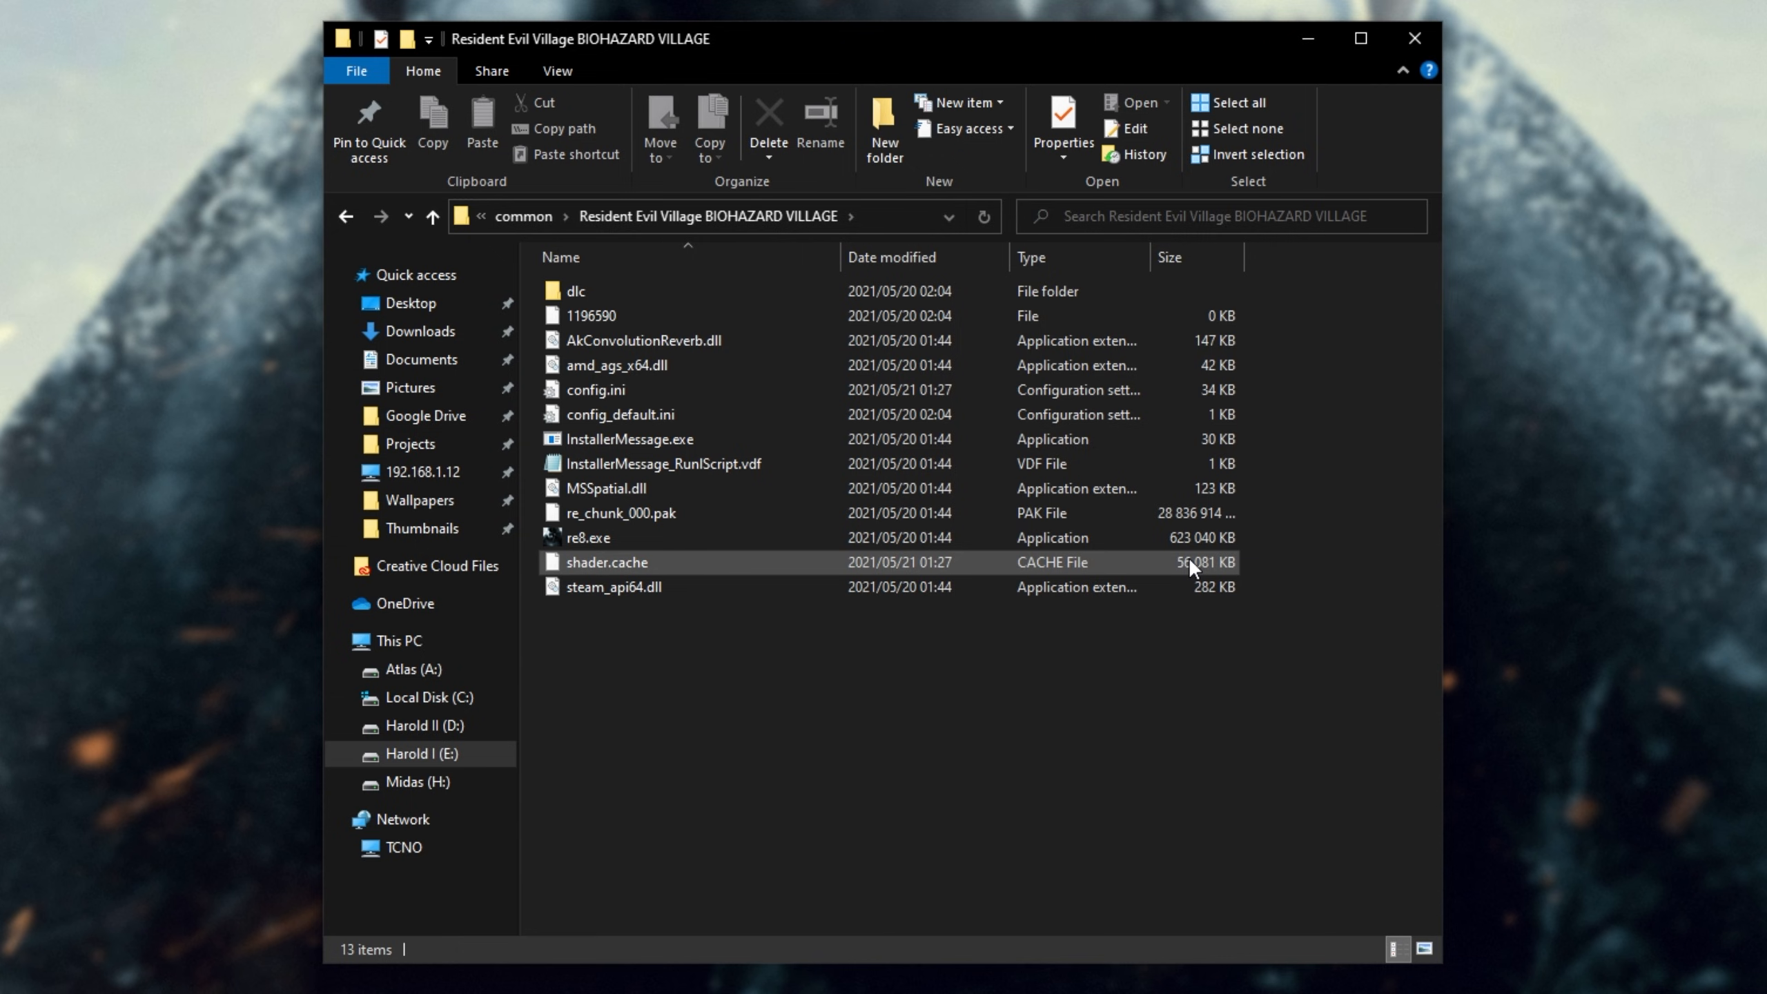
Clear the folder selection in Explorer and switch to the web browser.
click(1059, 705)
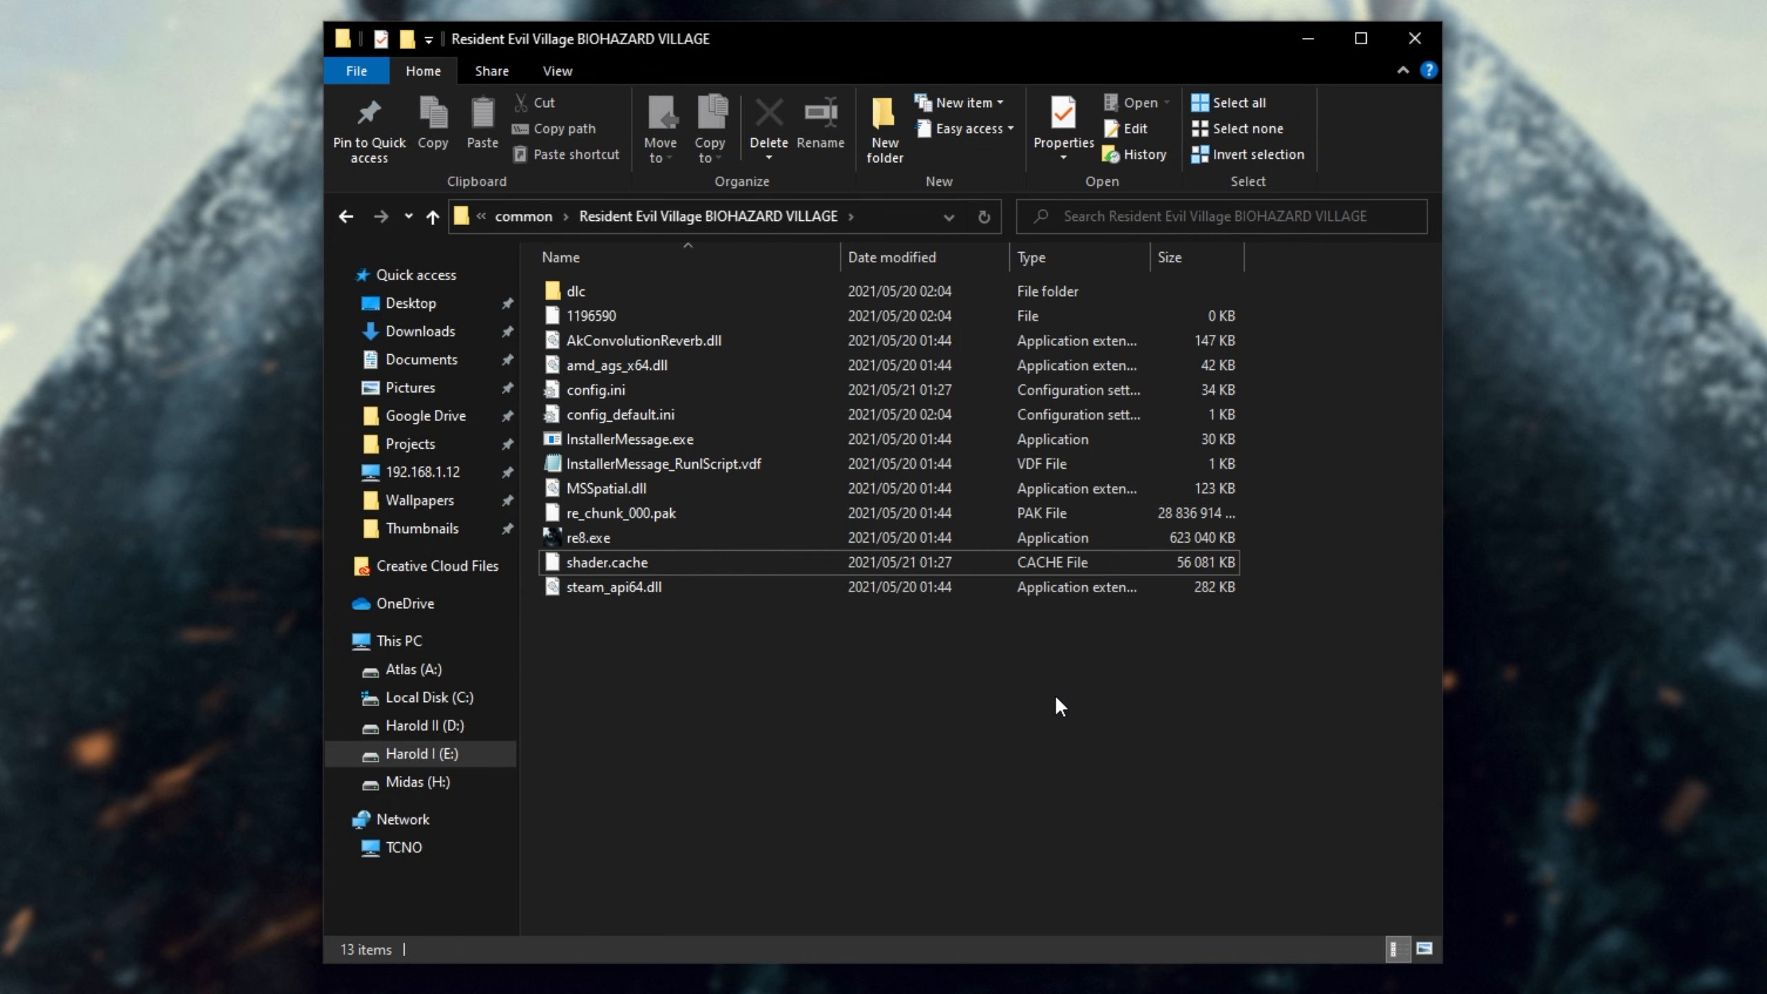
mouse_move(1035, 698)
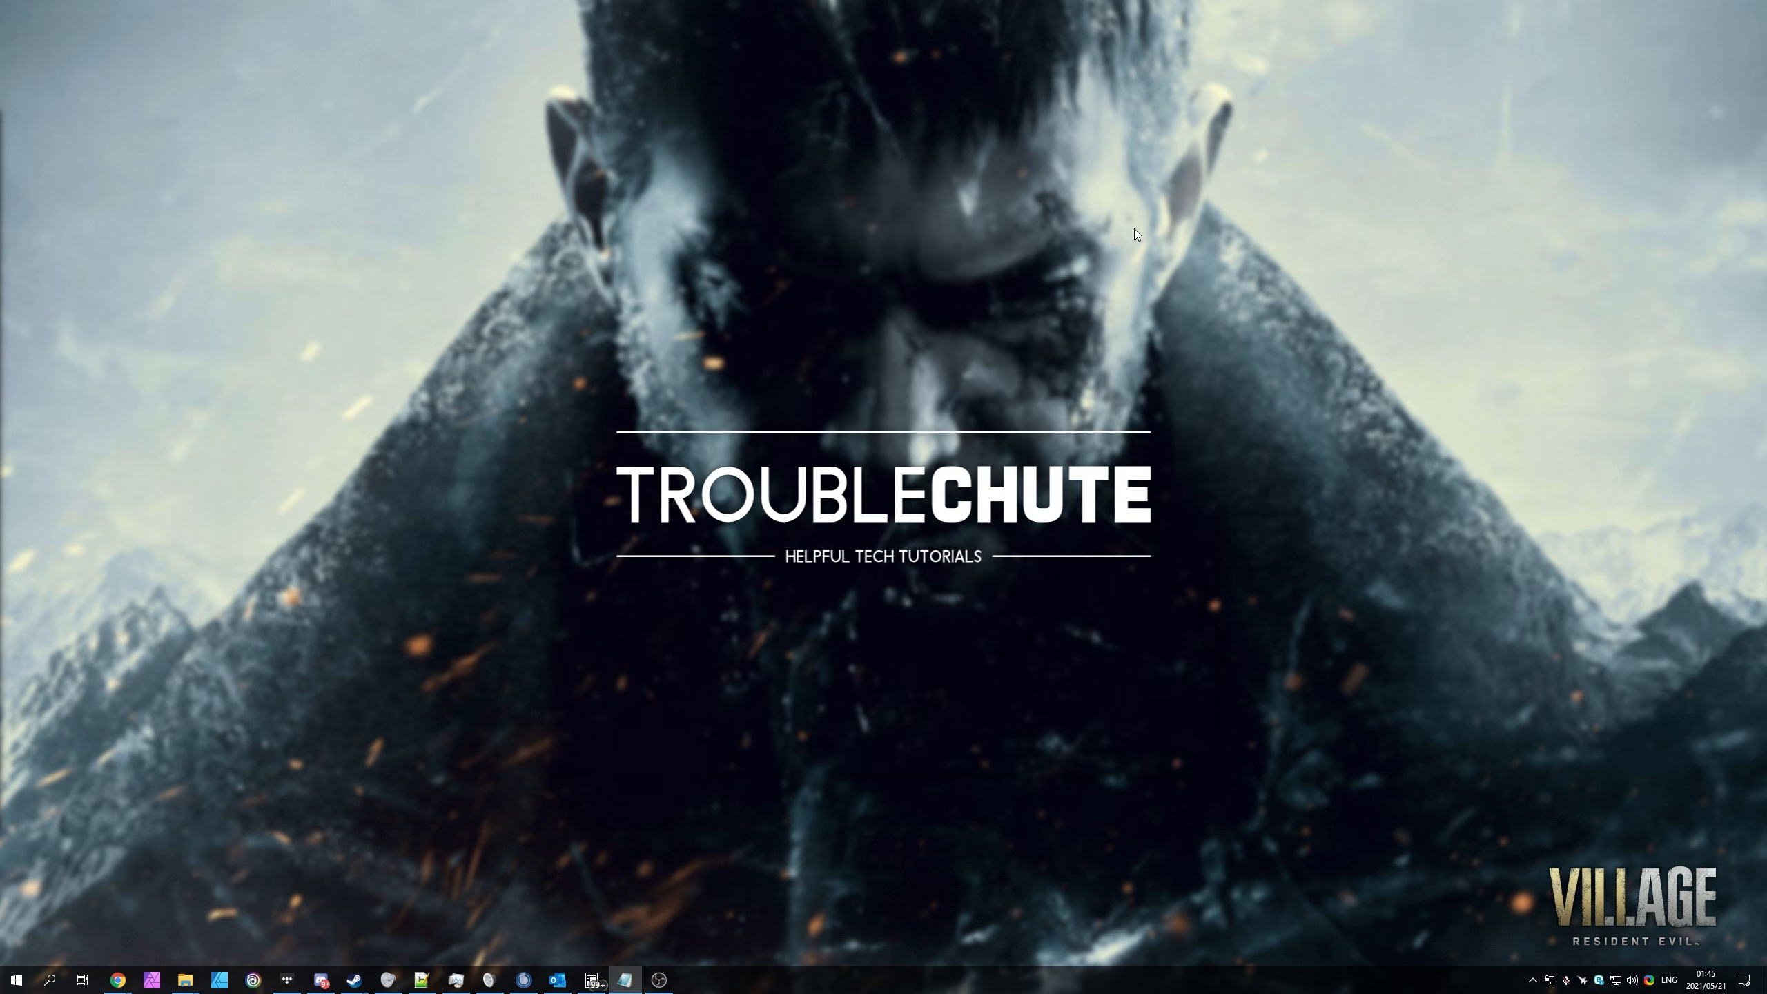
mouse_move(1106, 282)
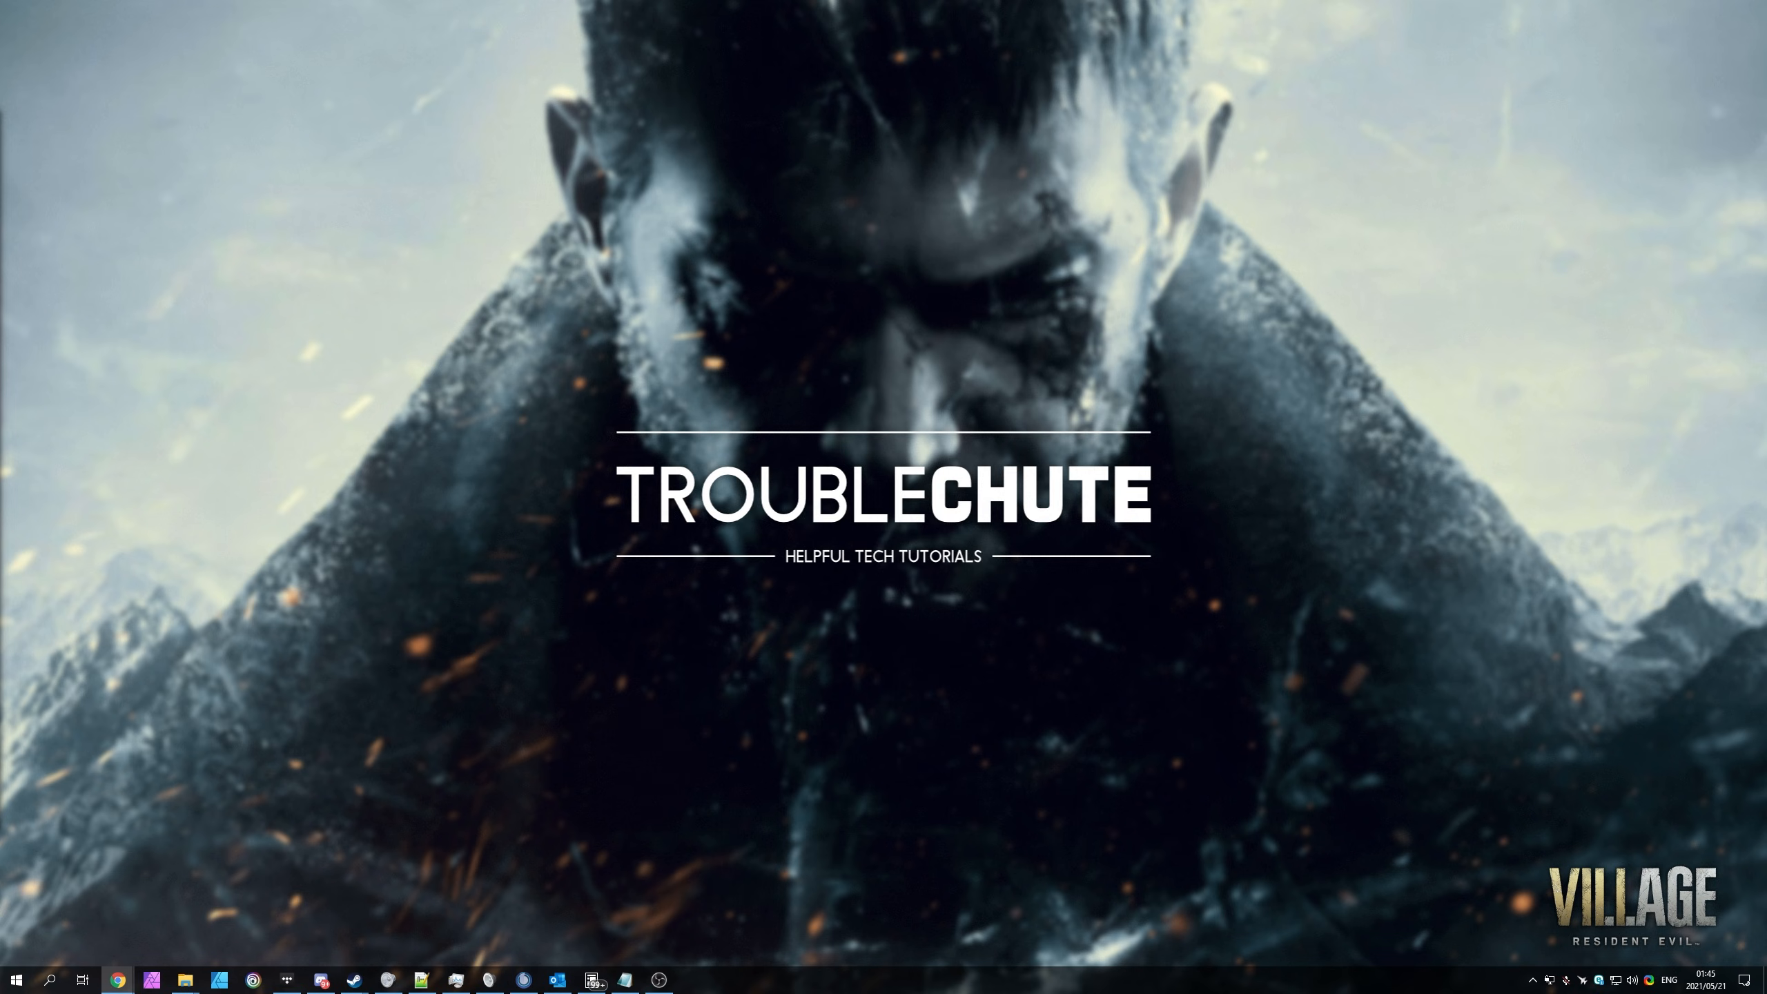
click(114, 980)
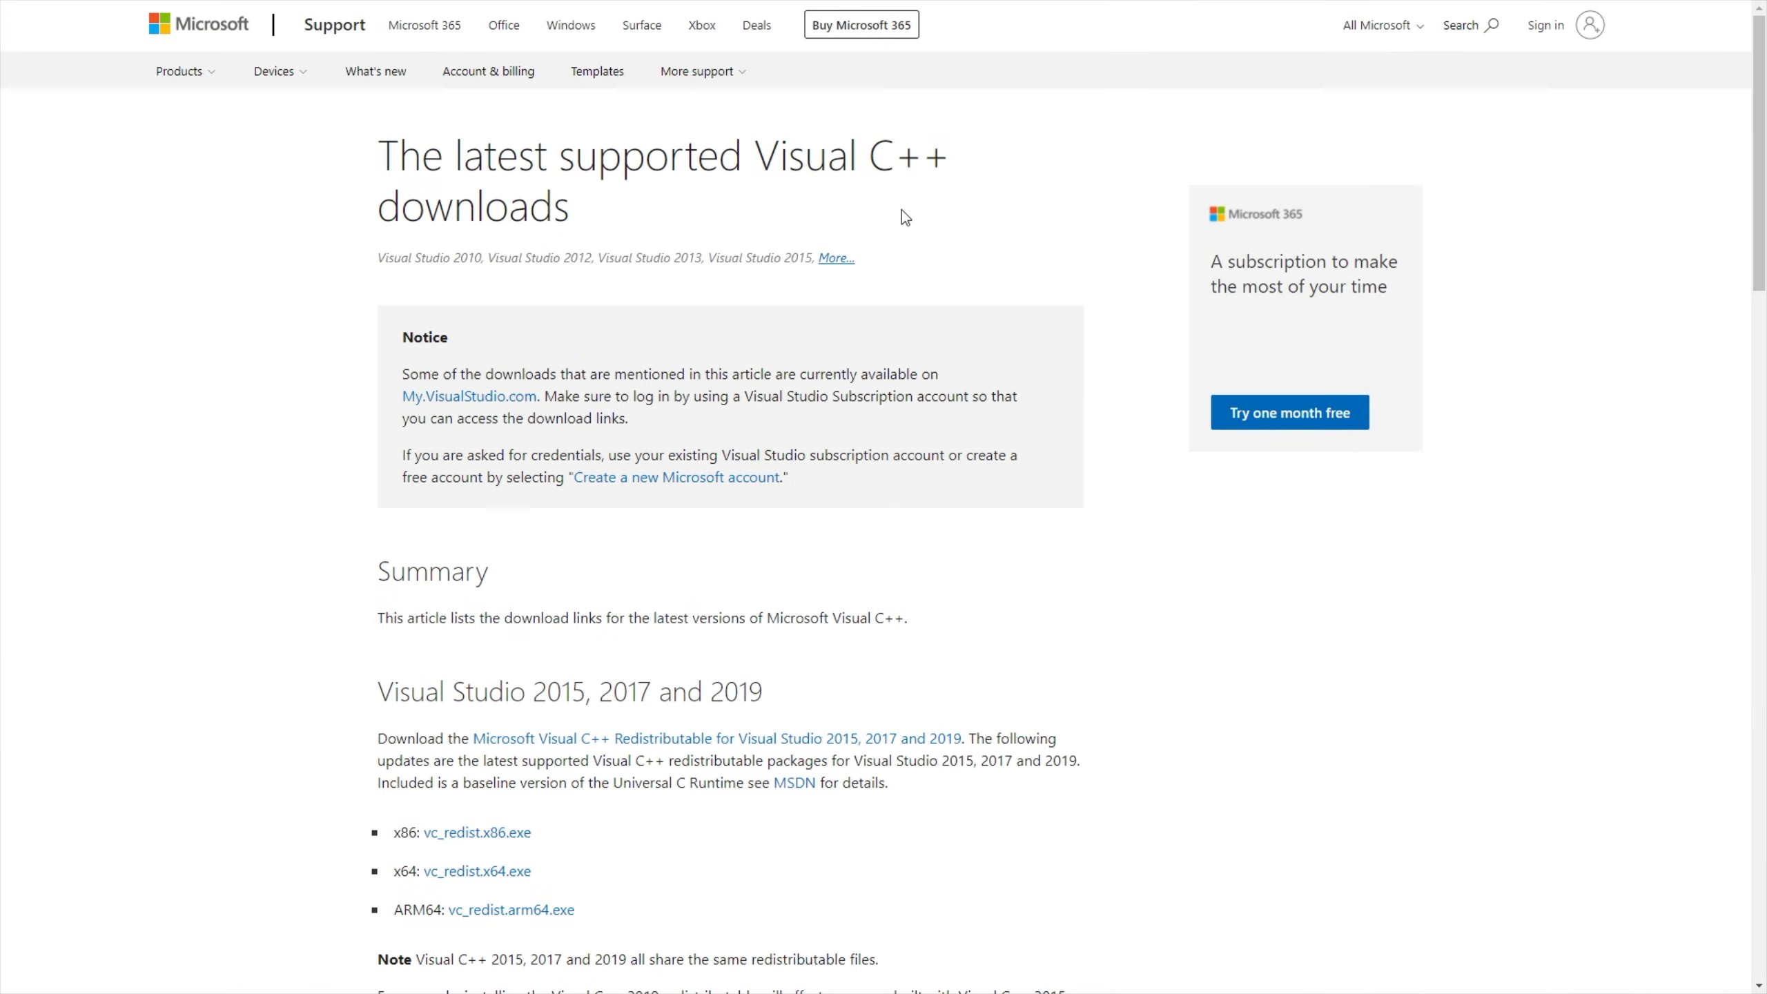
Scroll to the Visual C++ 2015-2019 downloads and bring up the x86 link's options.
scroll(down, 3)
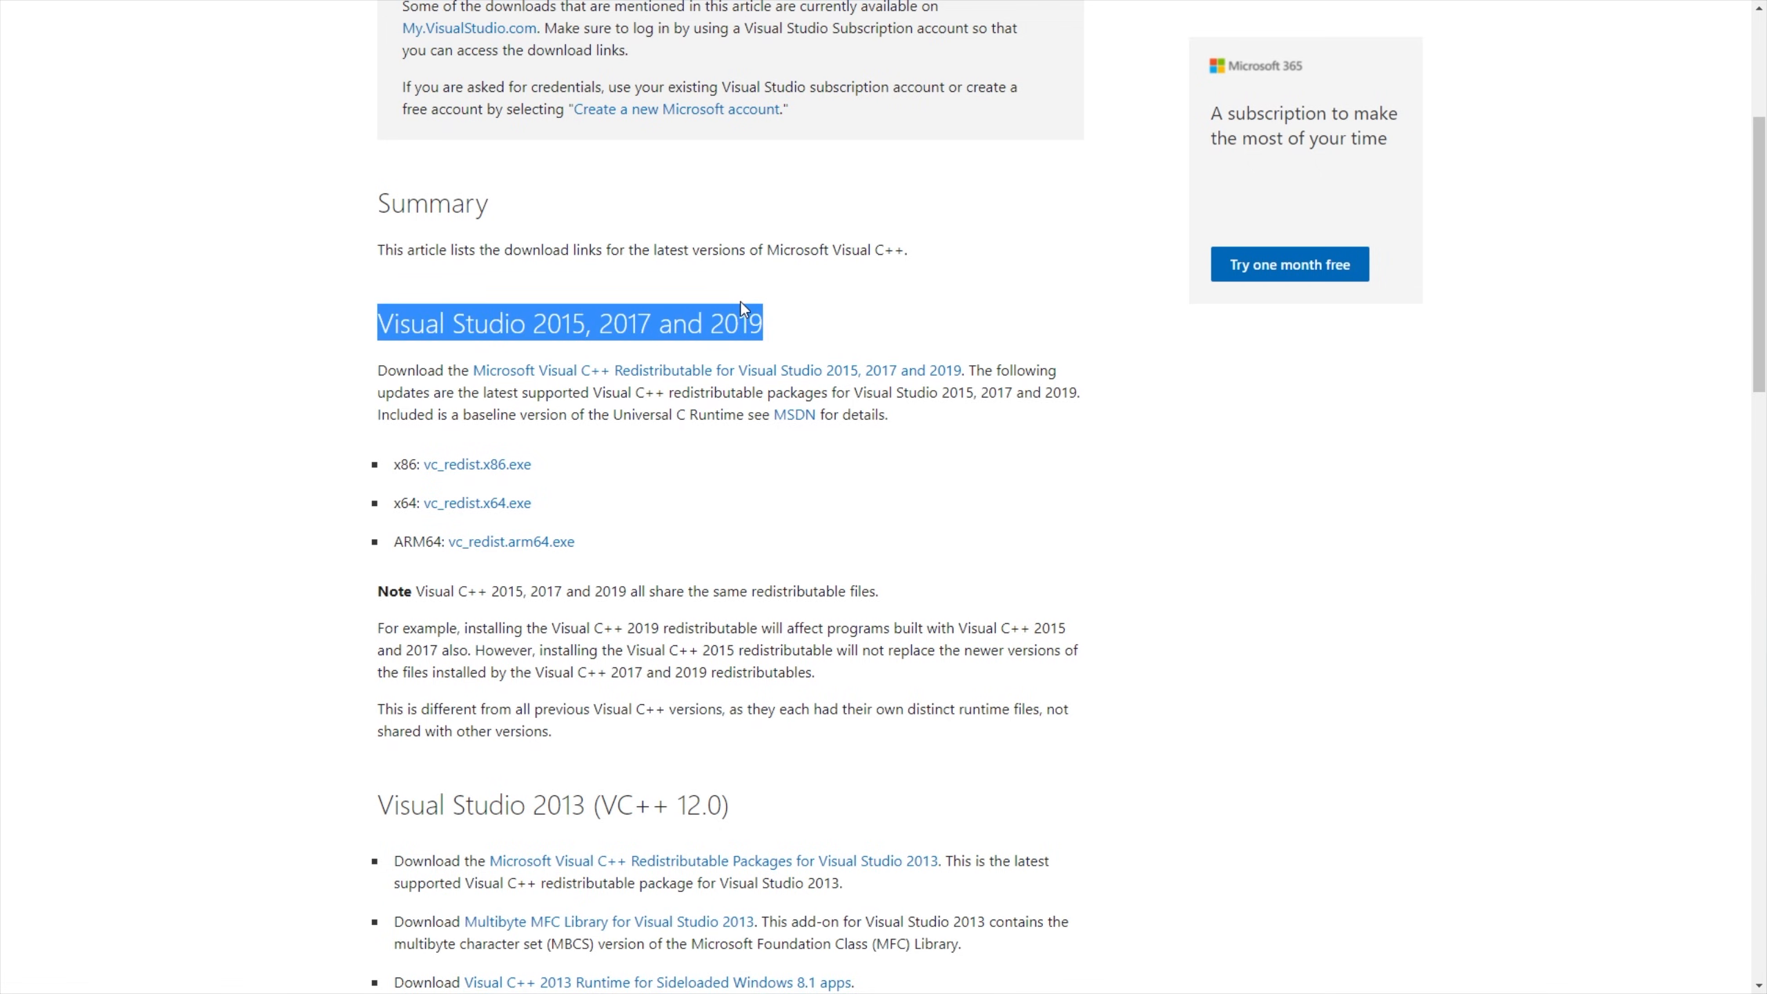
mouse_move(533, 483)
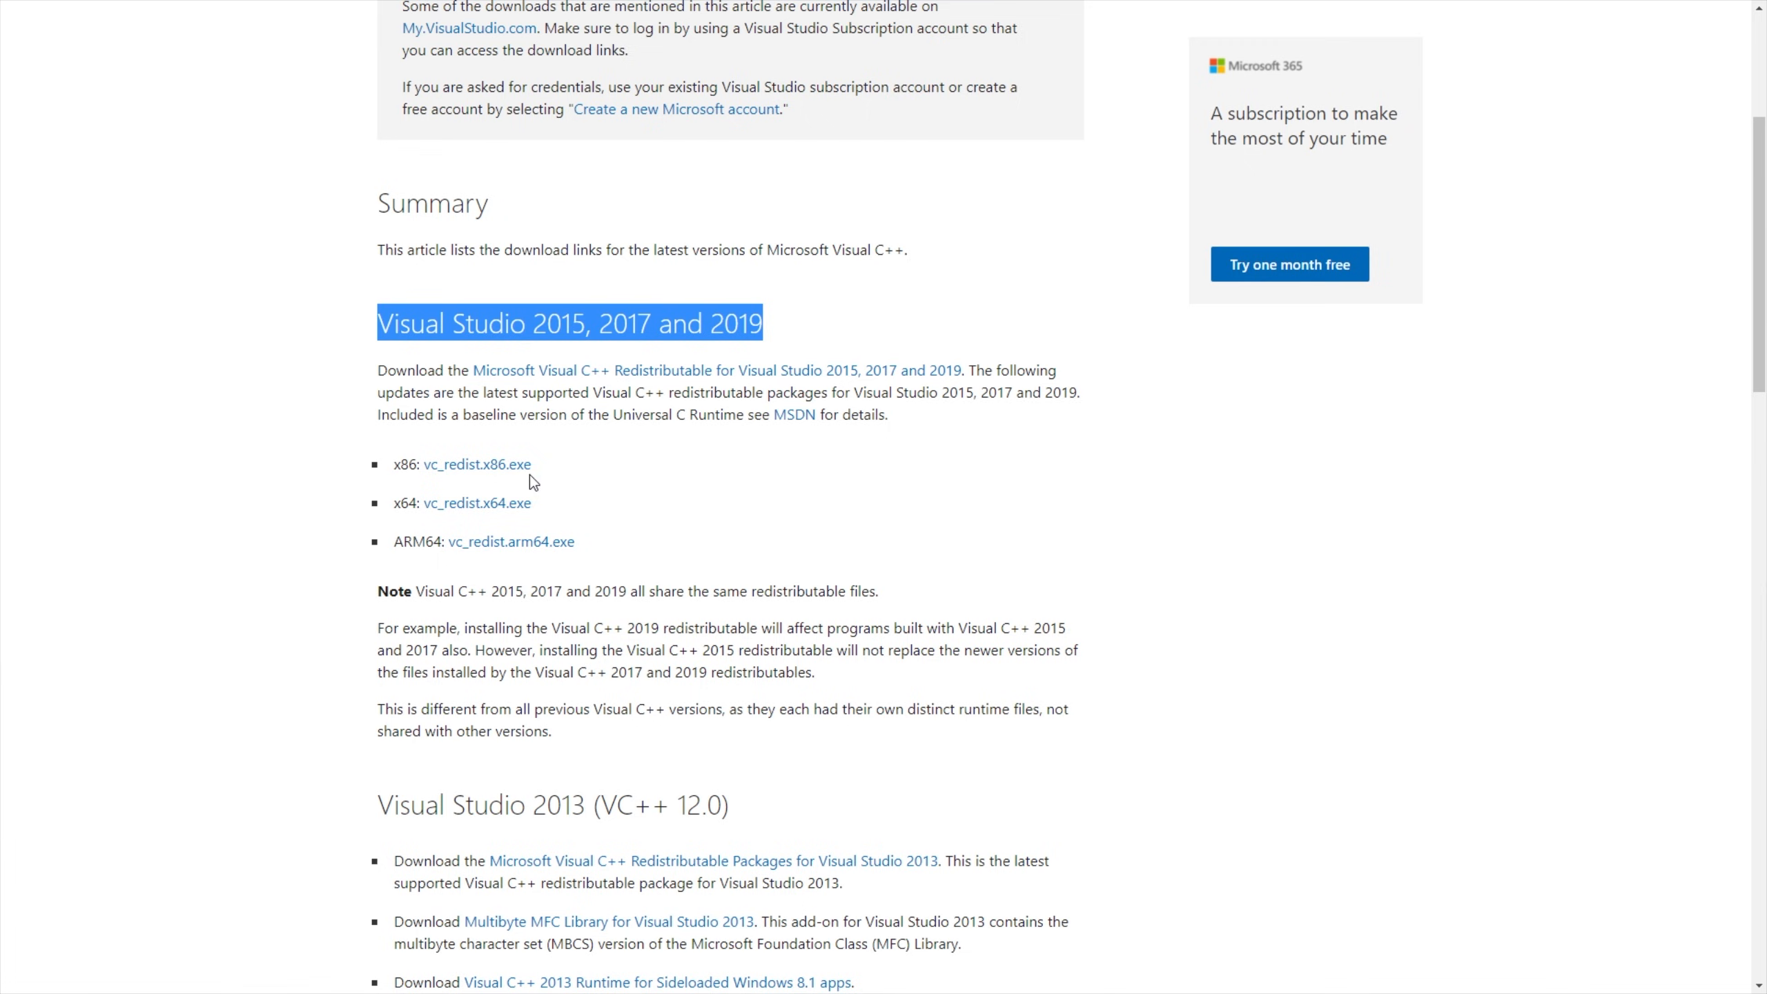
right_click(475, 463)
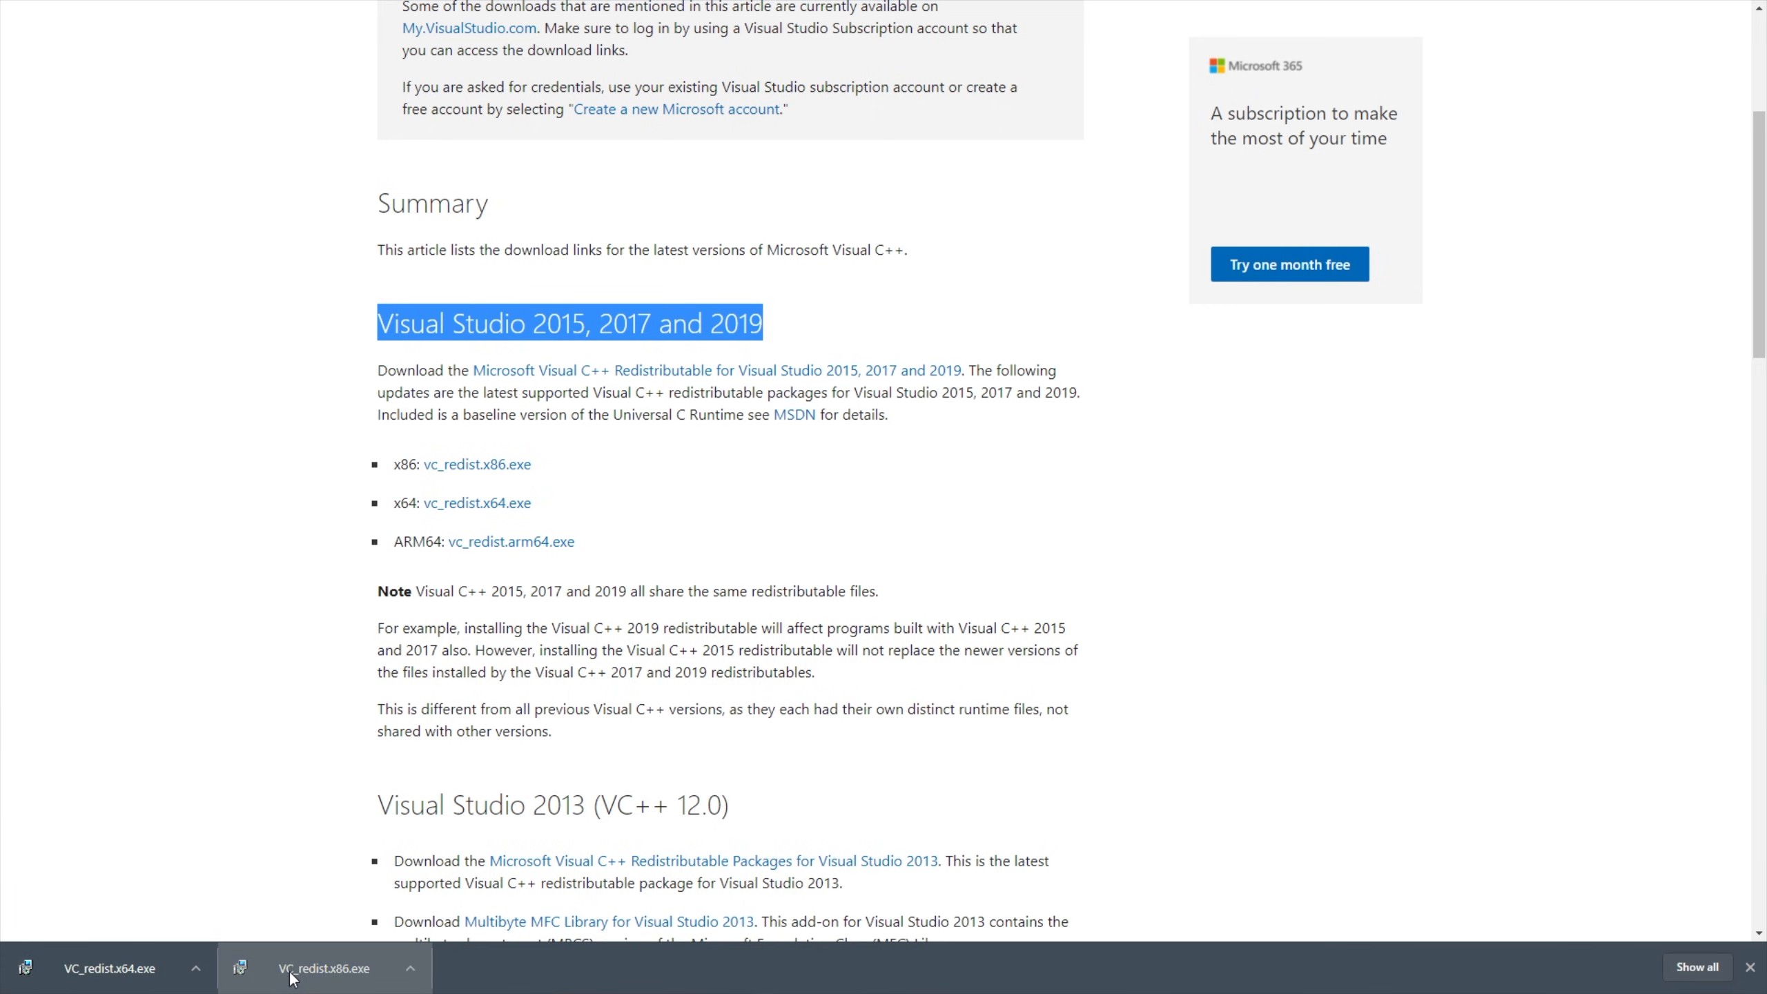
Run the downloaded x86 redistributable installer, repair it, then close its setup window.
click(323, 968)
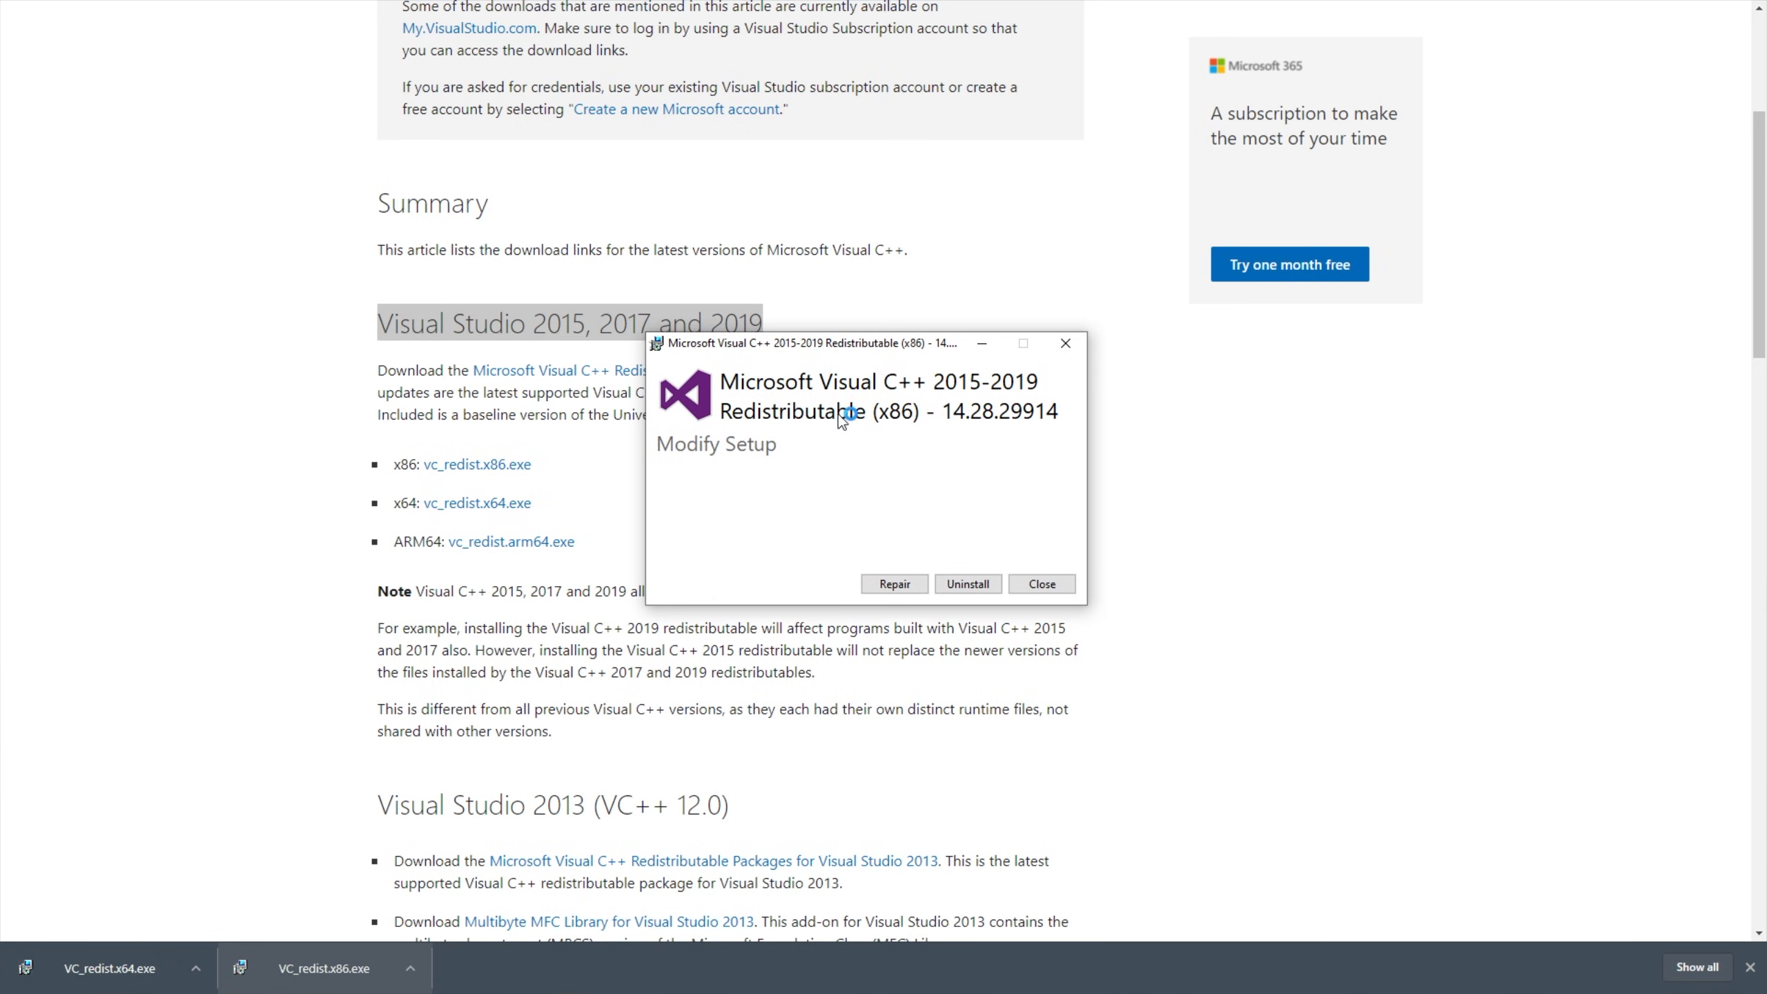
click(892, 582)
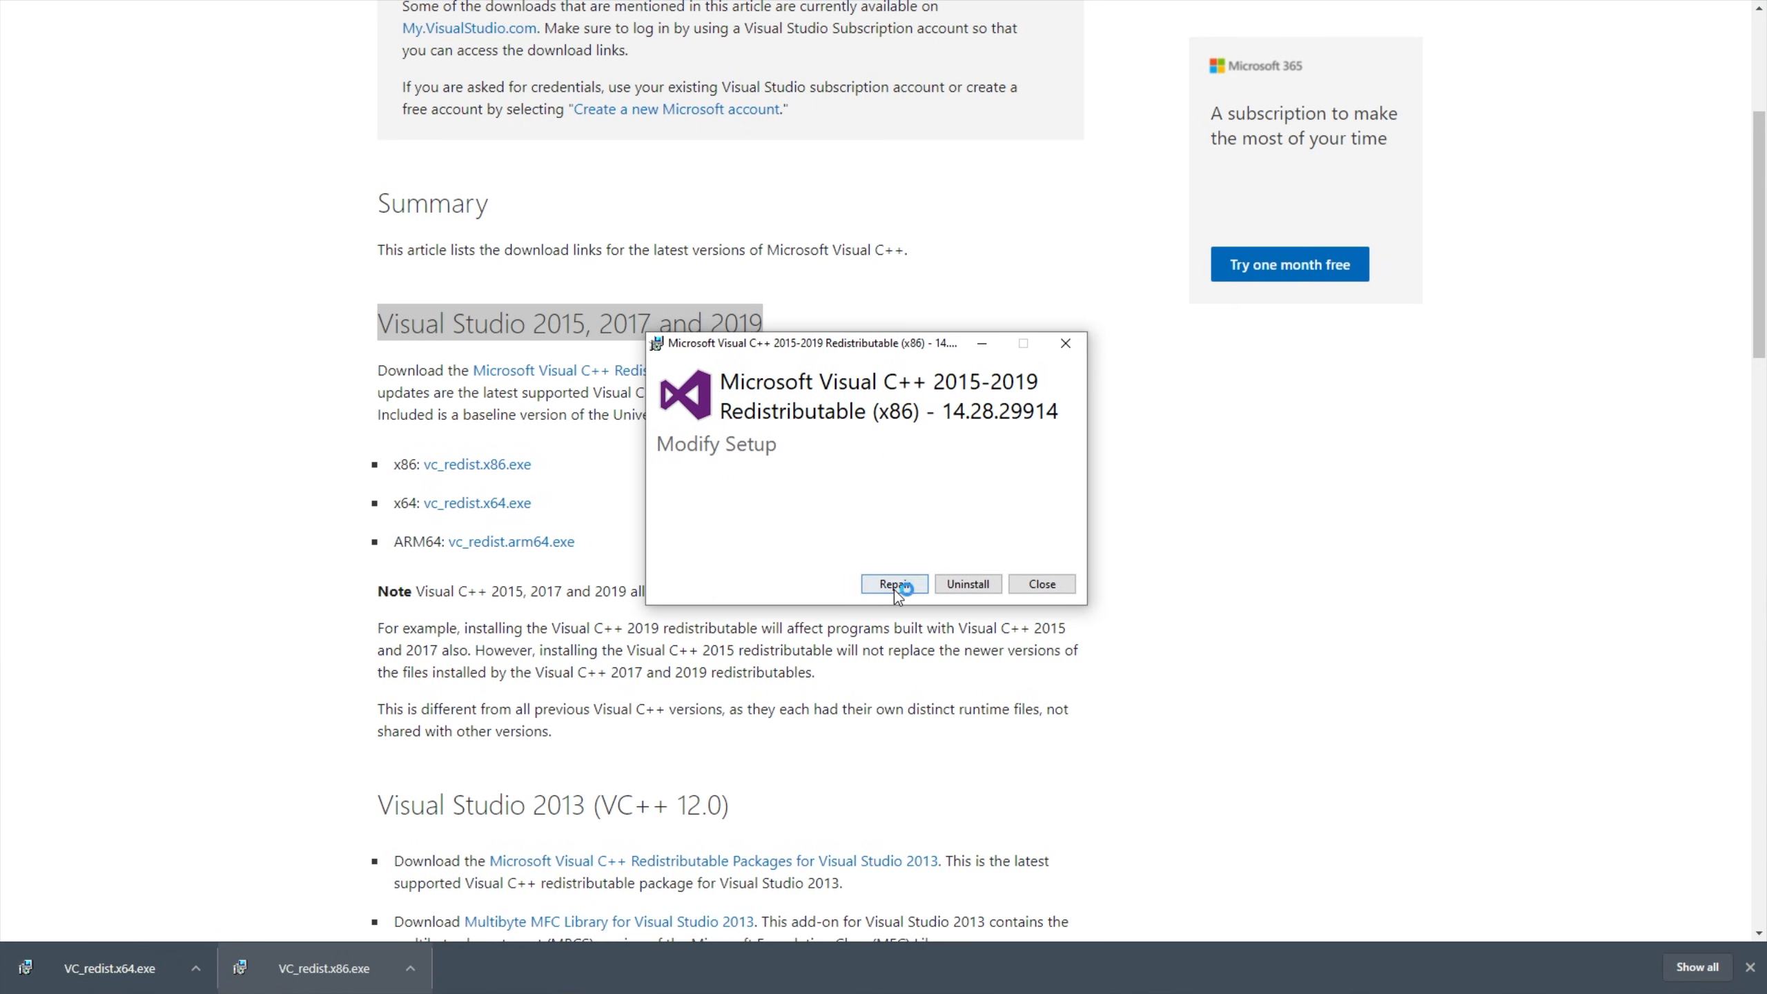
mouse_move(1065, 344)
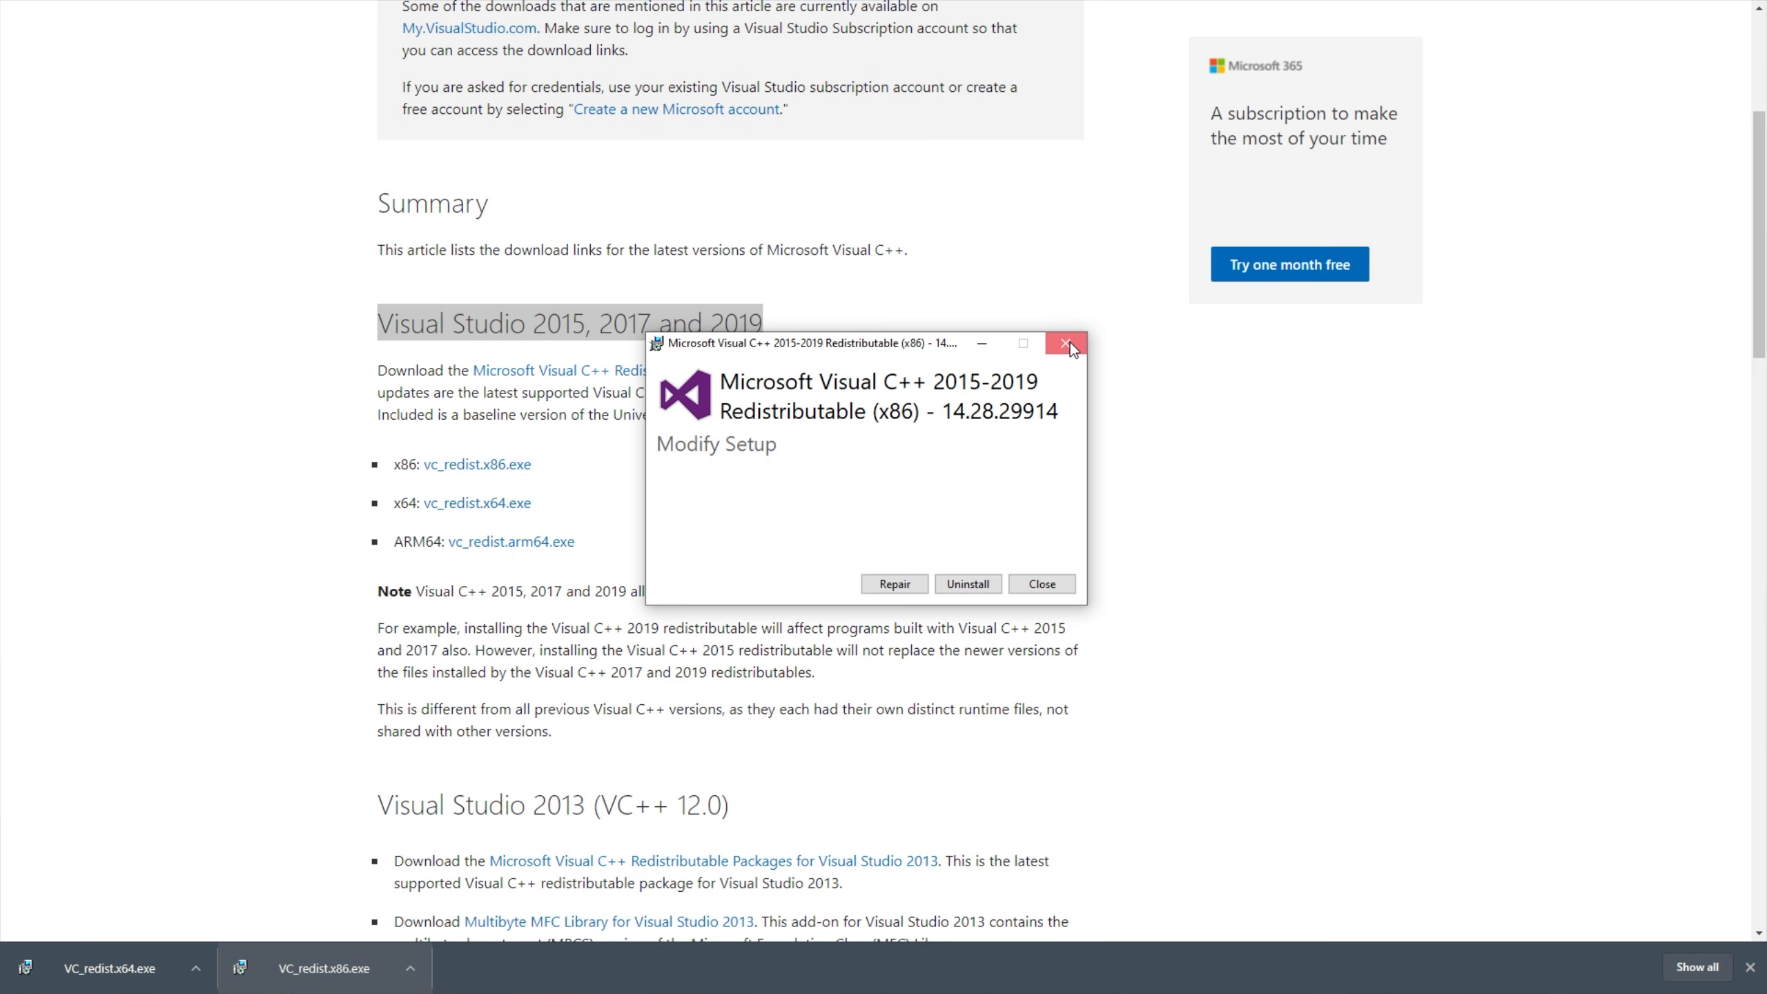
click(1063, 342)
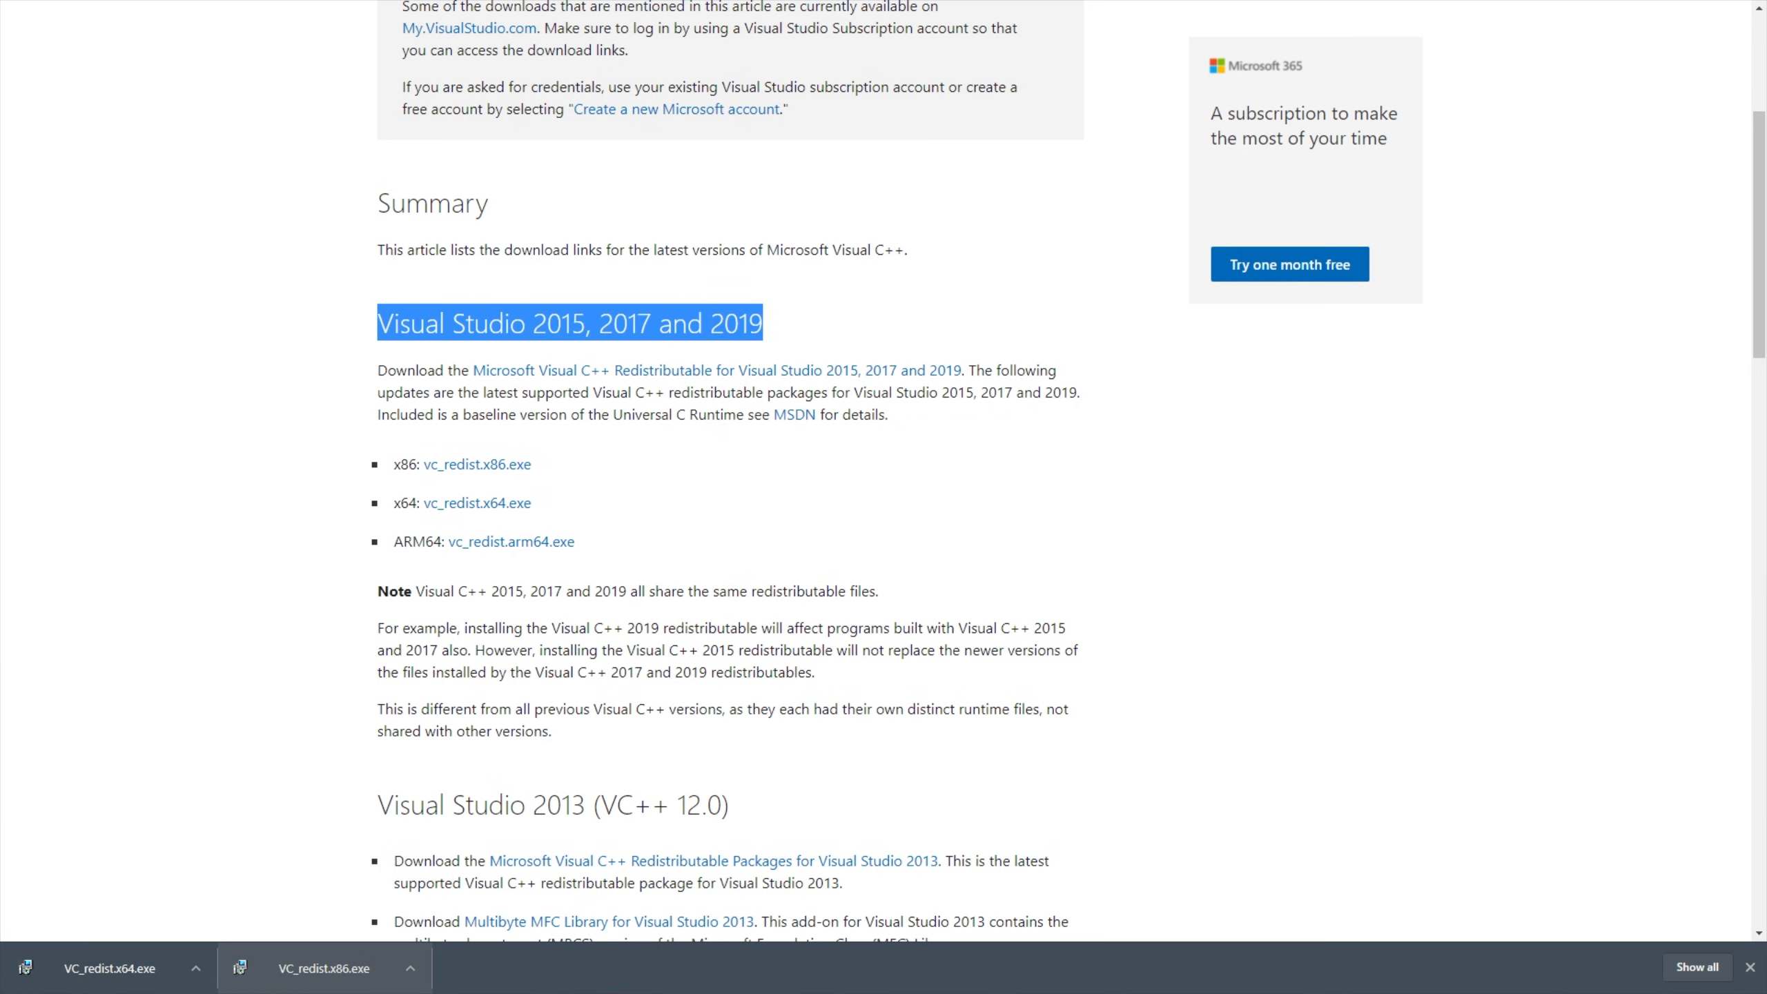
click(1762, 978)
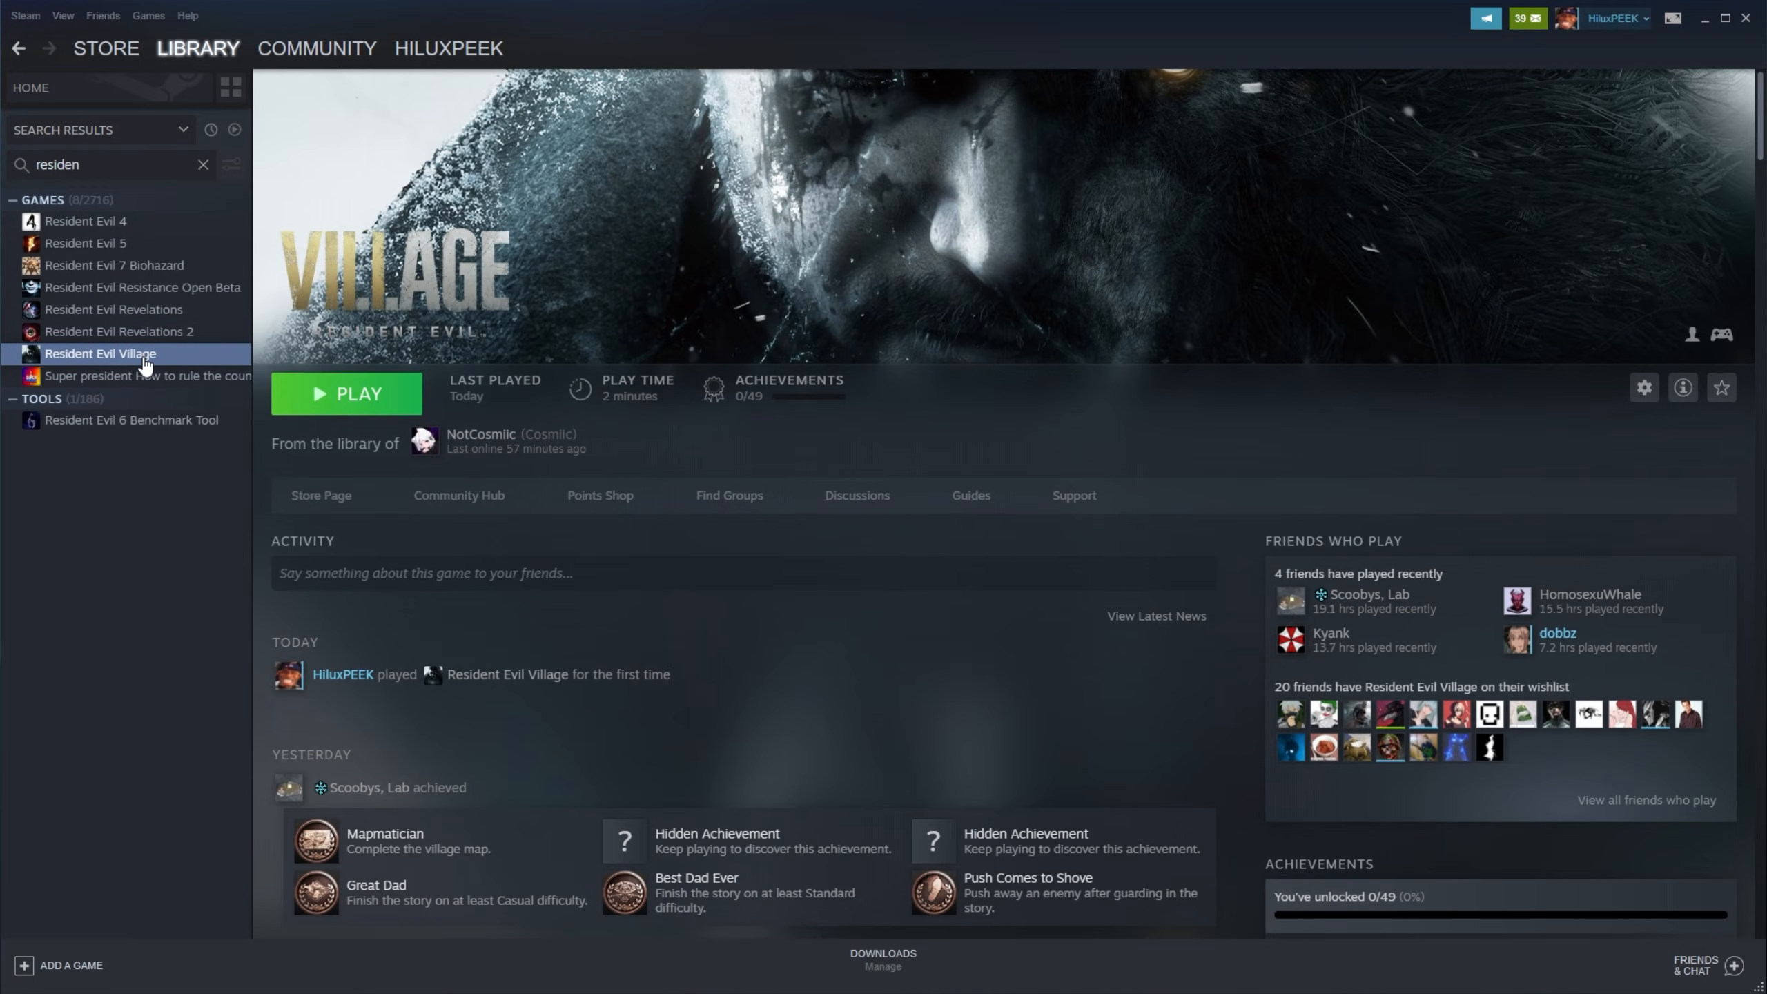
Reopen Resident Evil Village's local install folder from the Steam library menu.
right_click(99, 353)
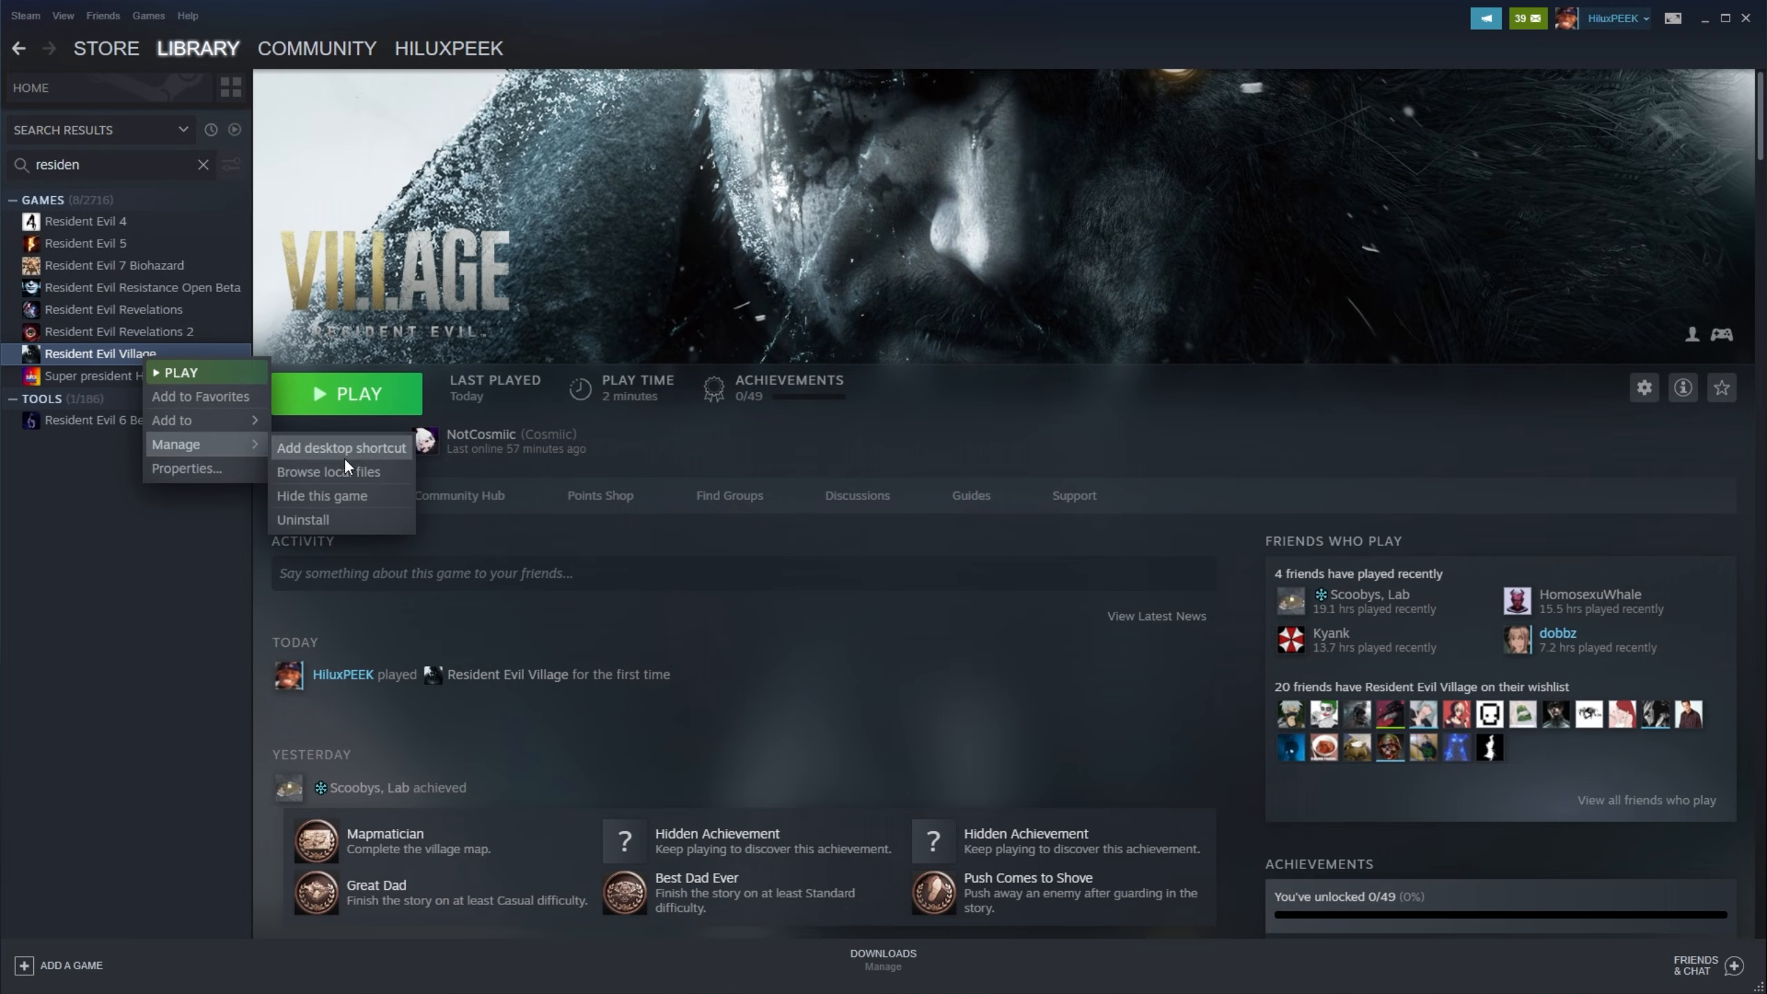
click(328, 471)
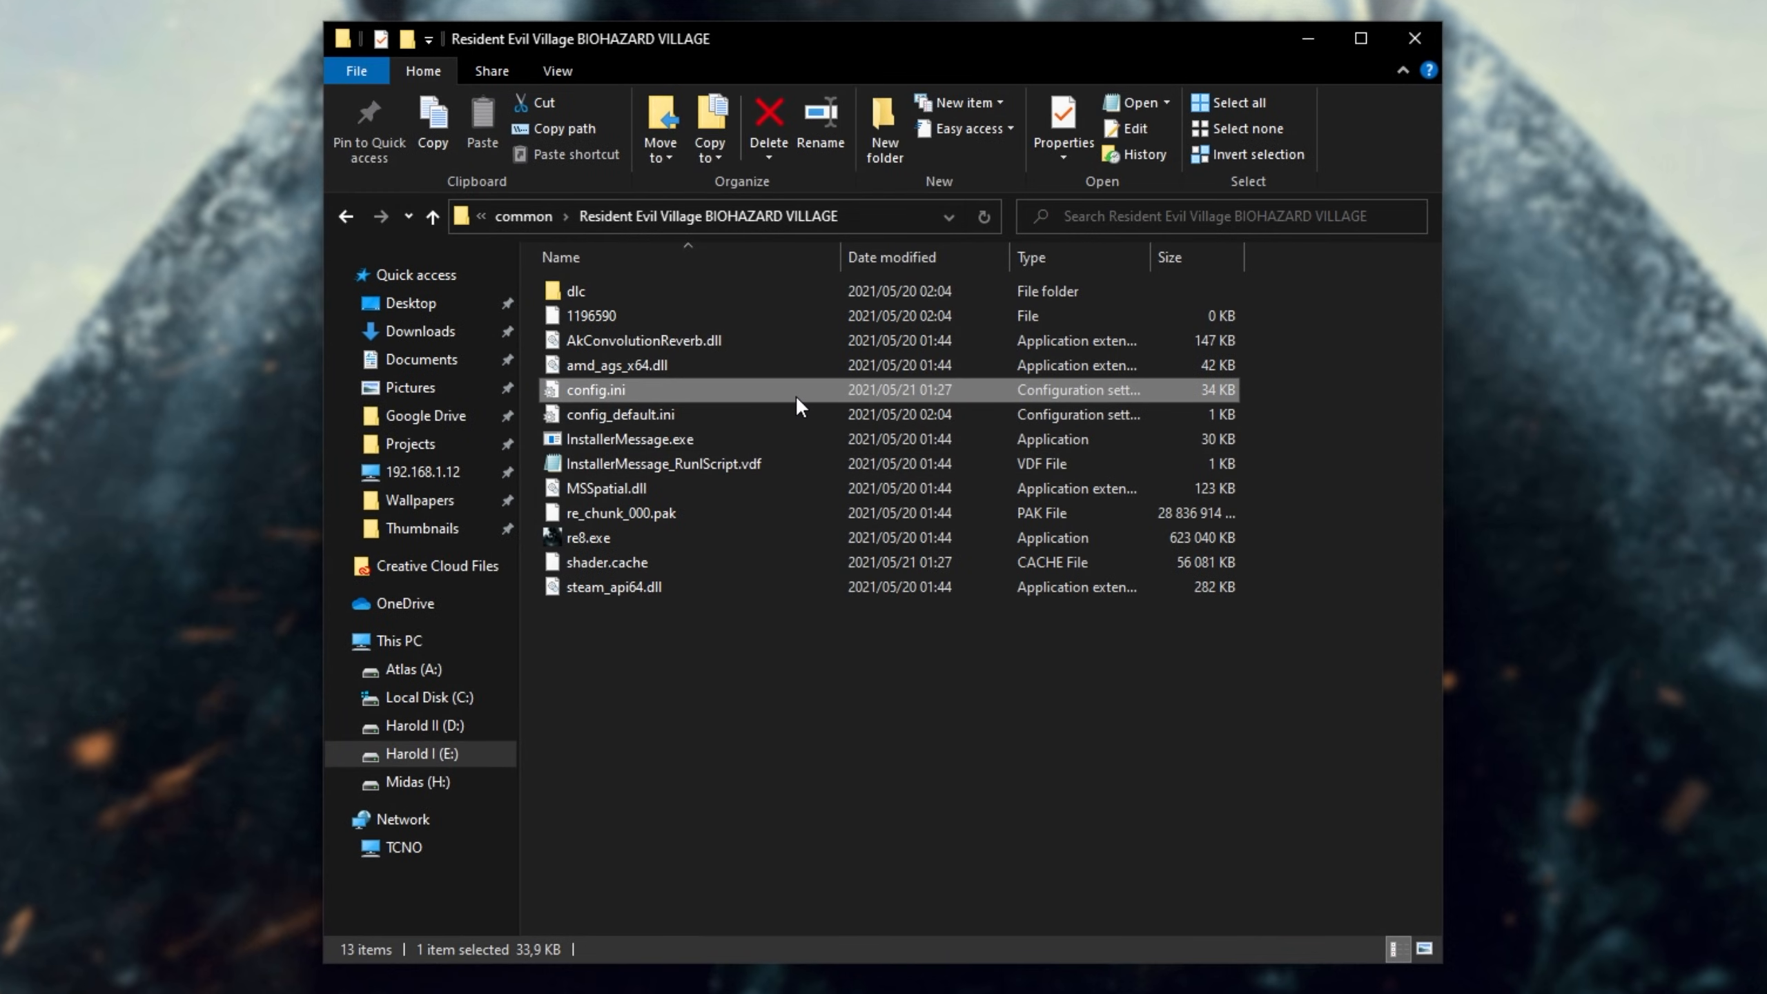
Open config.ini and change Capability=DirectX12 toward DirectX11, then undo the edit.
double_click(595, 390)
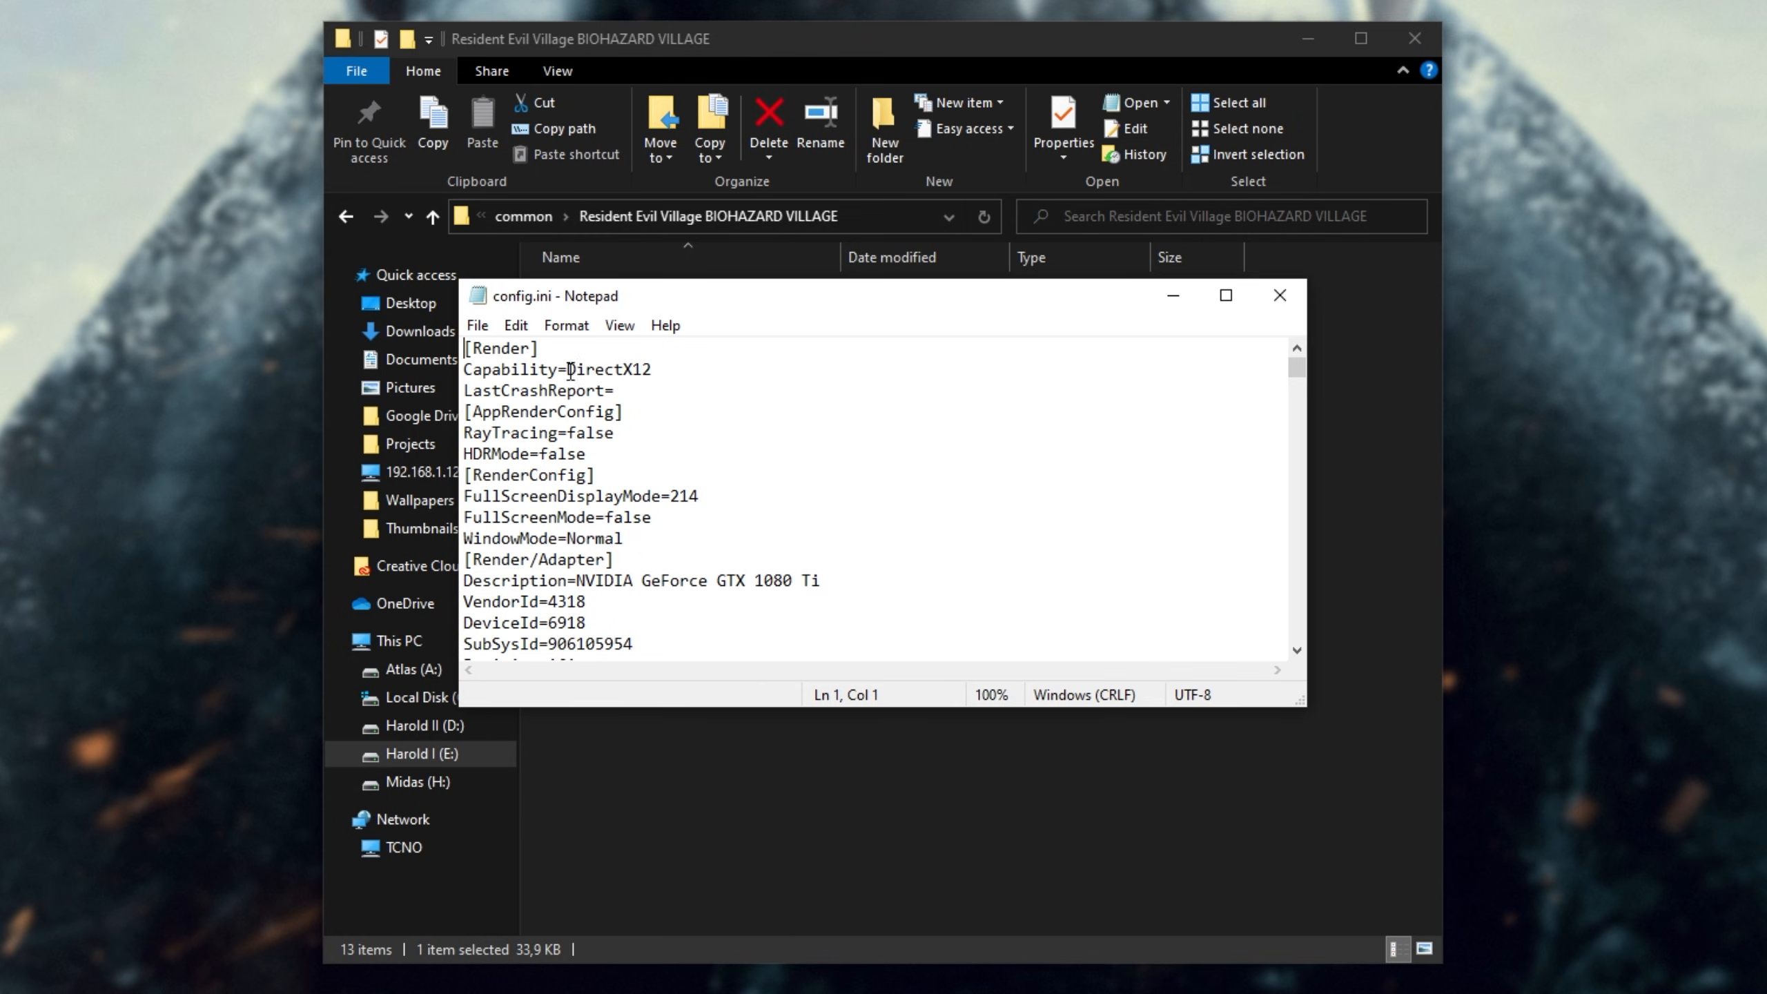
double_click(556, 368)
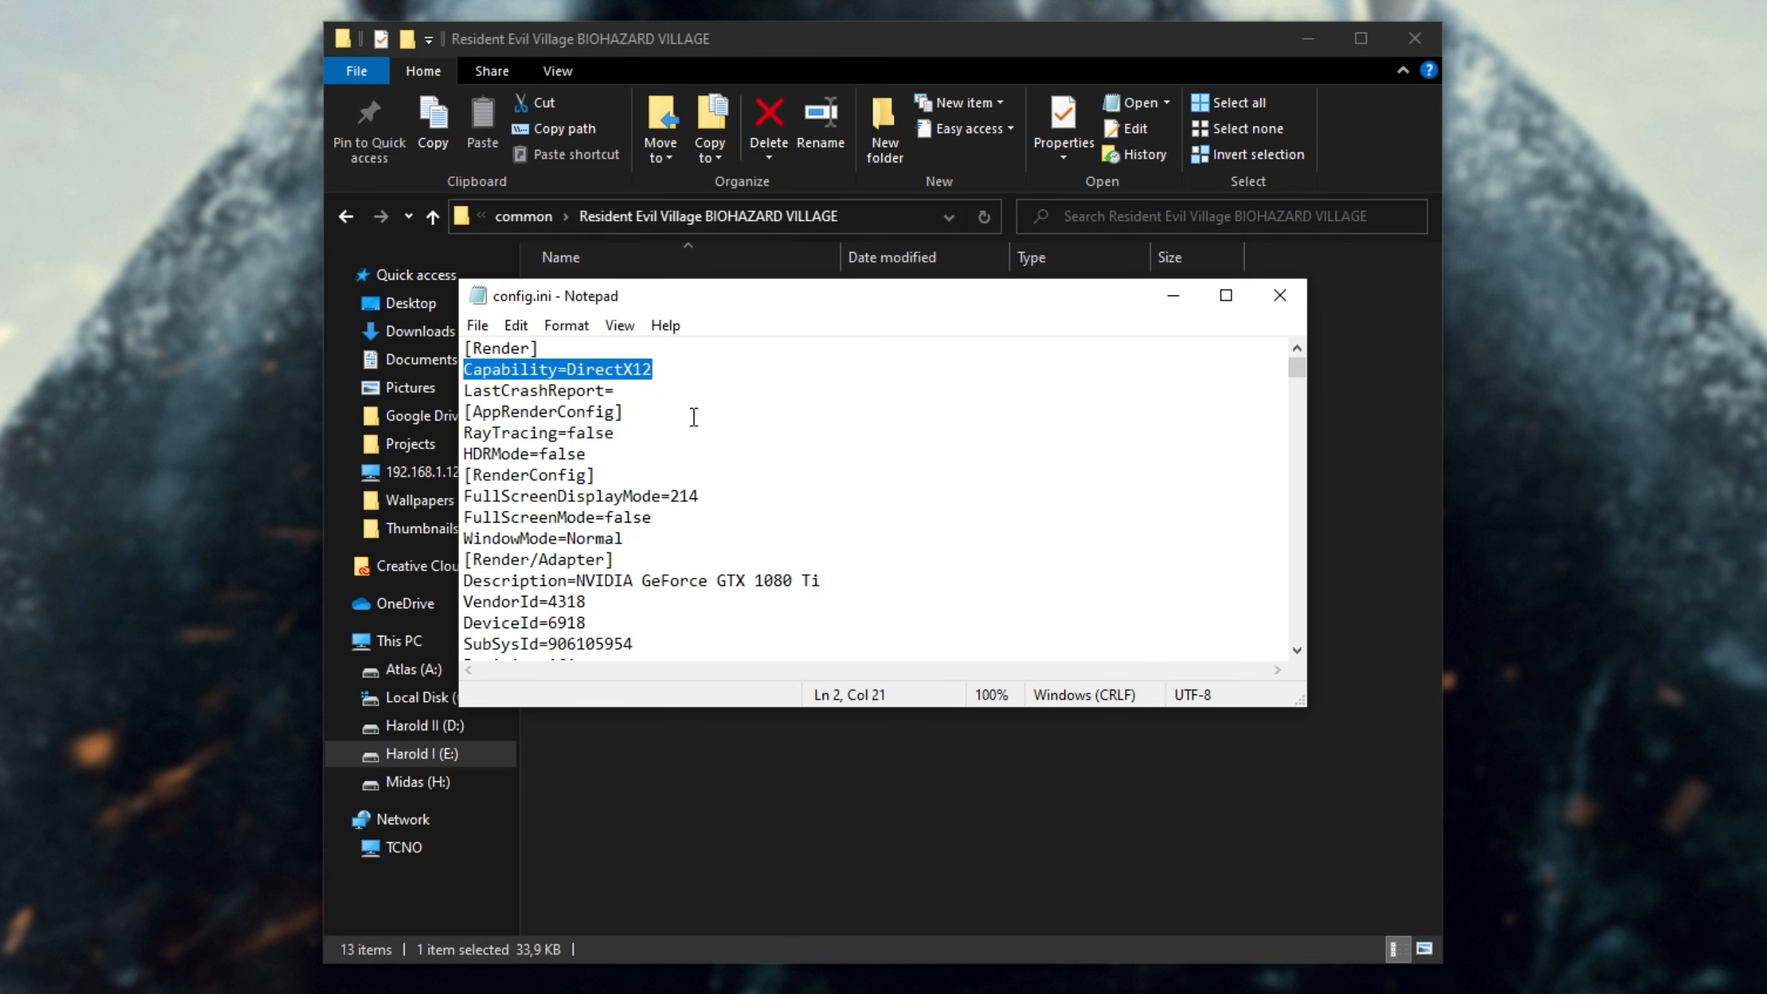
click(650, 368)
text(1)
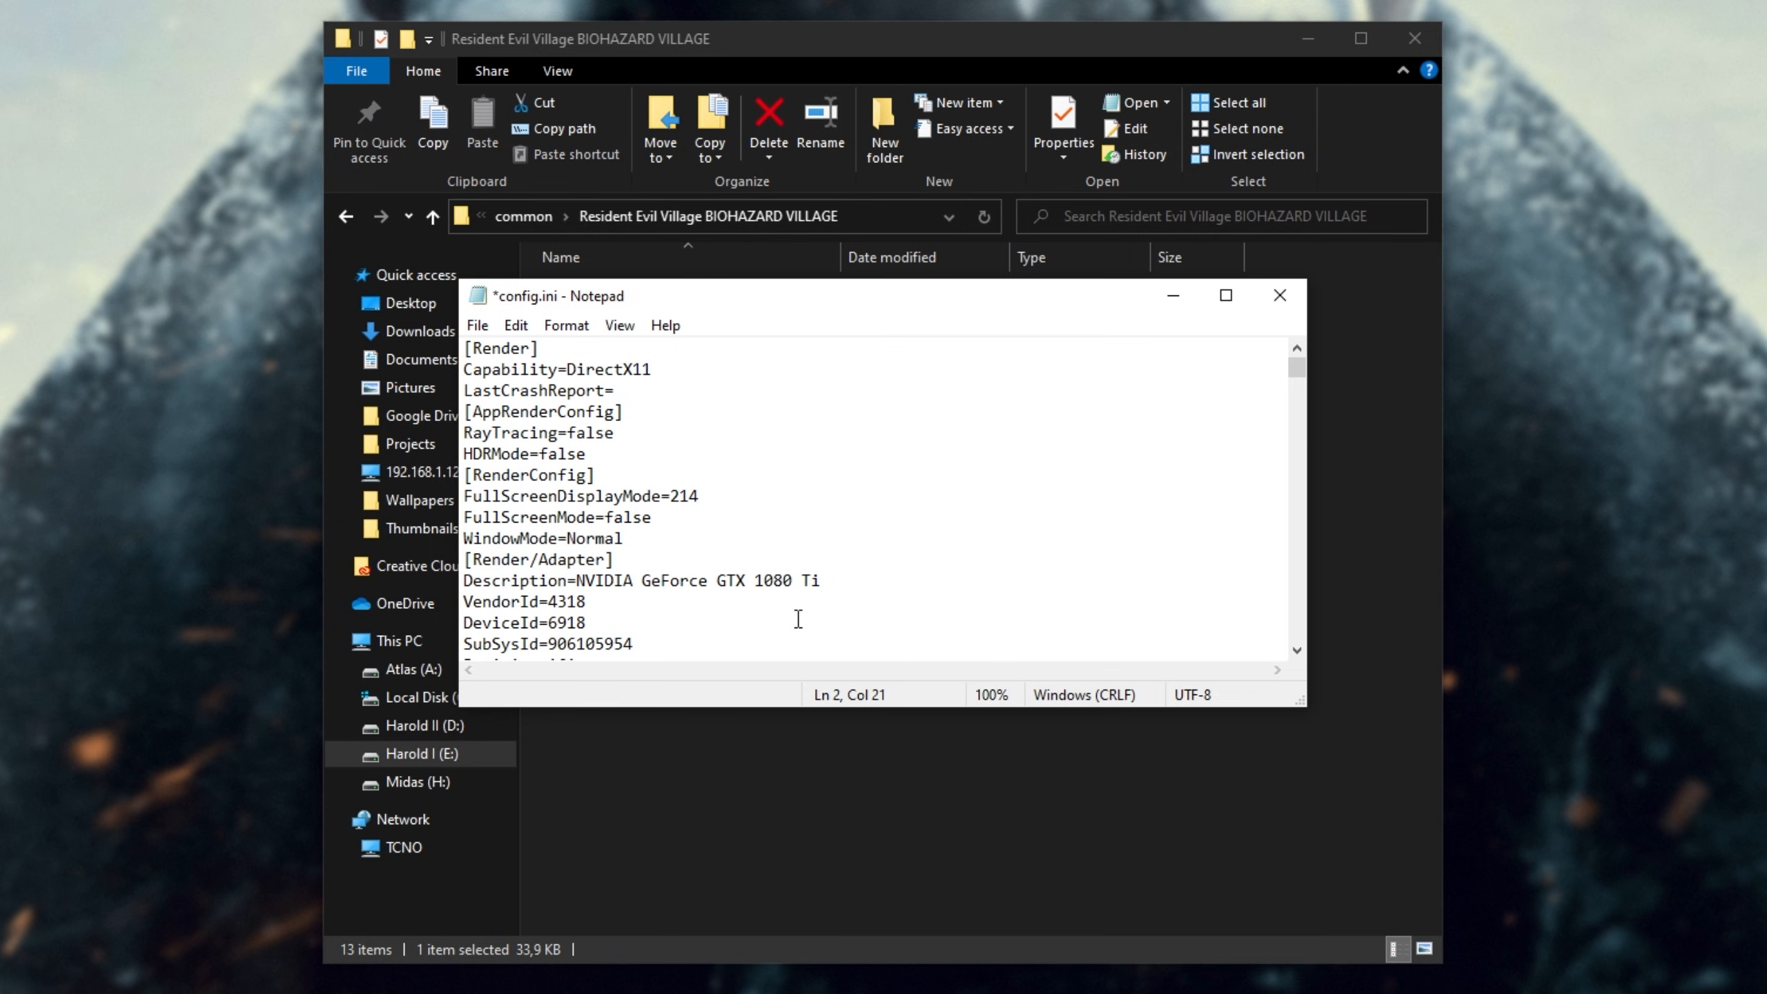
key(ctrl+s)
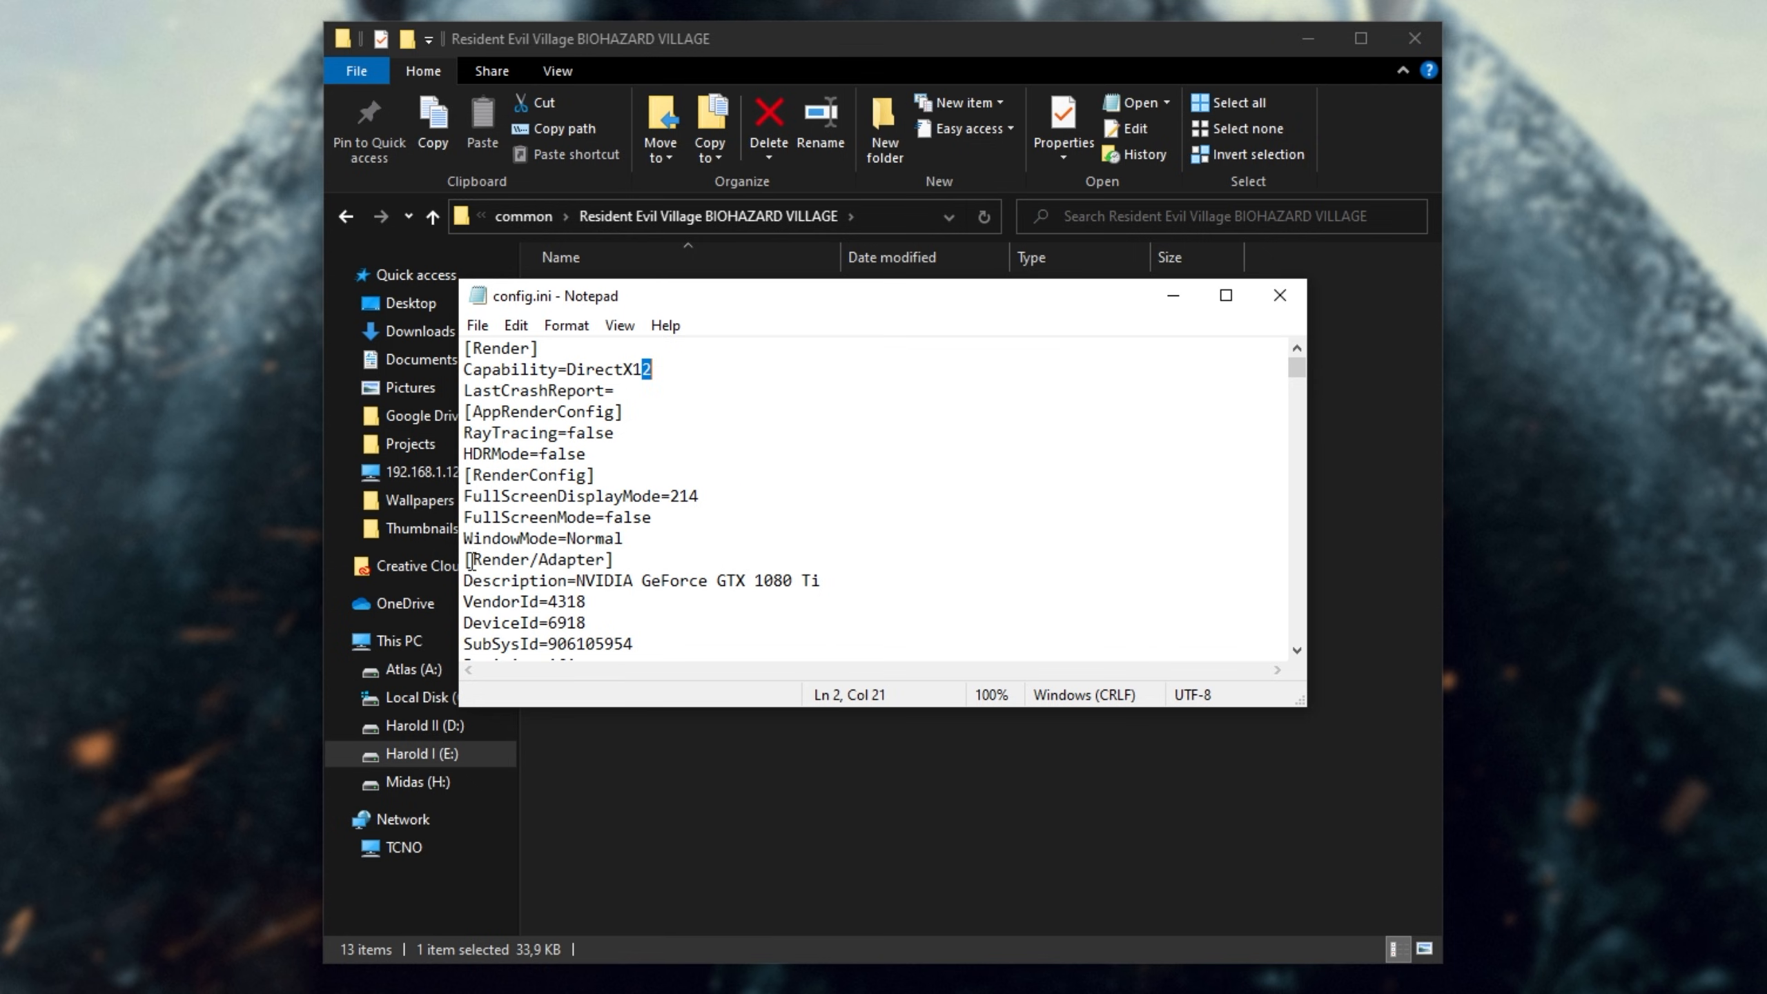
Select the graphics card name in config.ini and close Notepad.
double_click(543, 559)
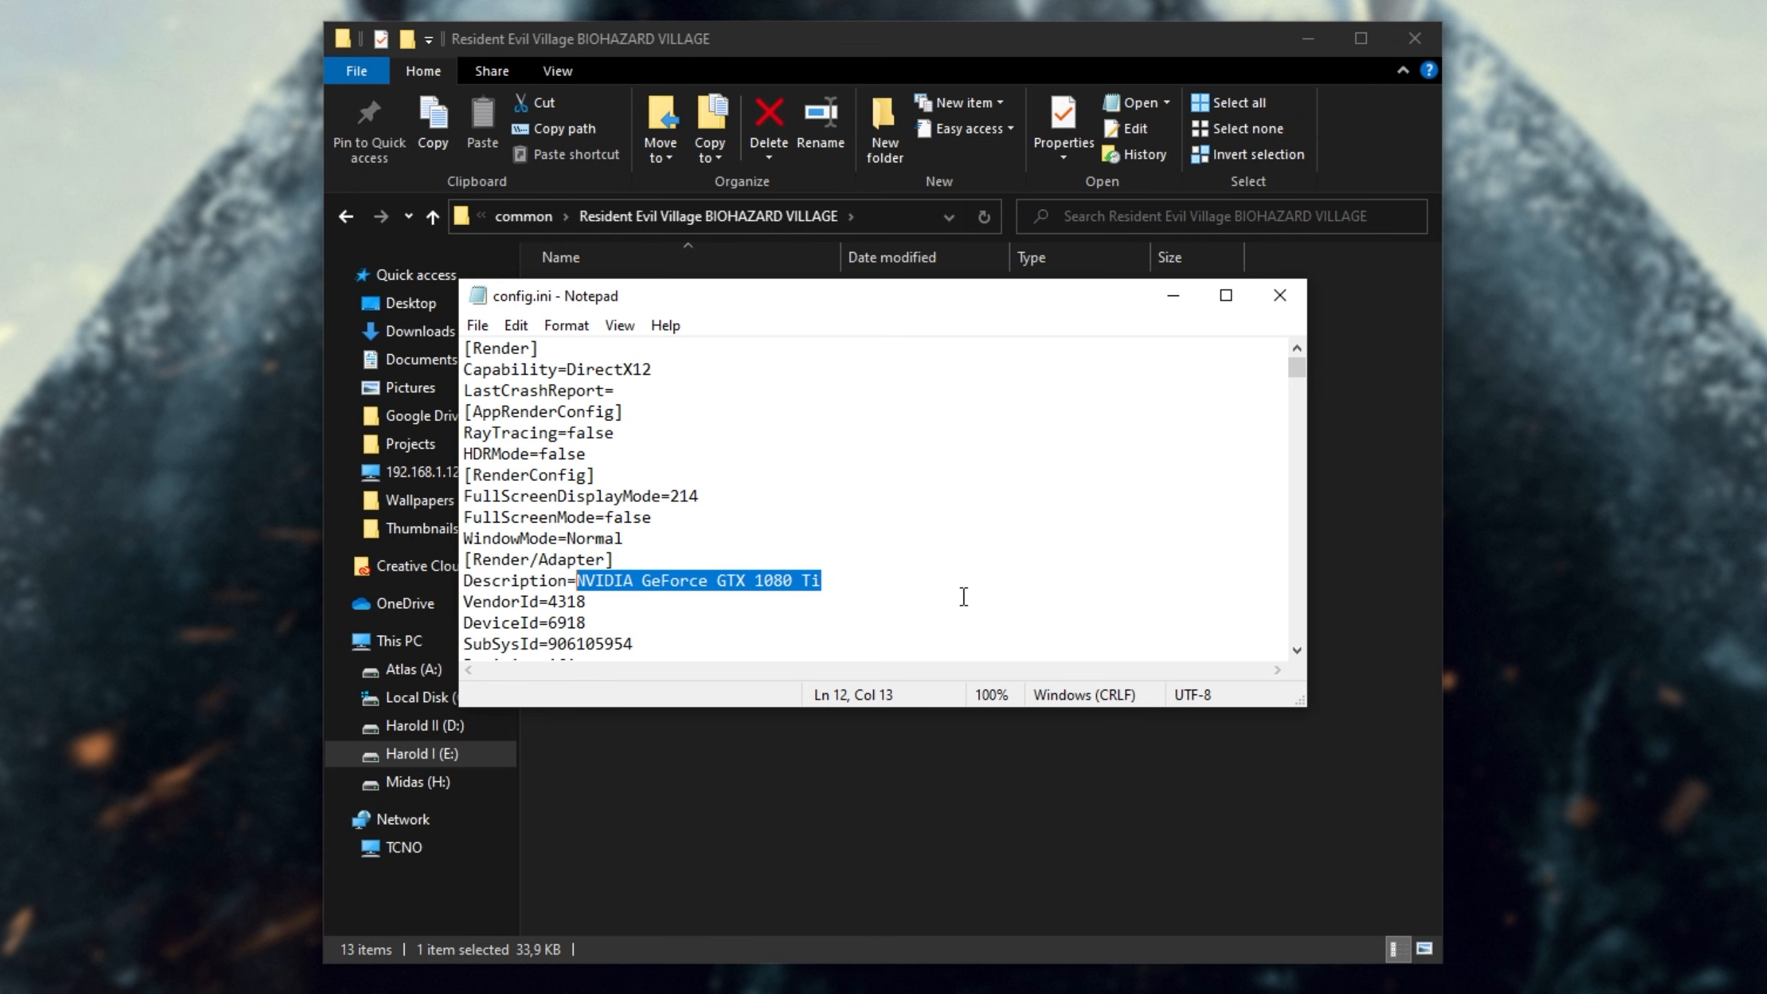
mouse_move(902, 527)
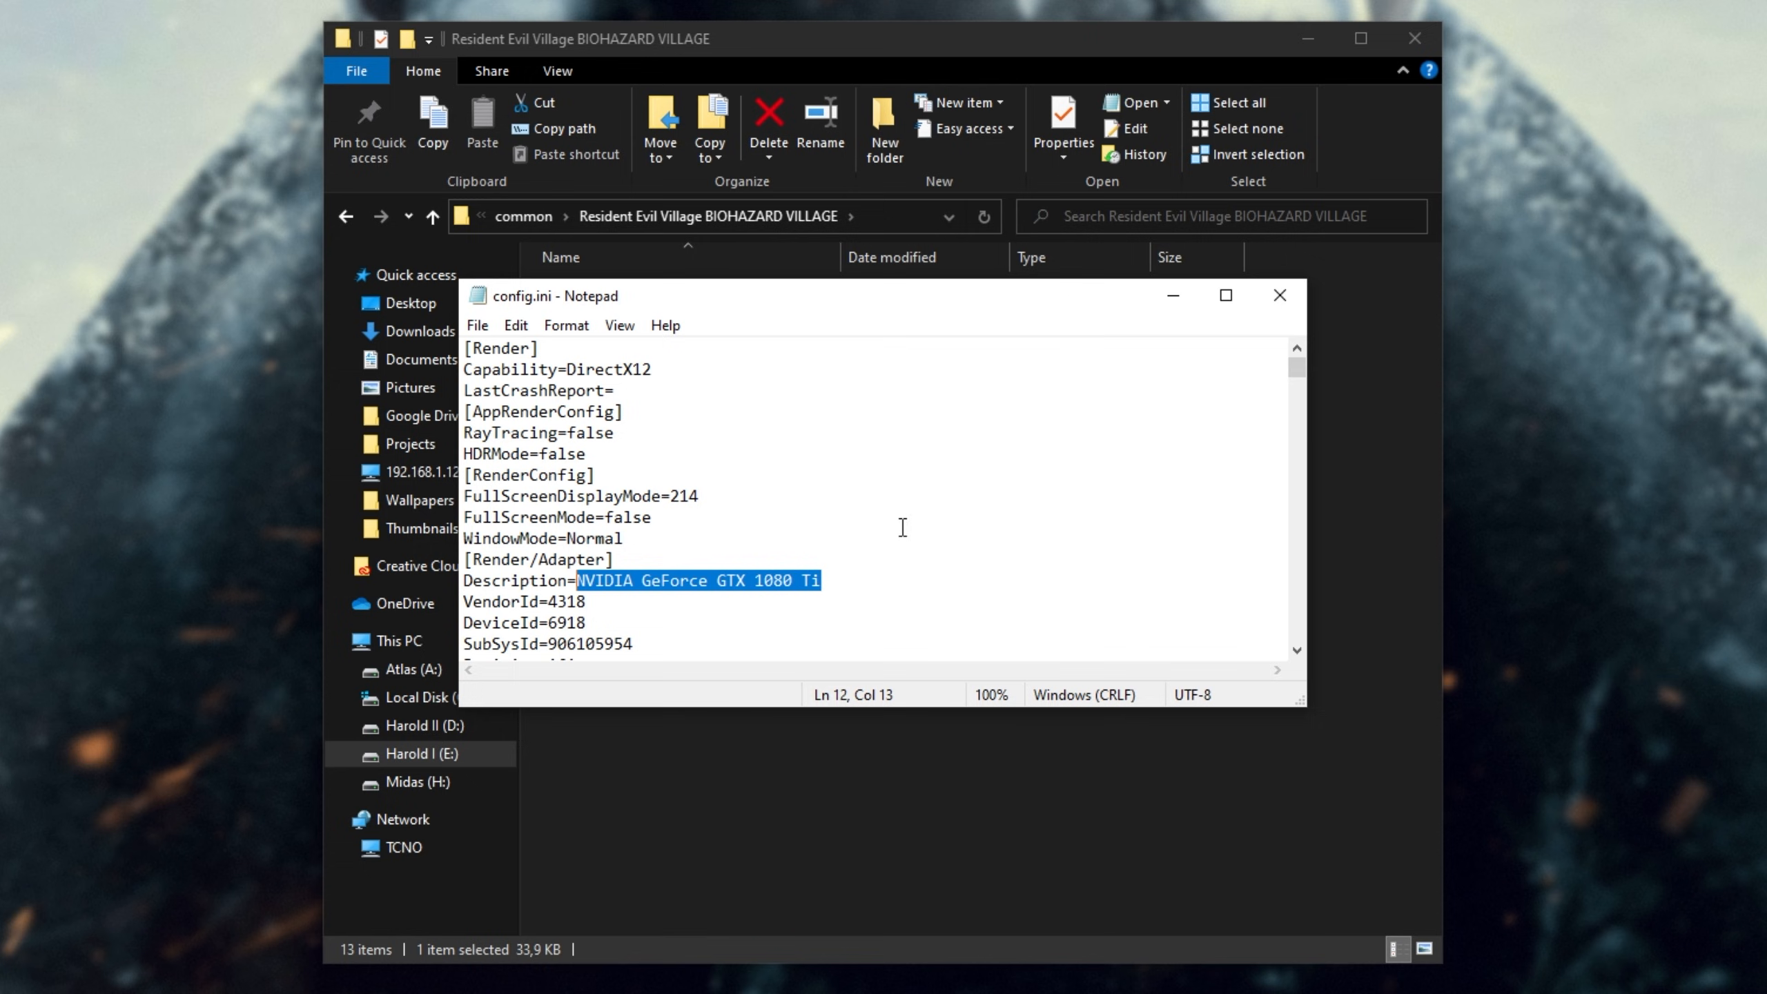
mouse_move(885, 606)
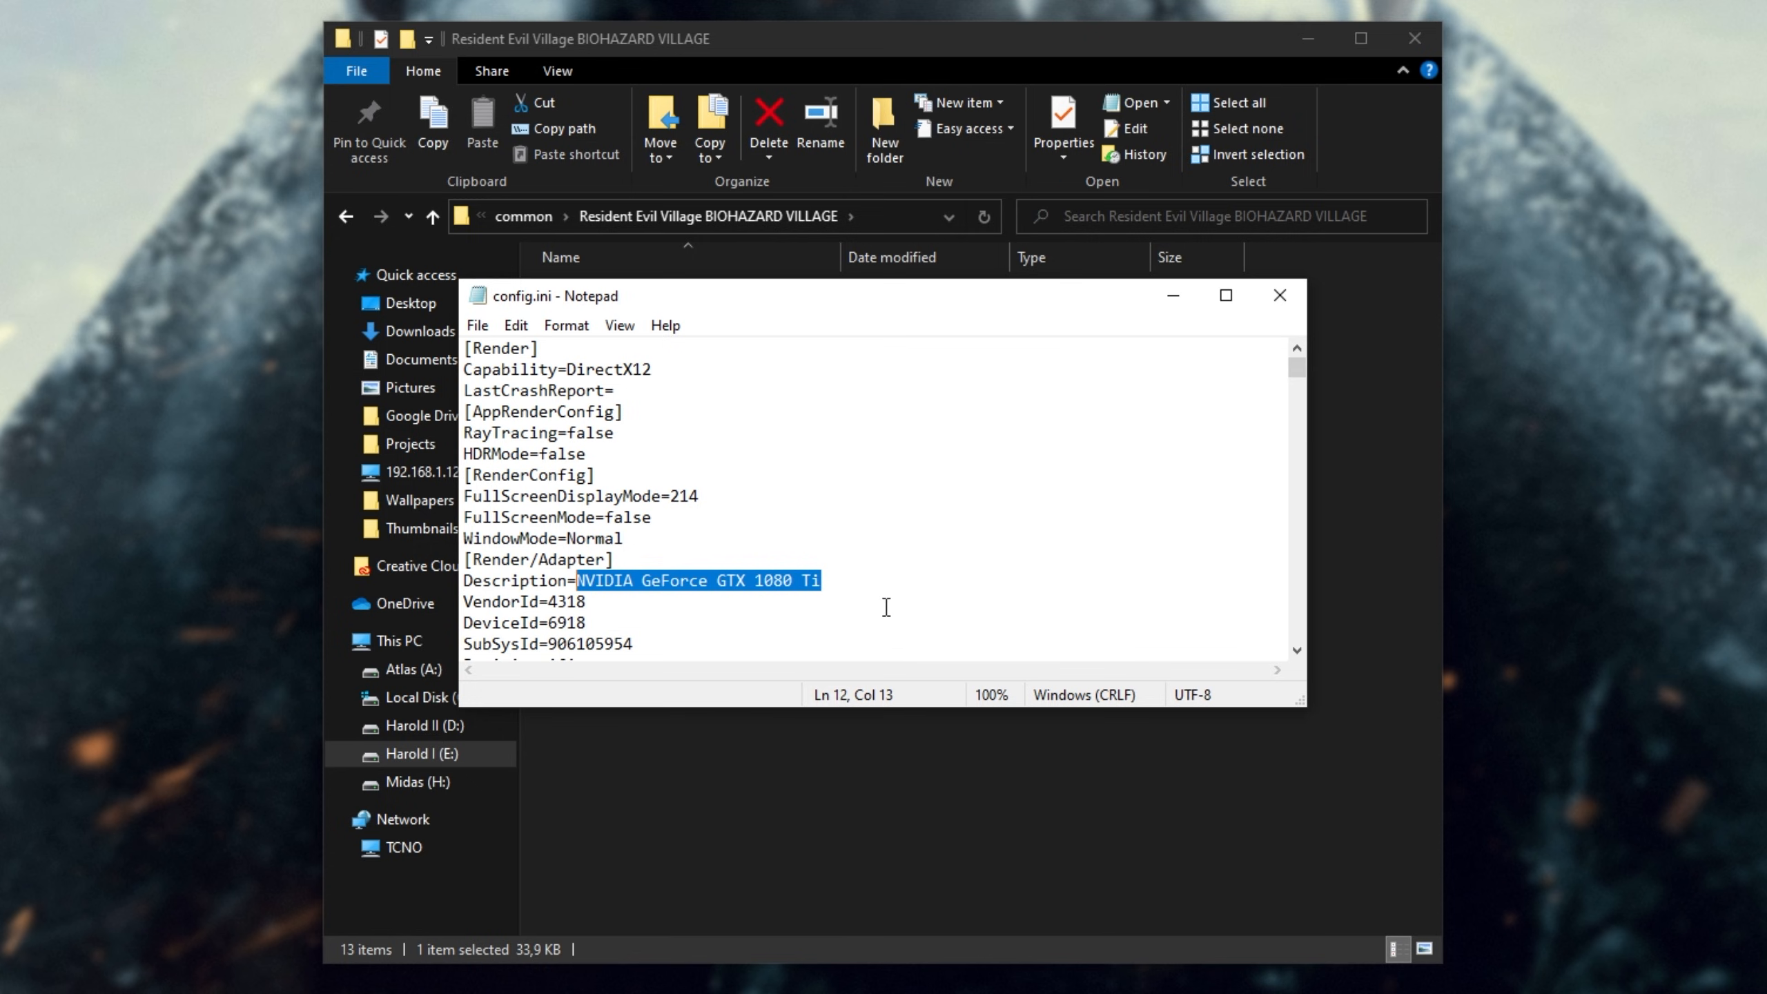
mouse_move(746, 567)
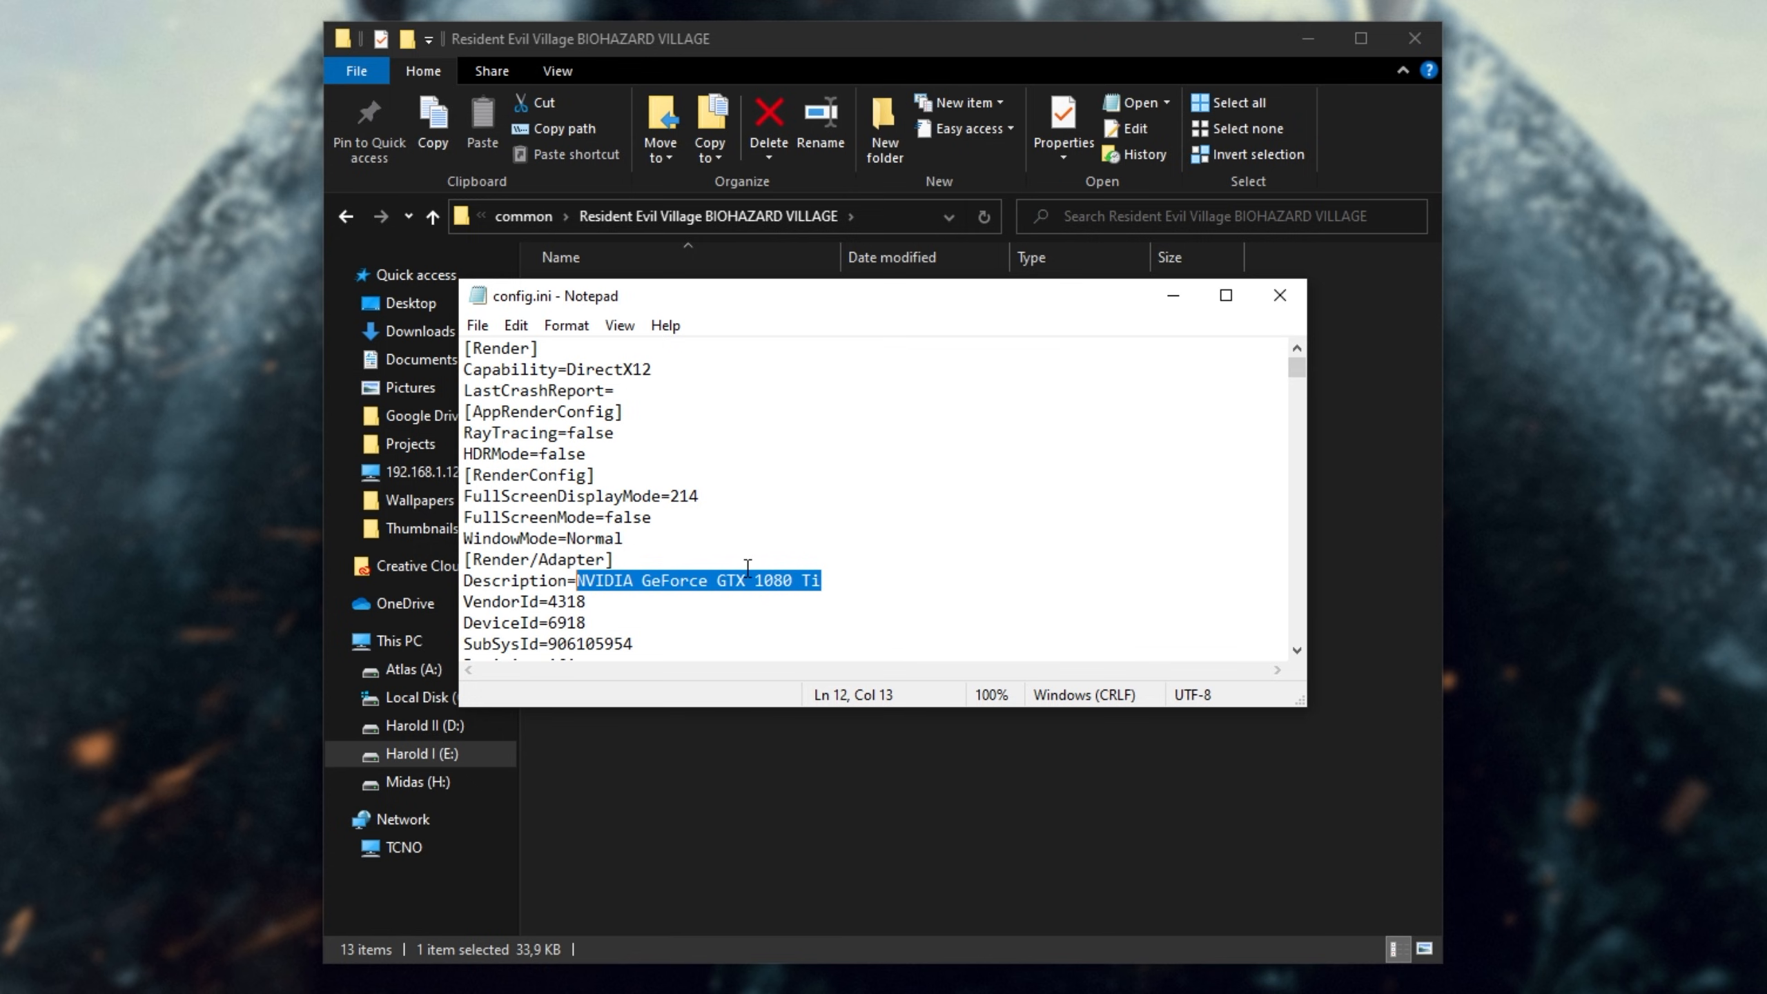
mouse_move(592, 564)
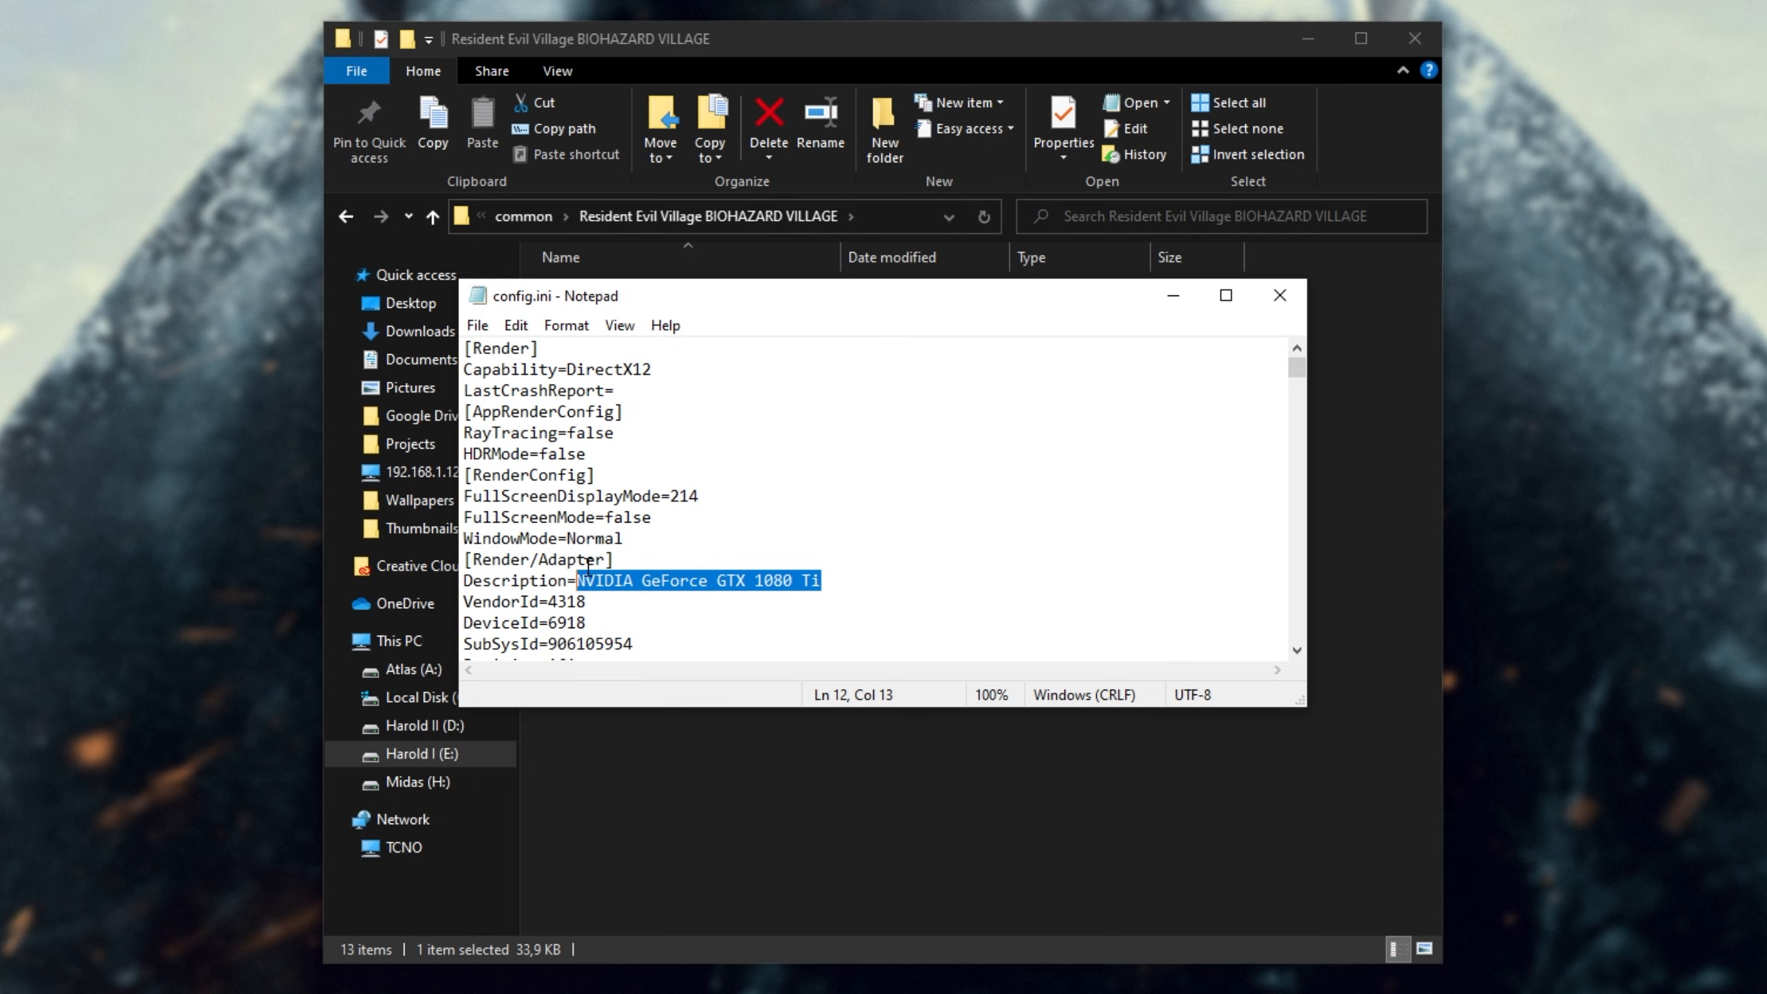
mouse_move(1251, 358)
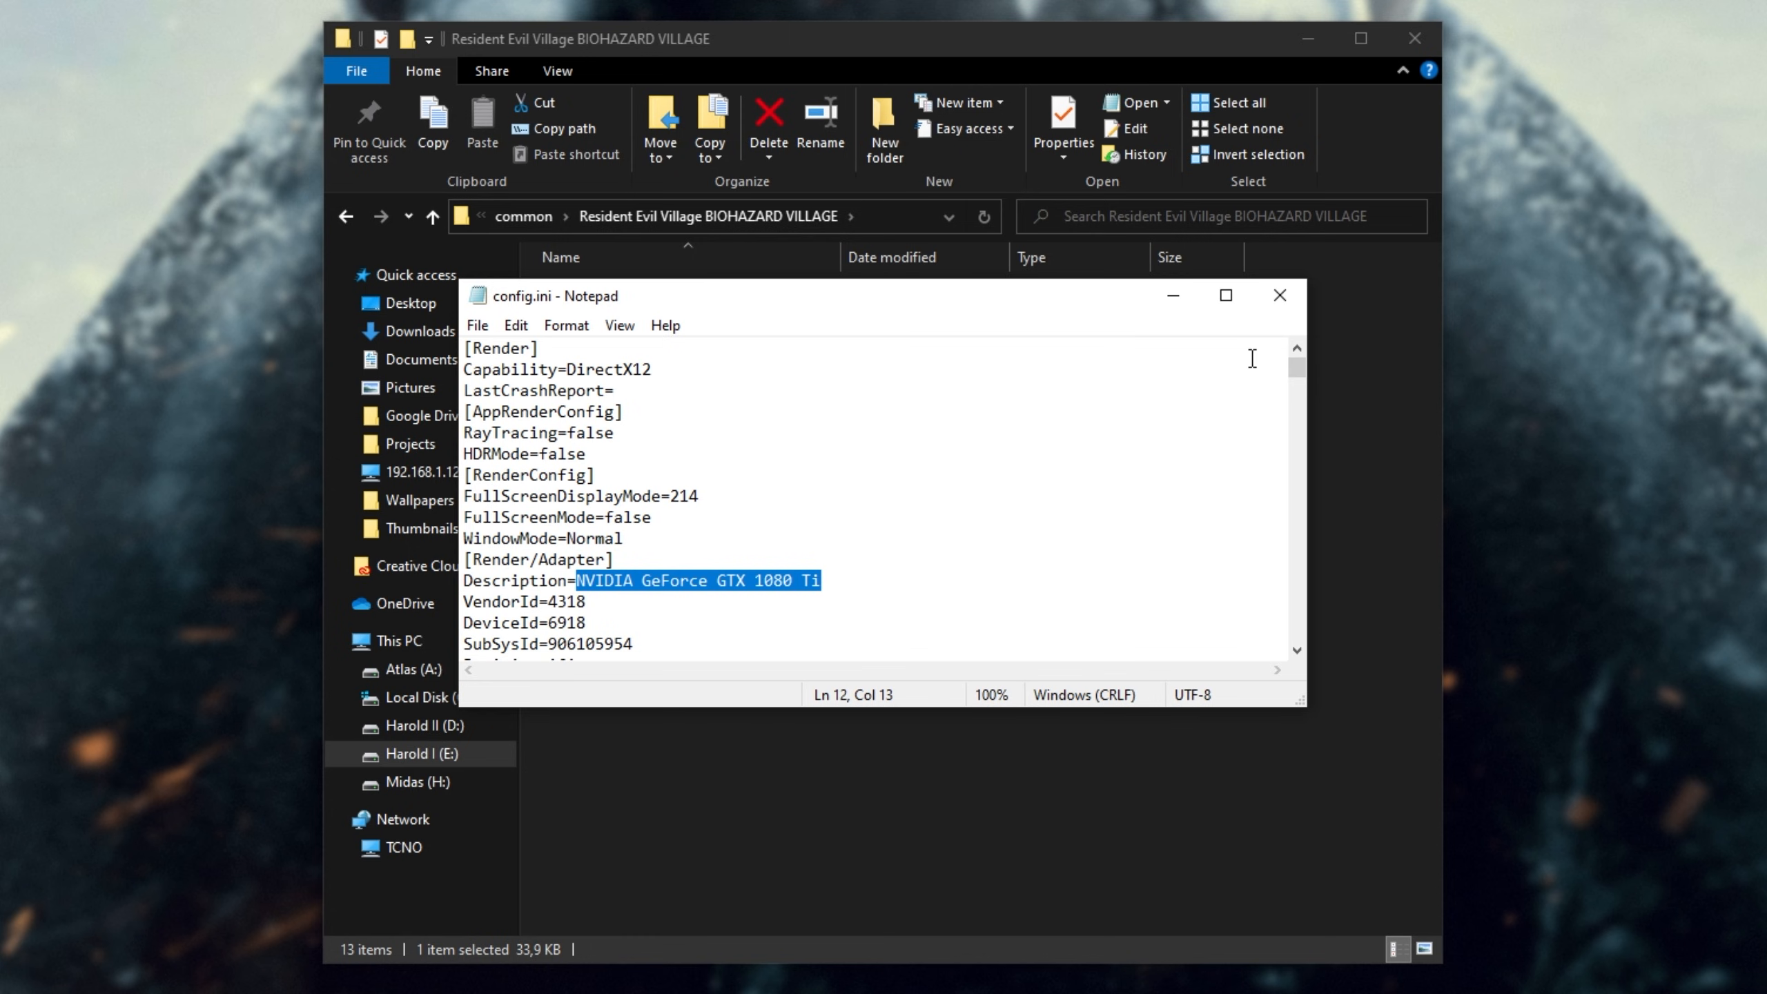
click(1277, 294)
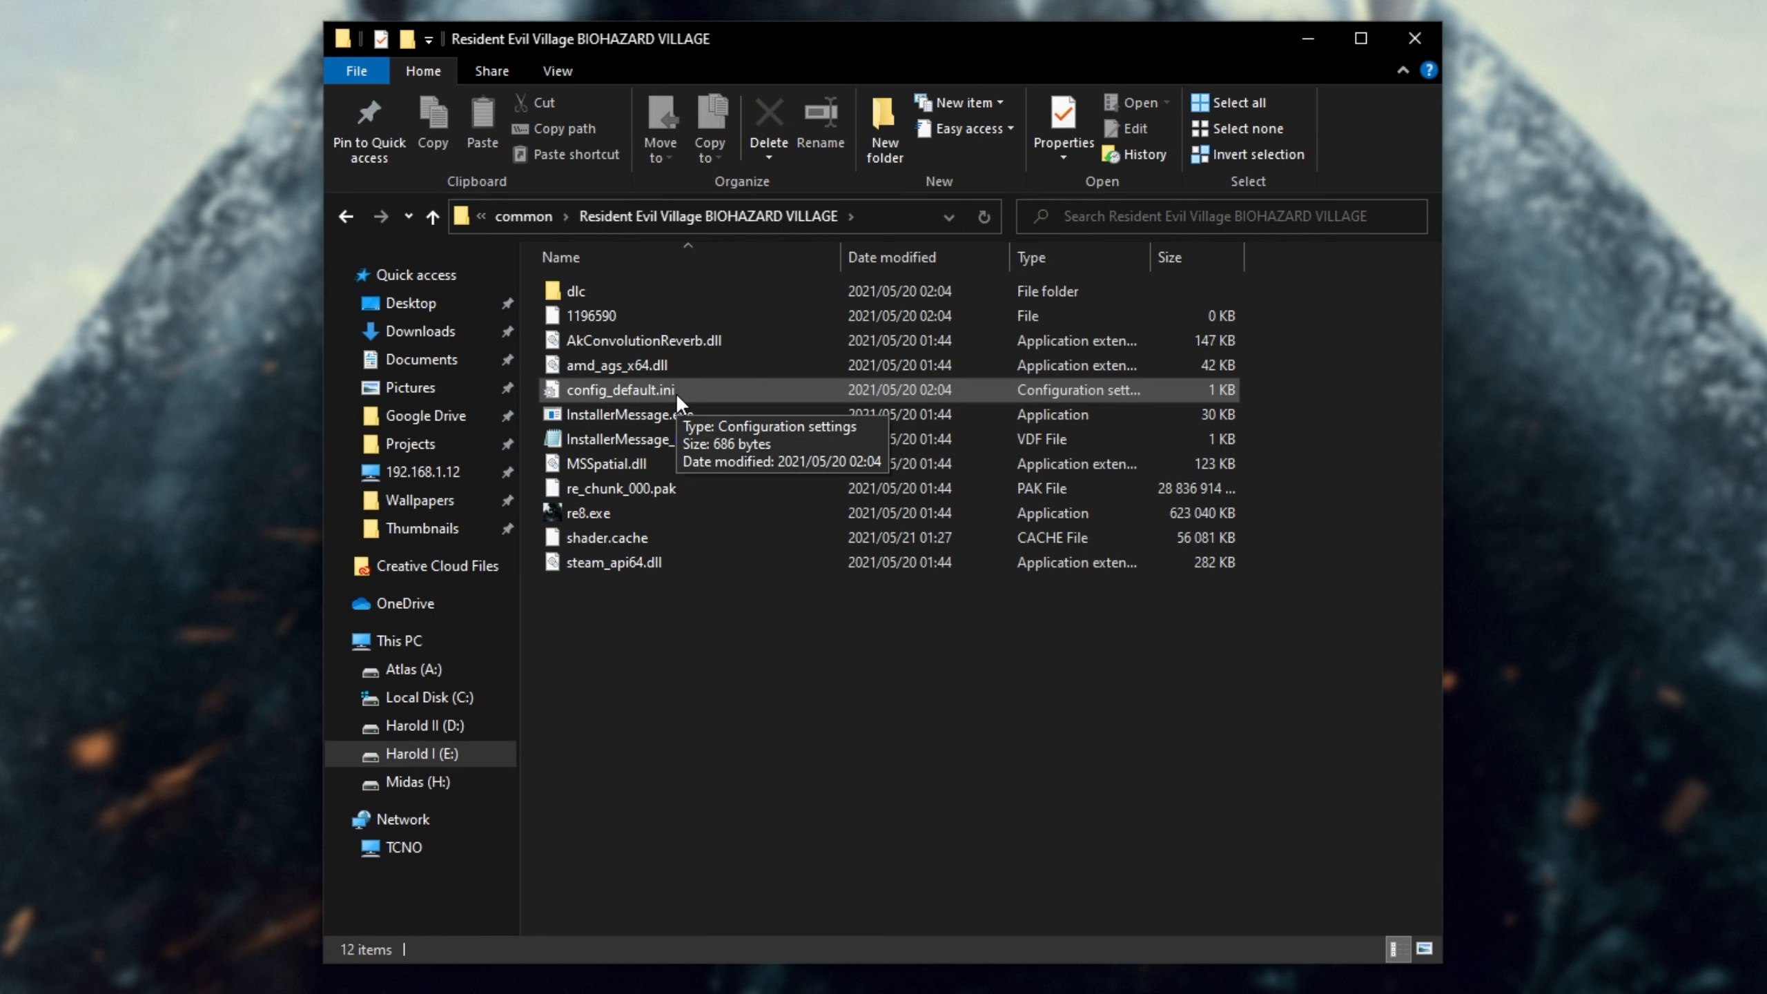
click(20, 971)
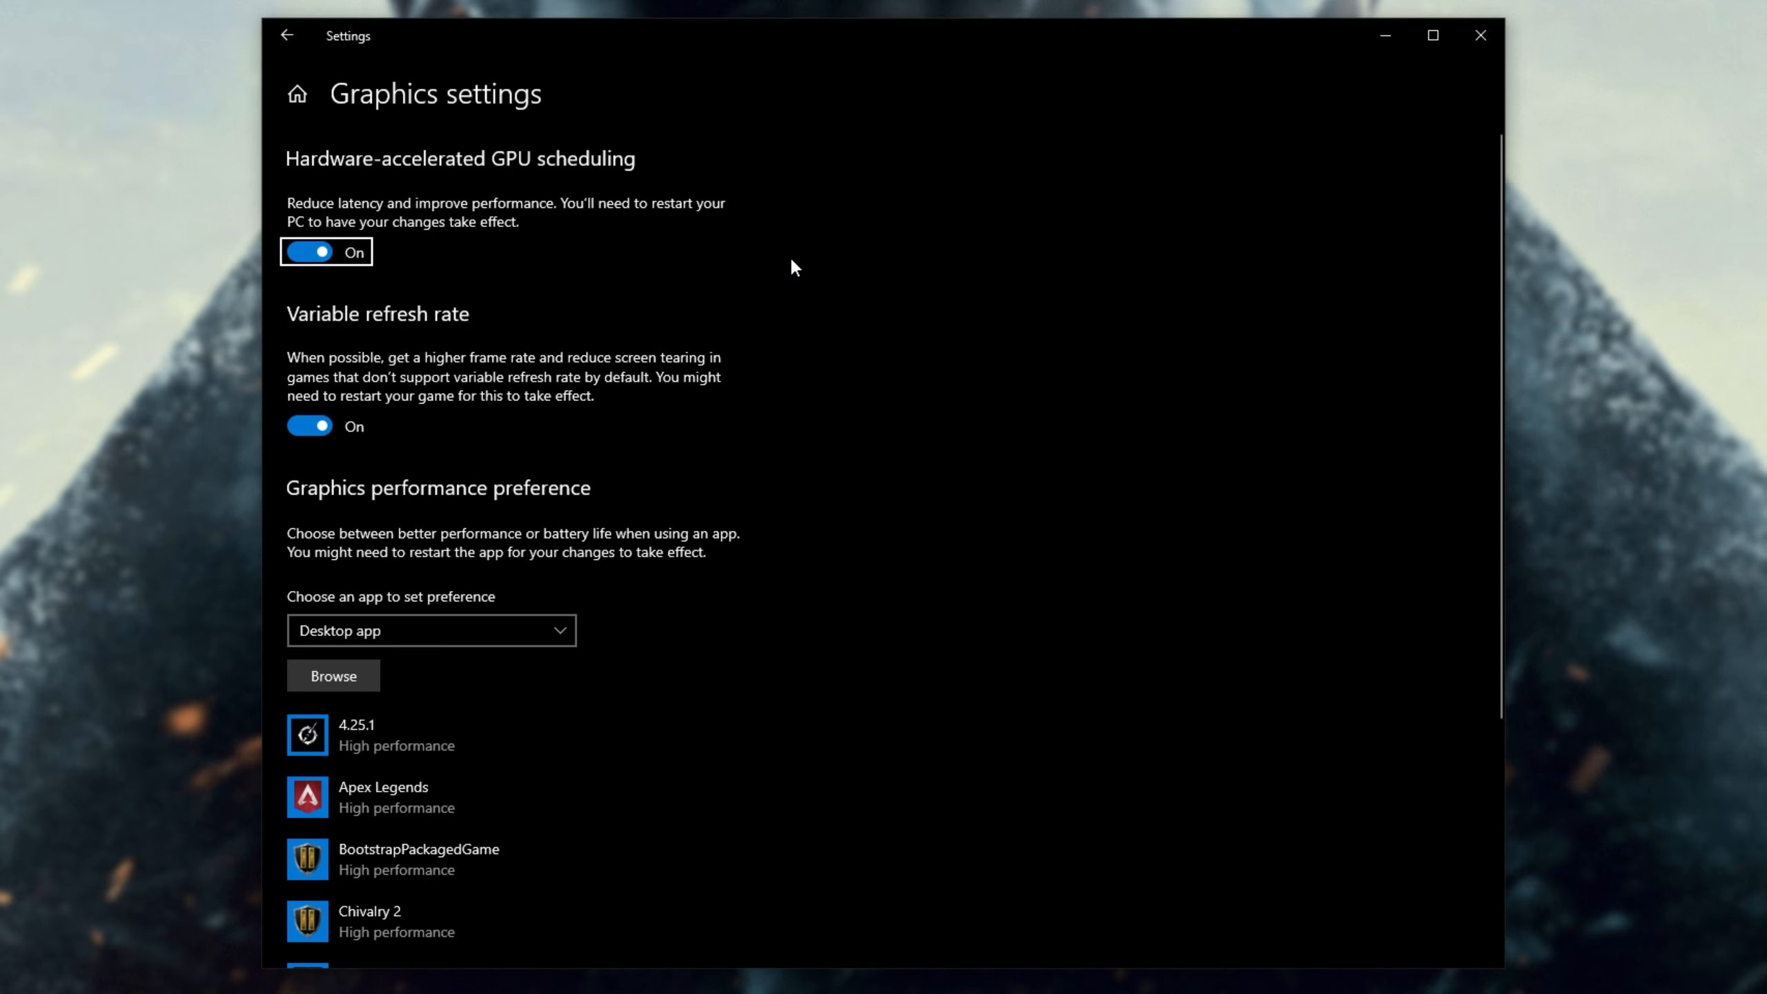
Add re8.exe in Graphics settings and save High performance as its GPU preference.
scroll(down, 3)
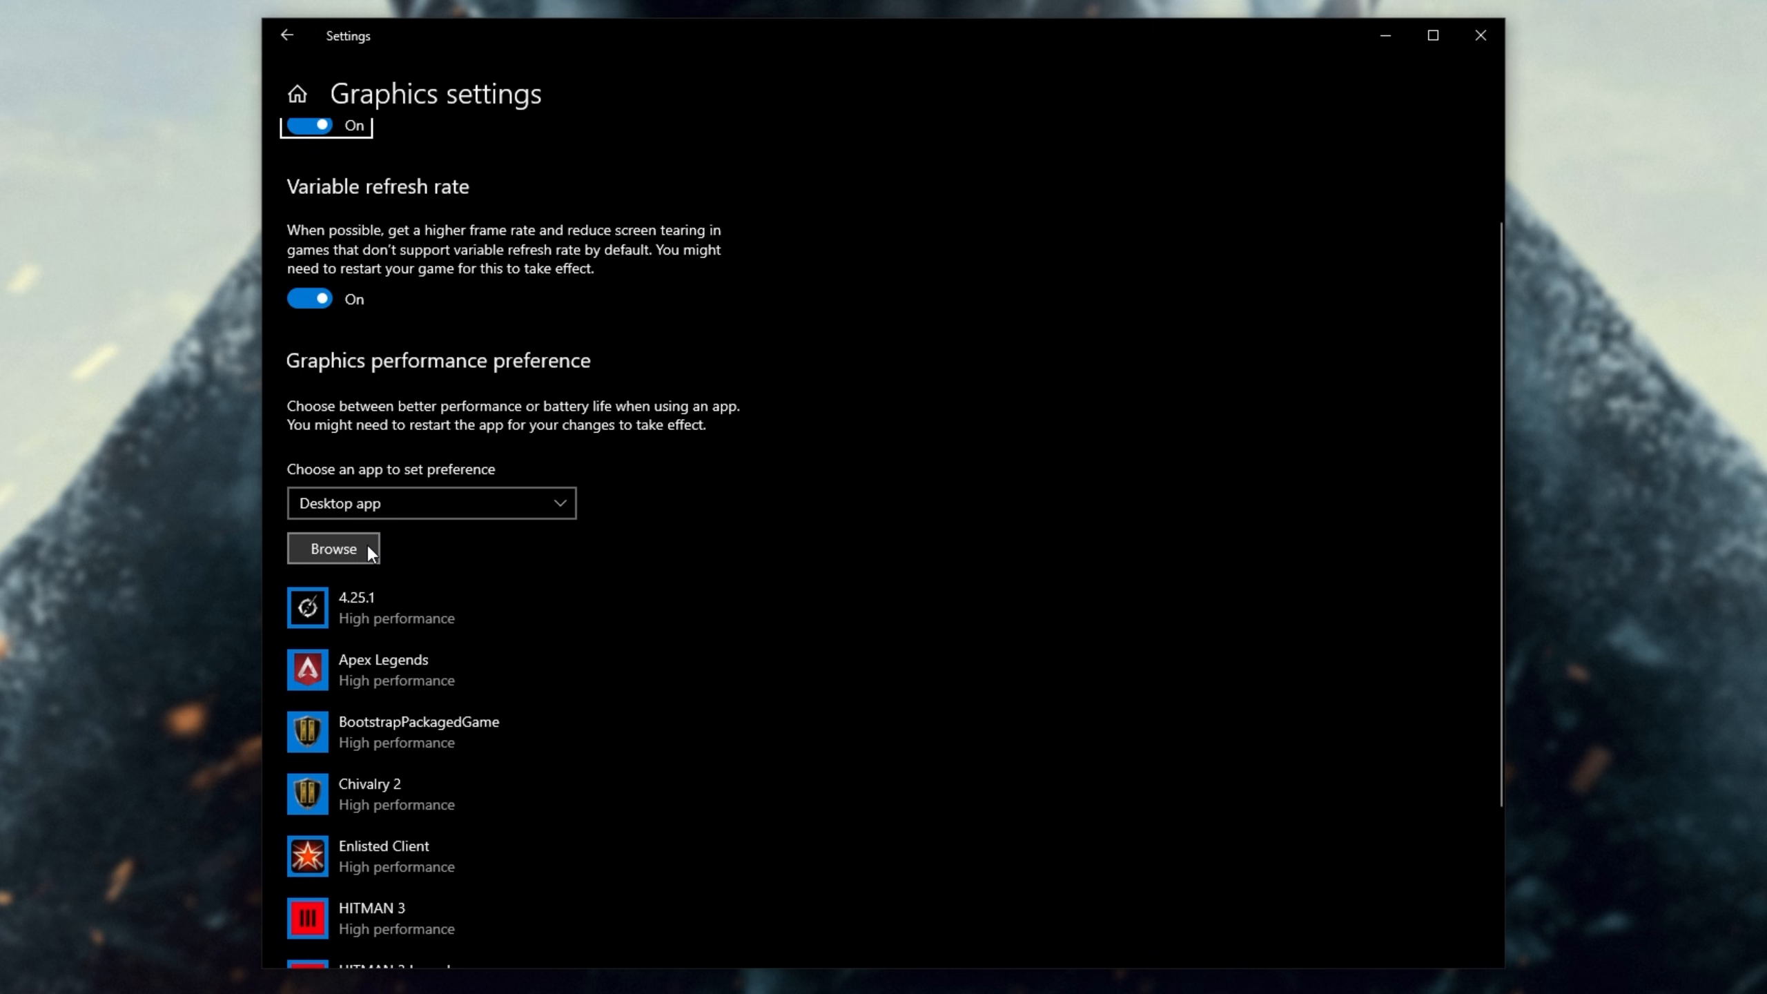
click(333, 549)
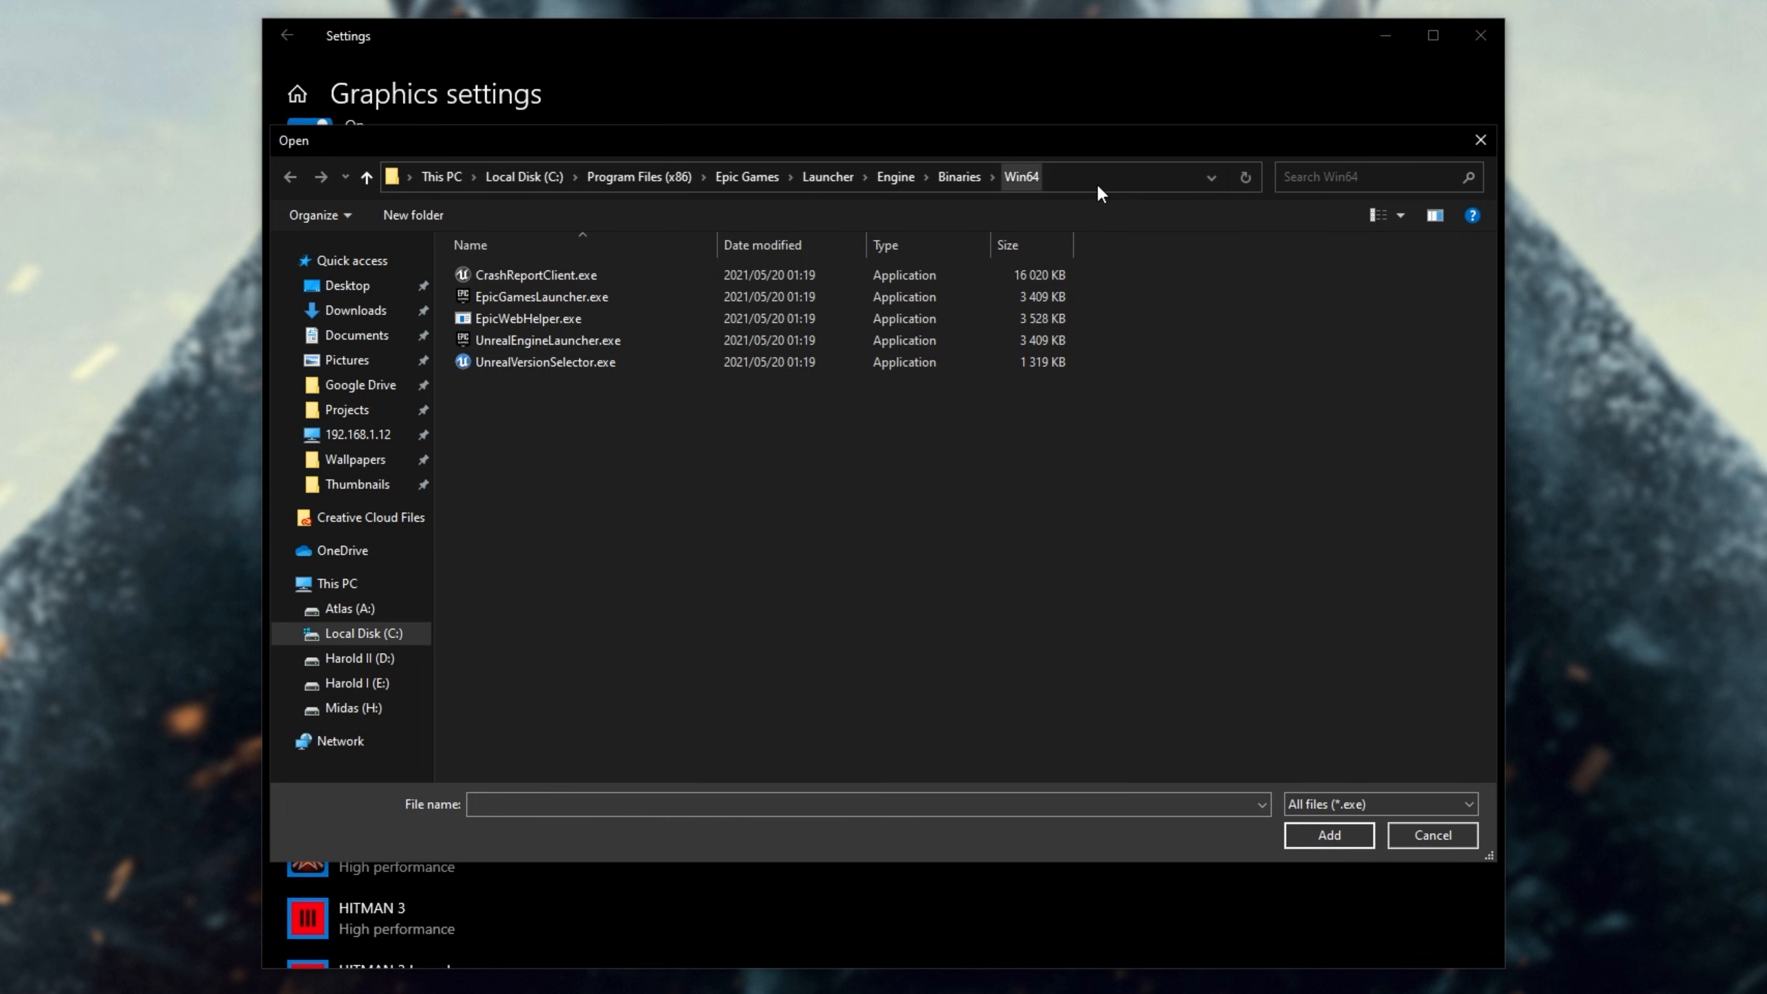
click(1431, 835)
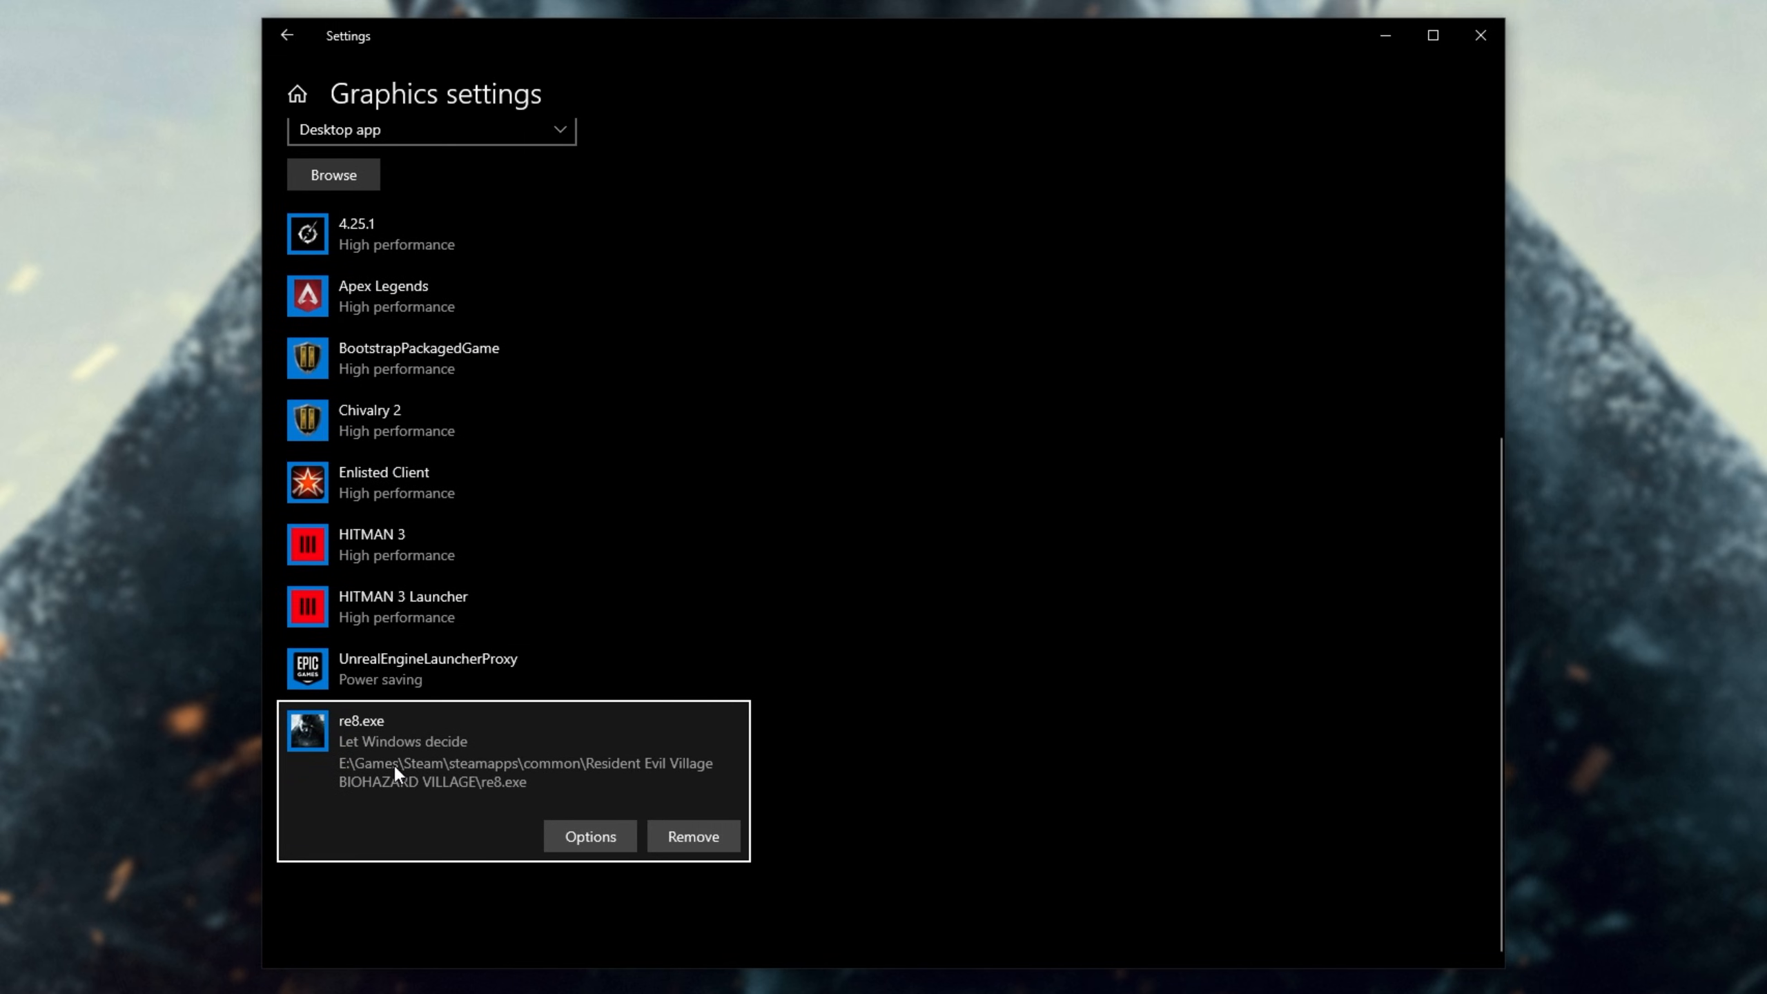
click(589, 836)
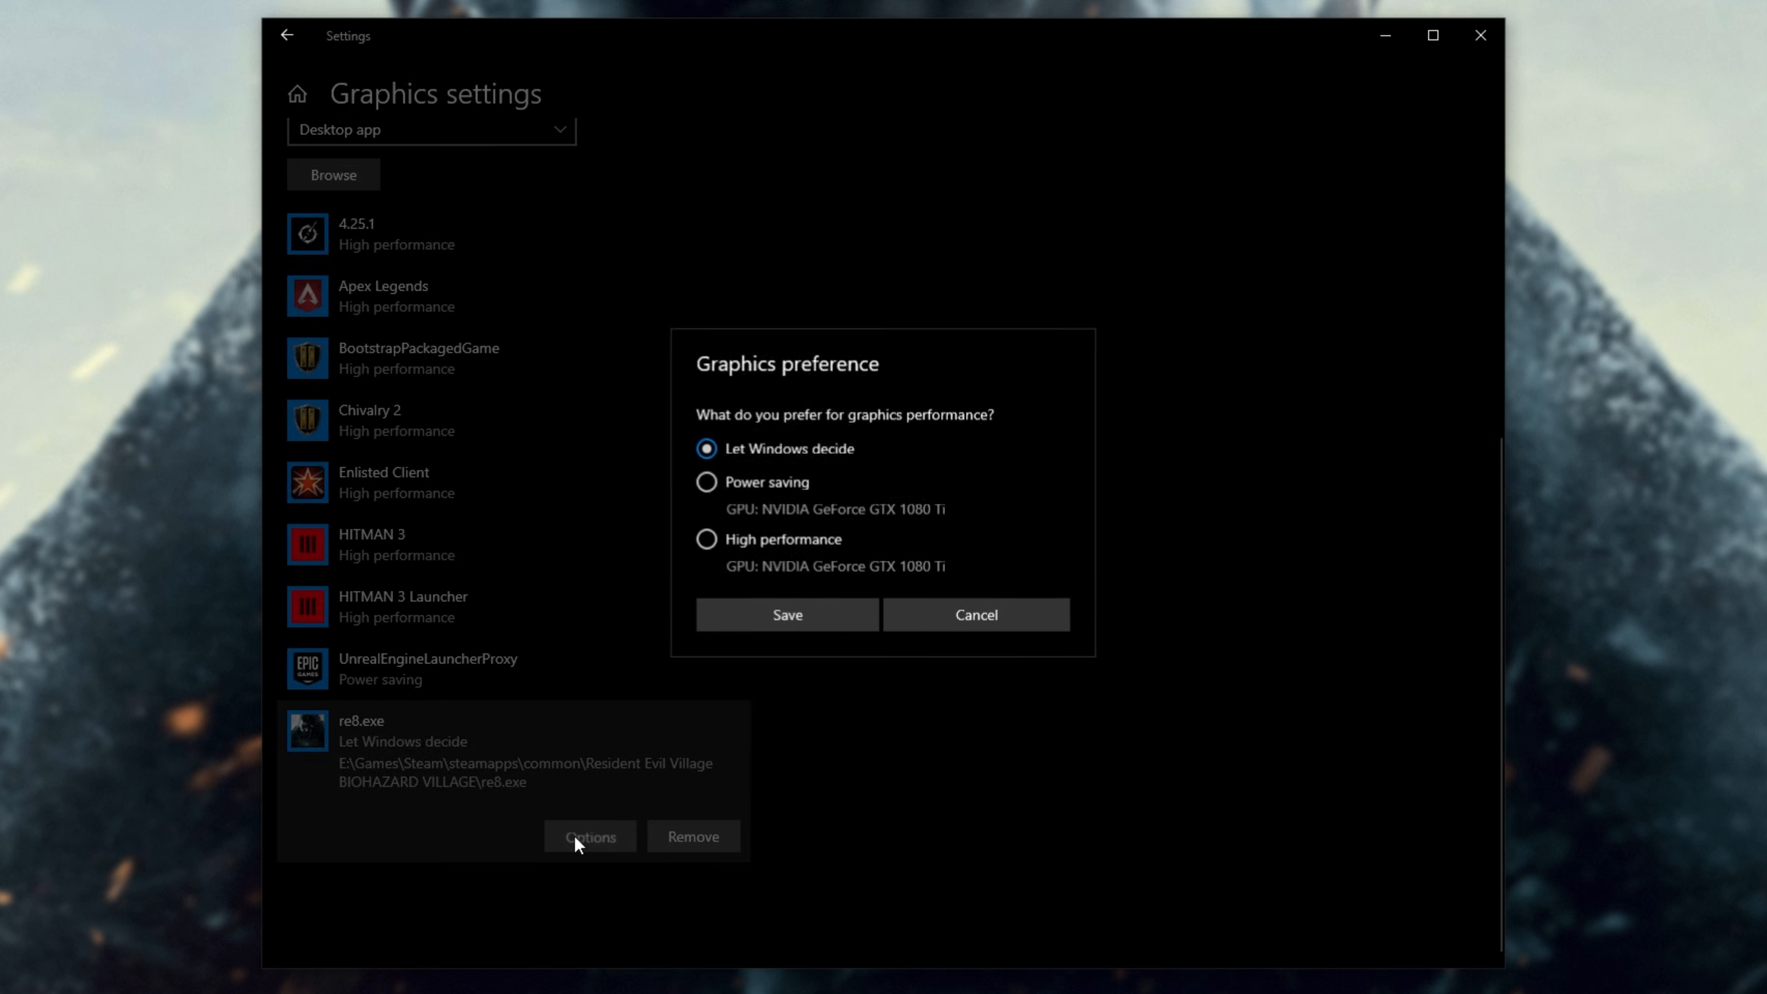
click(707, 538)
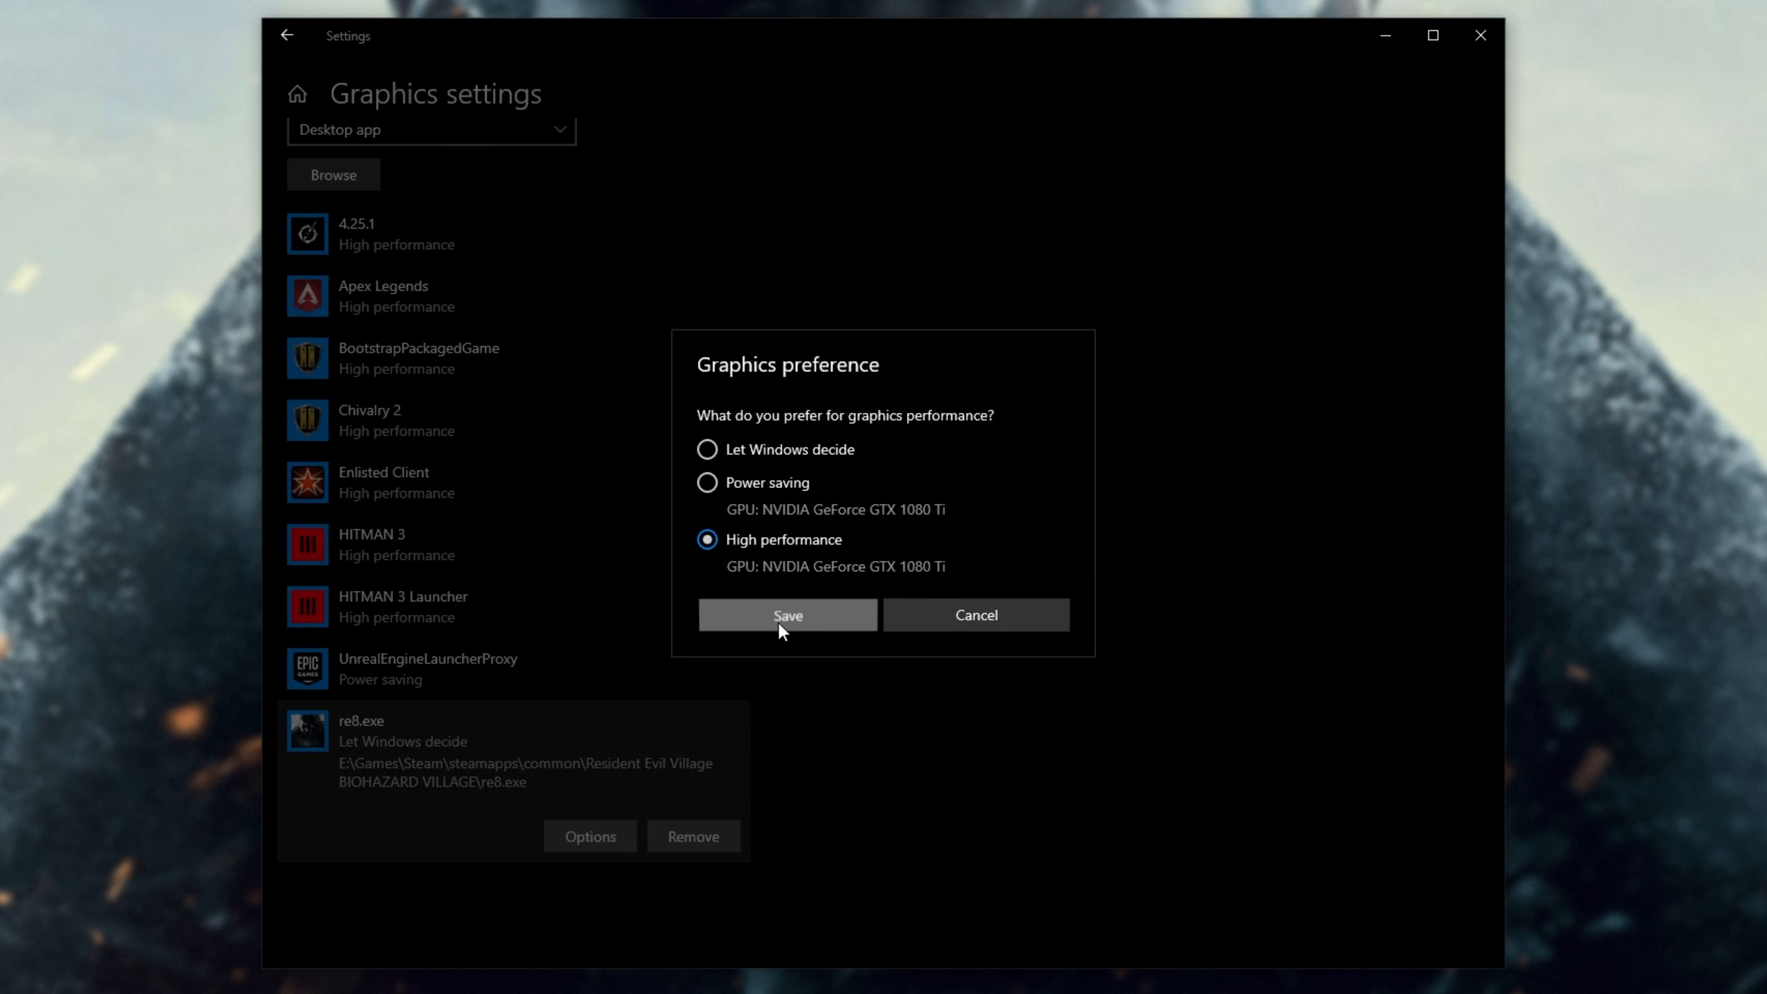
click(787, 614)
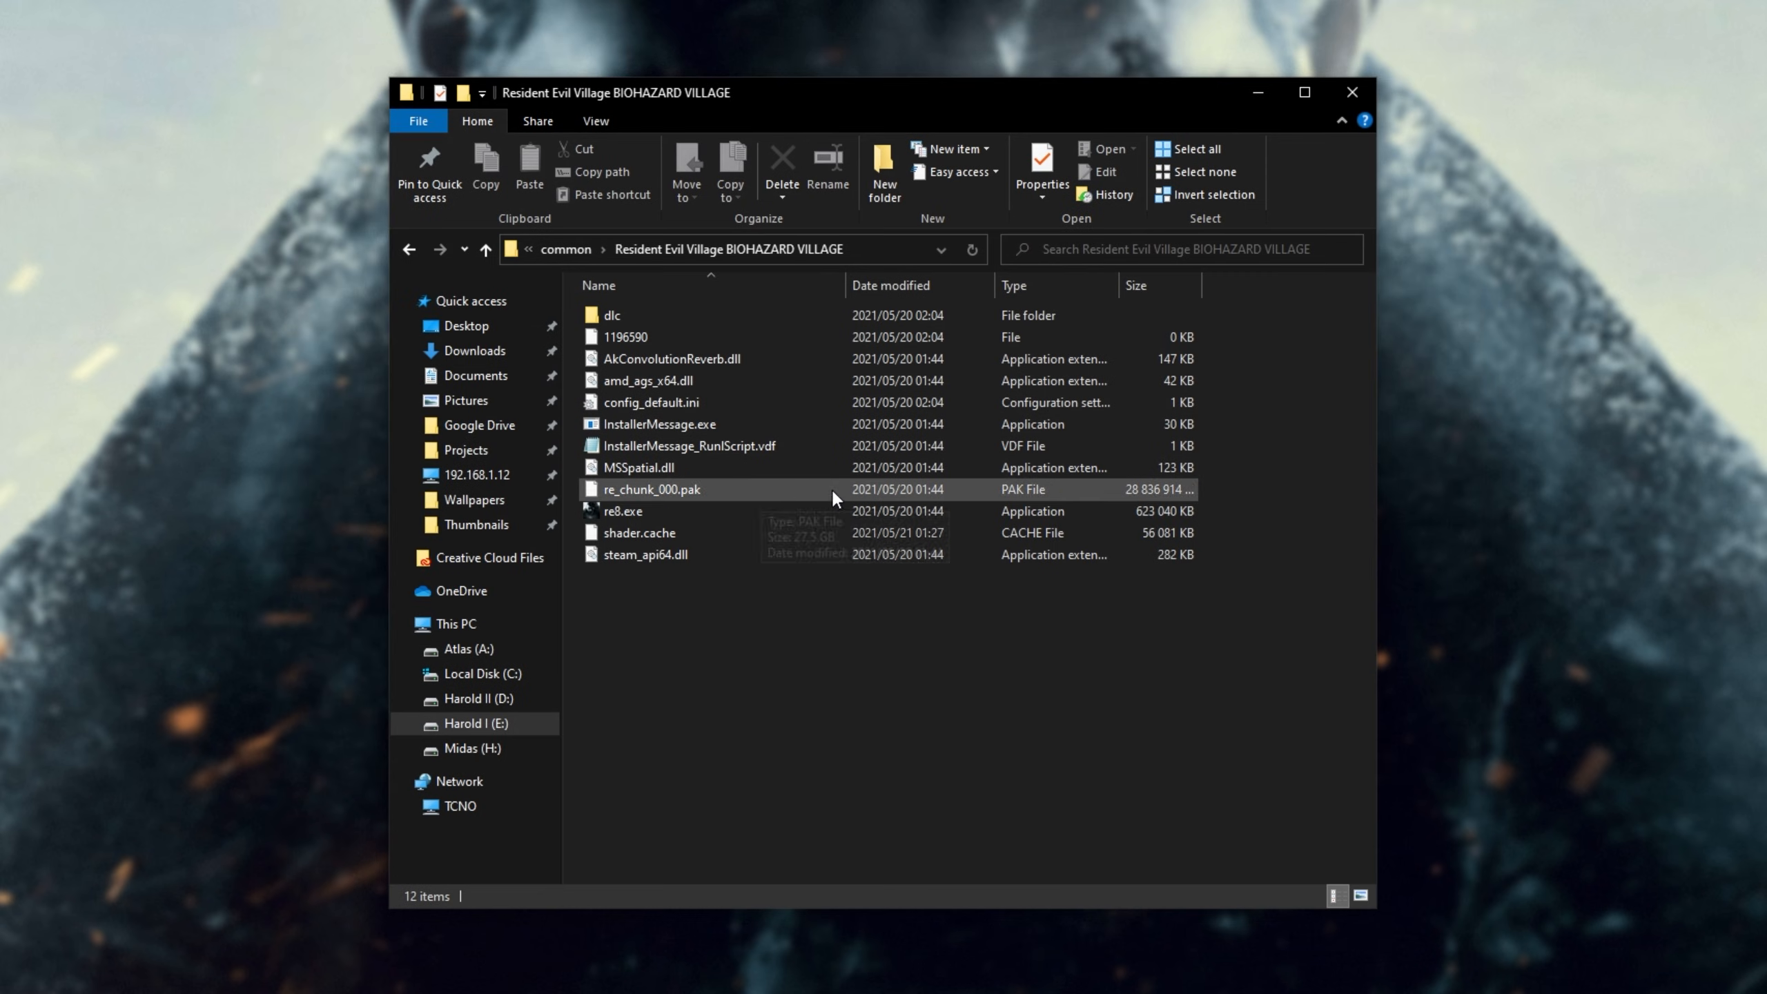
Launch re8.exe from the game folder to reach the Capcom logo screen.
click(622, 510)
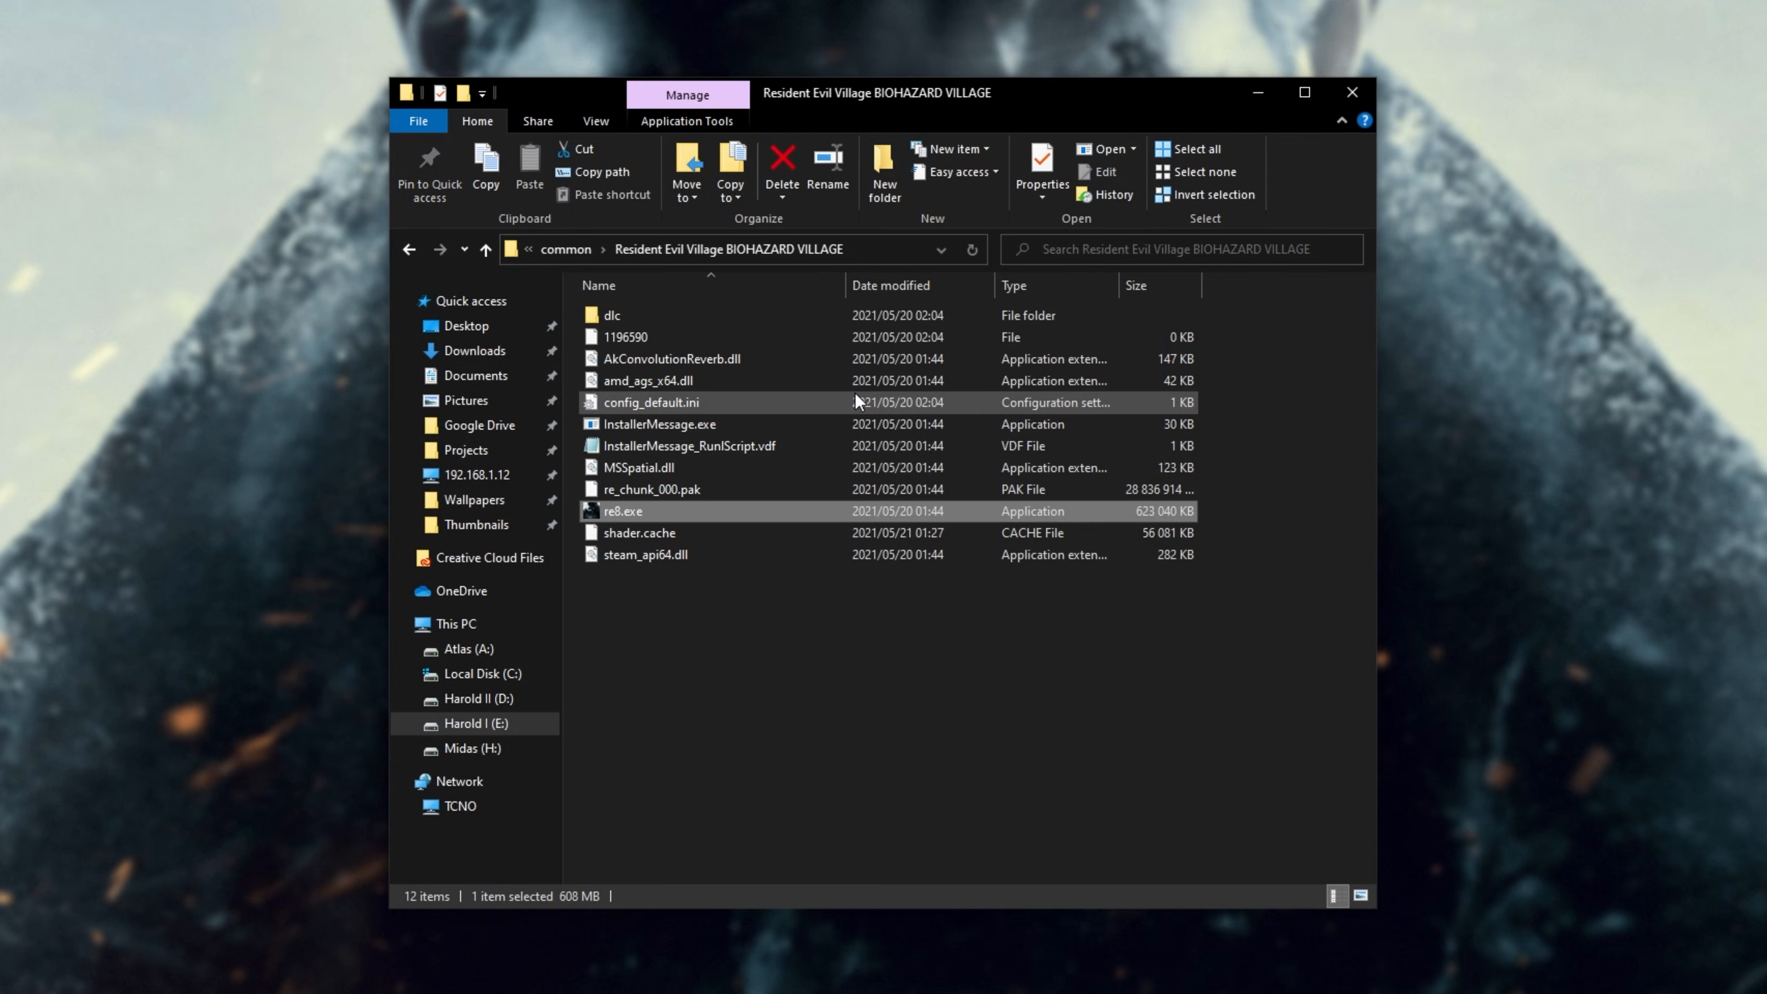
click(652, 403)
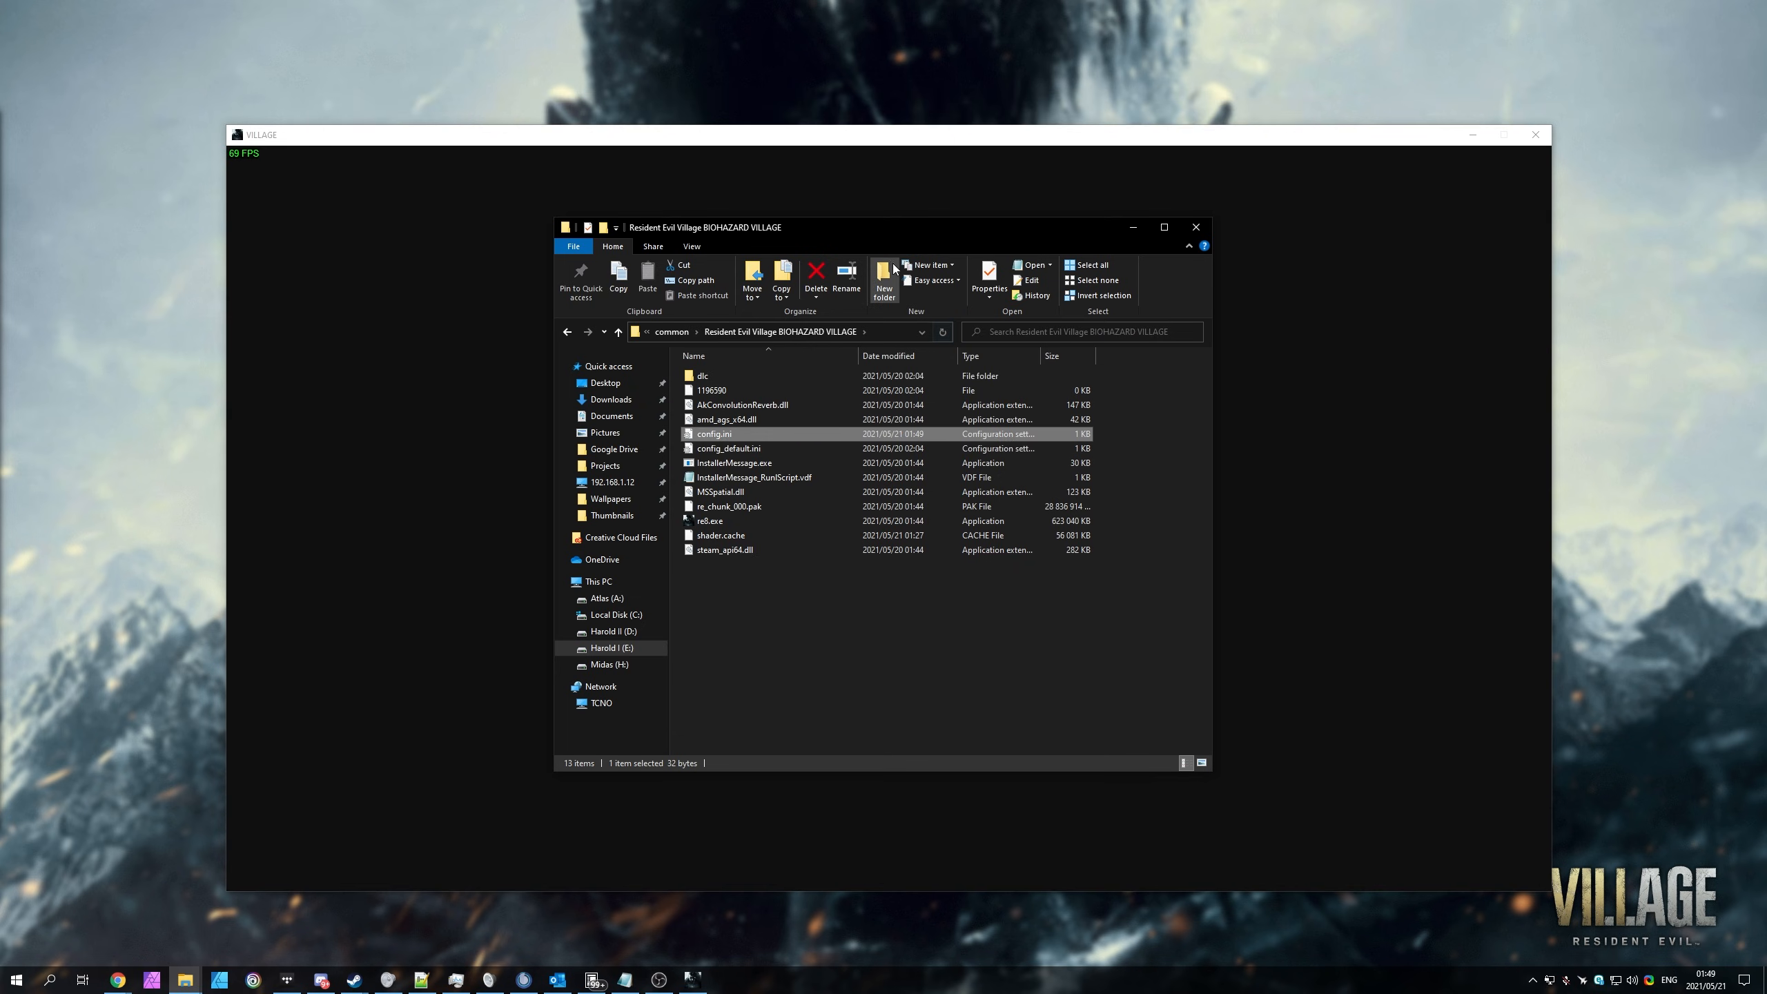
double_click(710, 521)
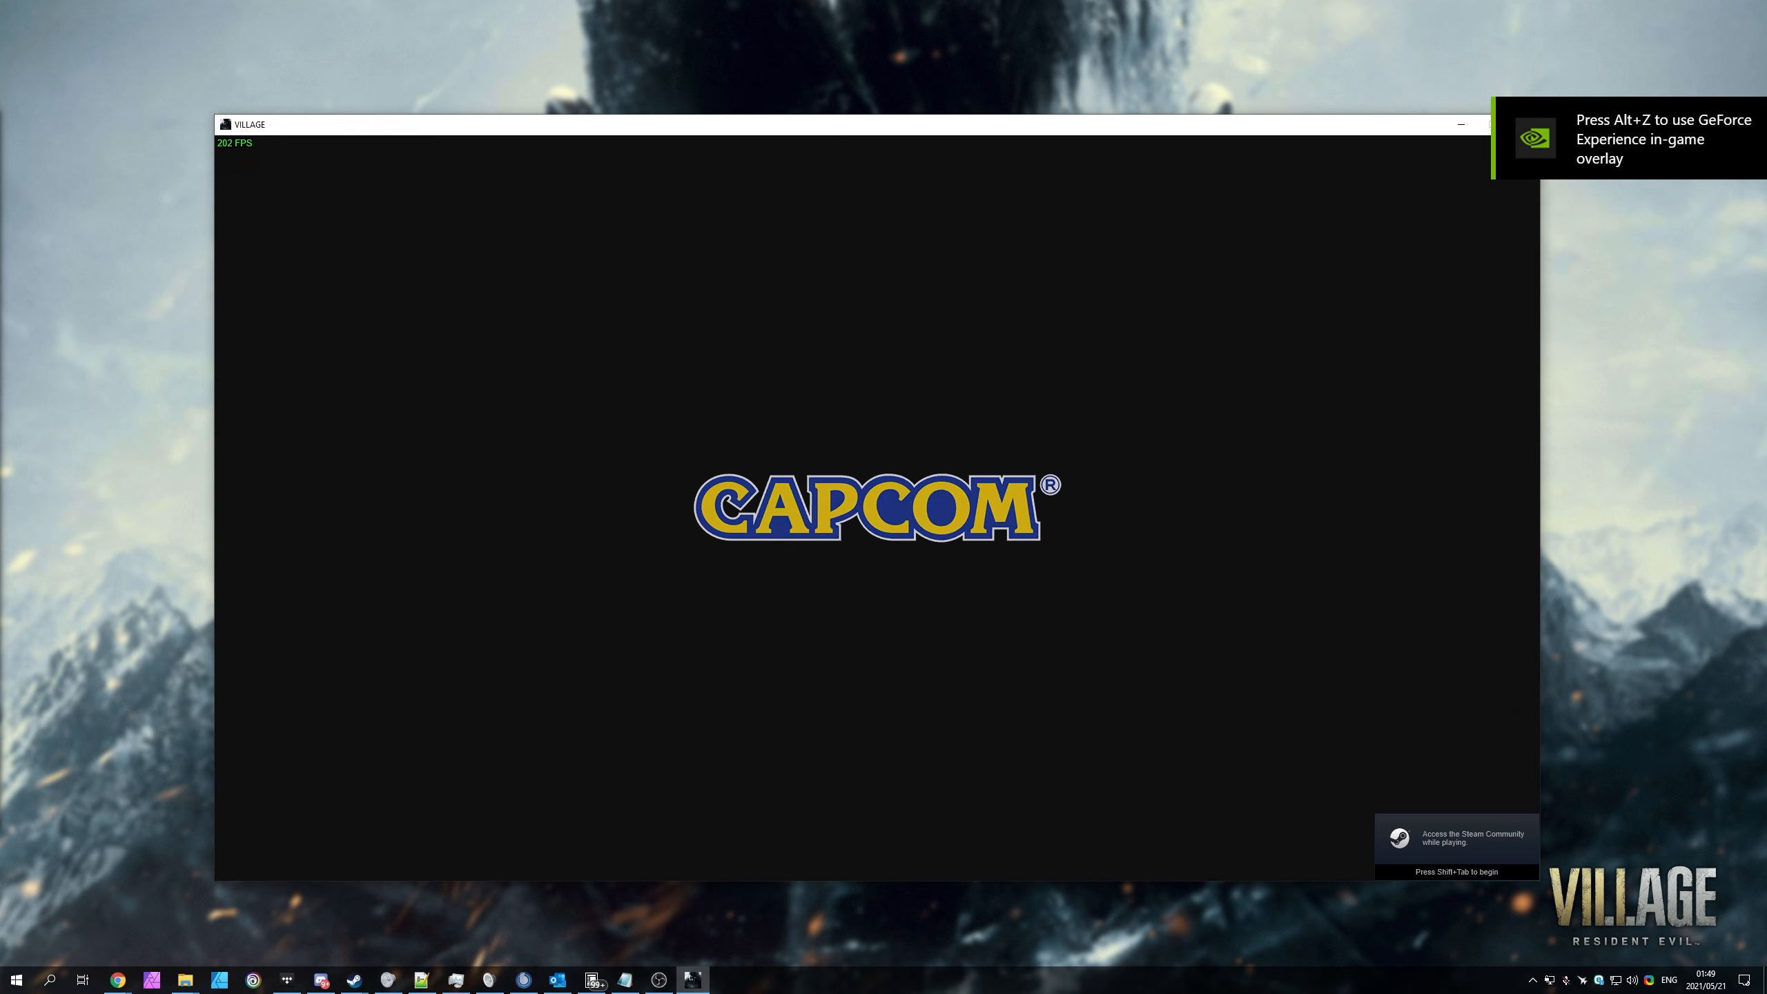